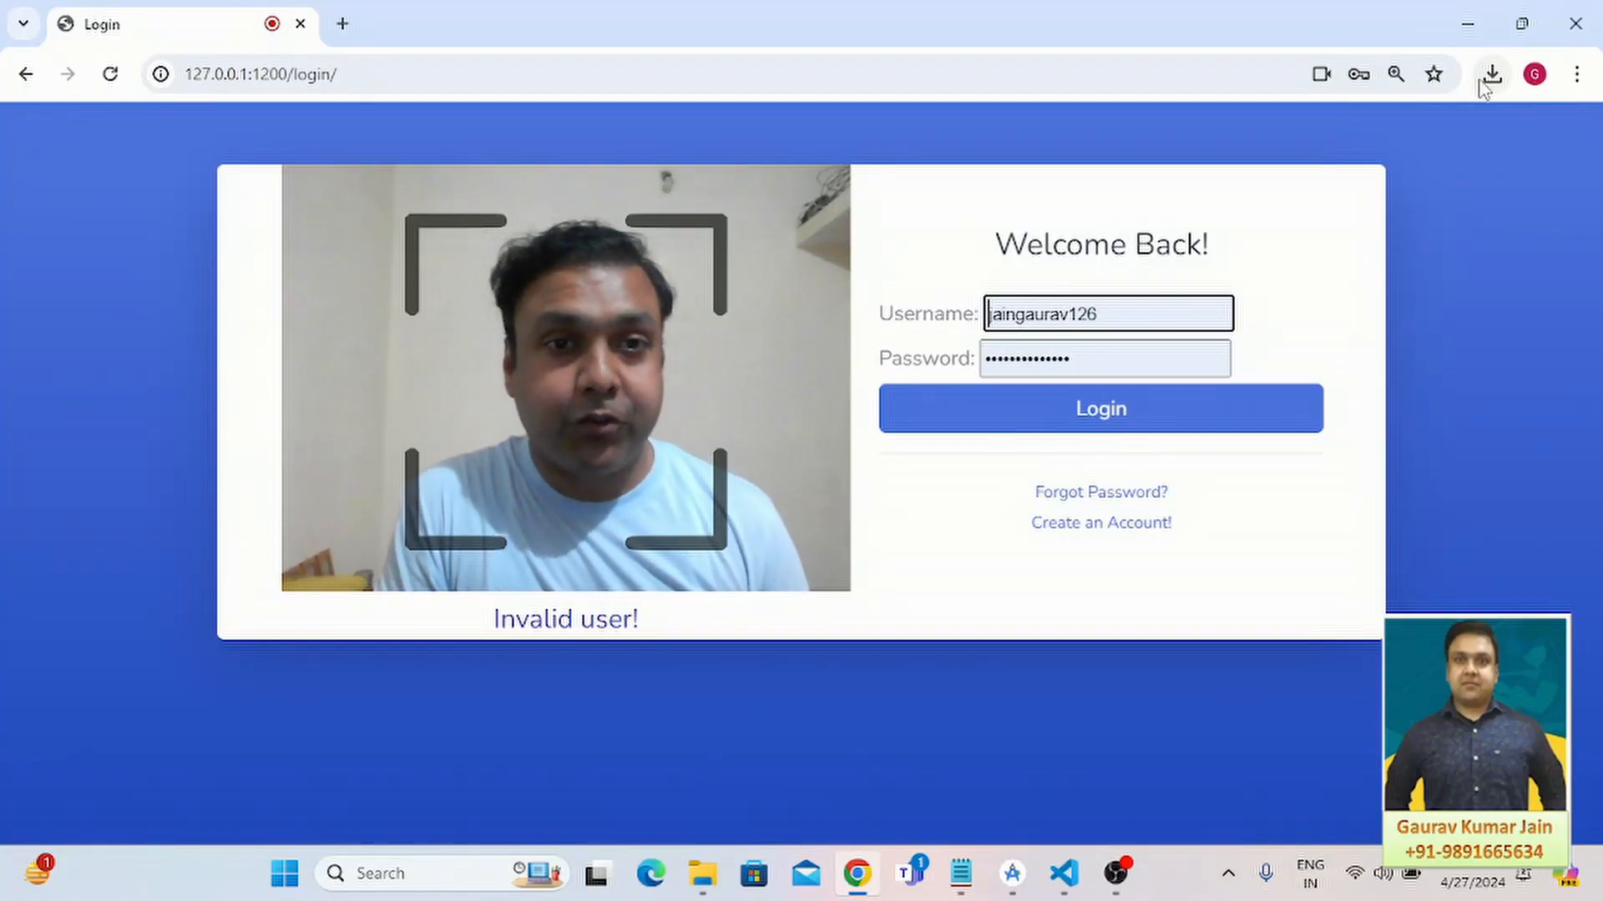
mouse_move(1492, 73)
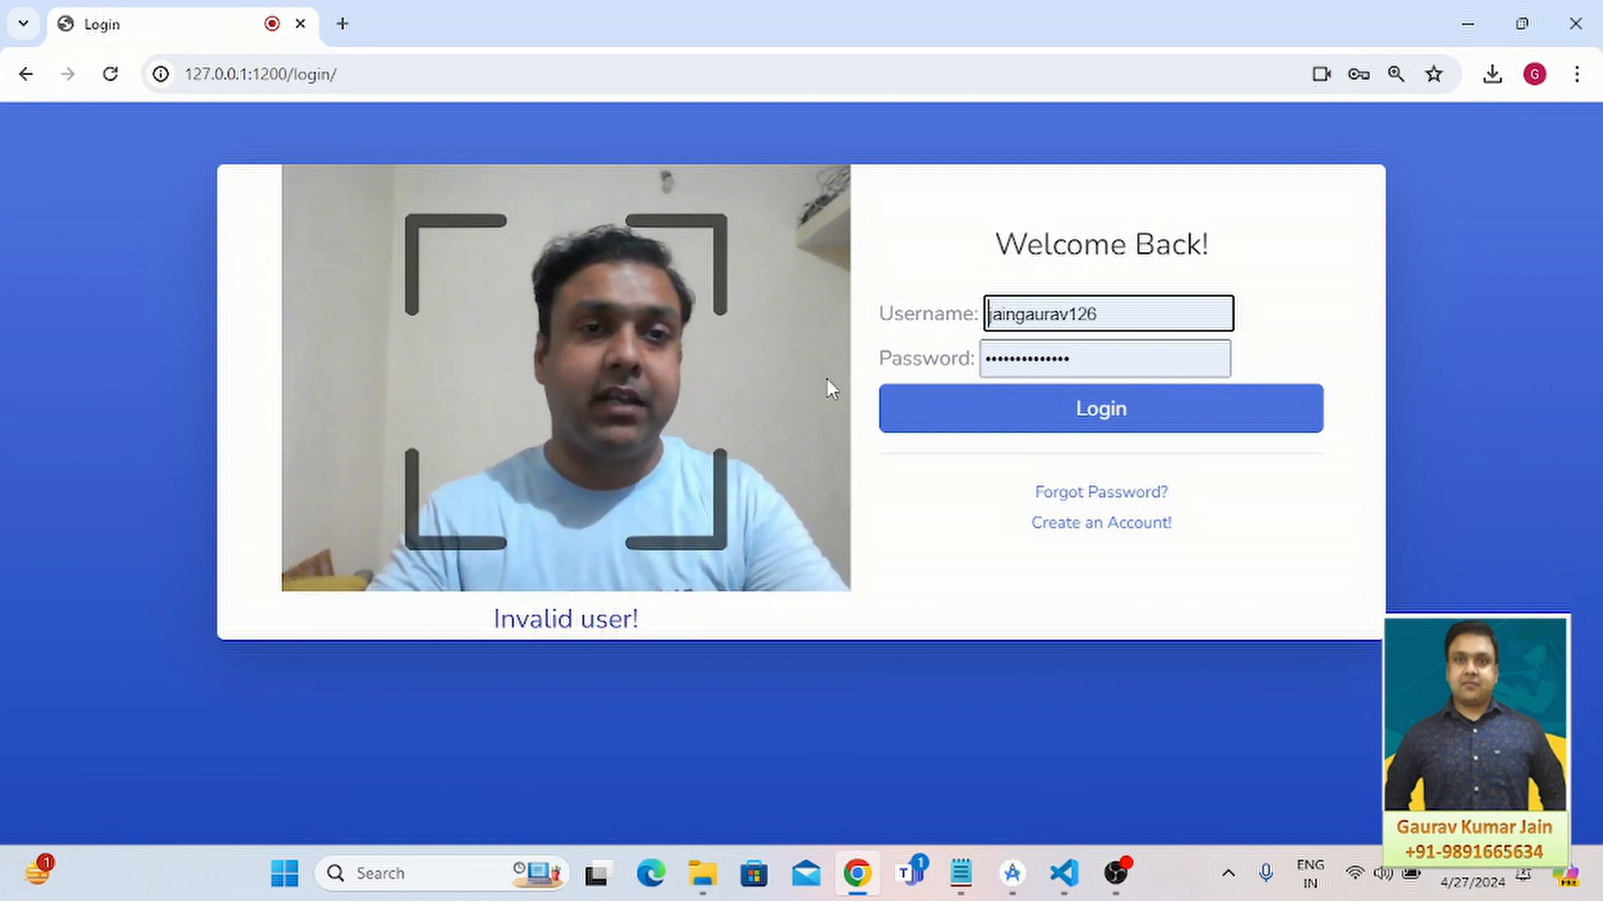
mouse_move(618, 538)
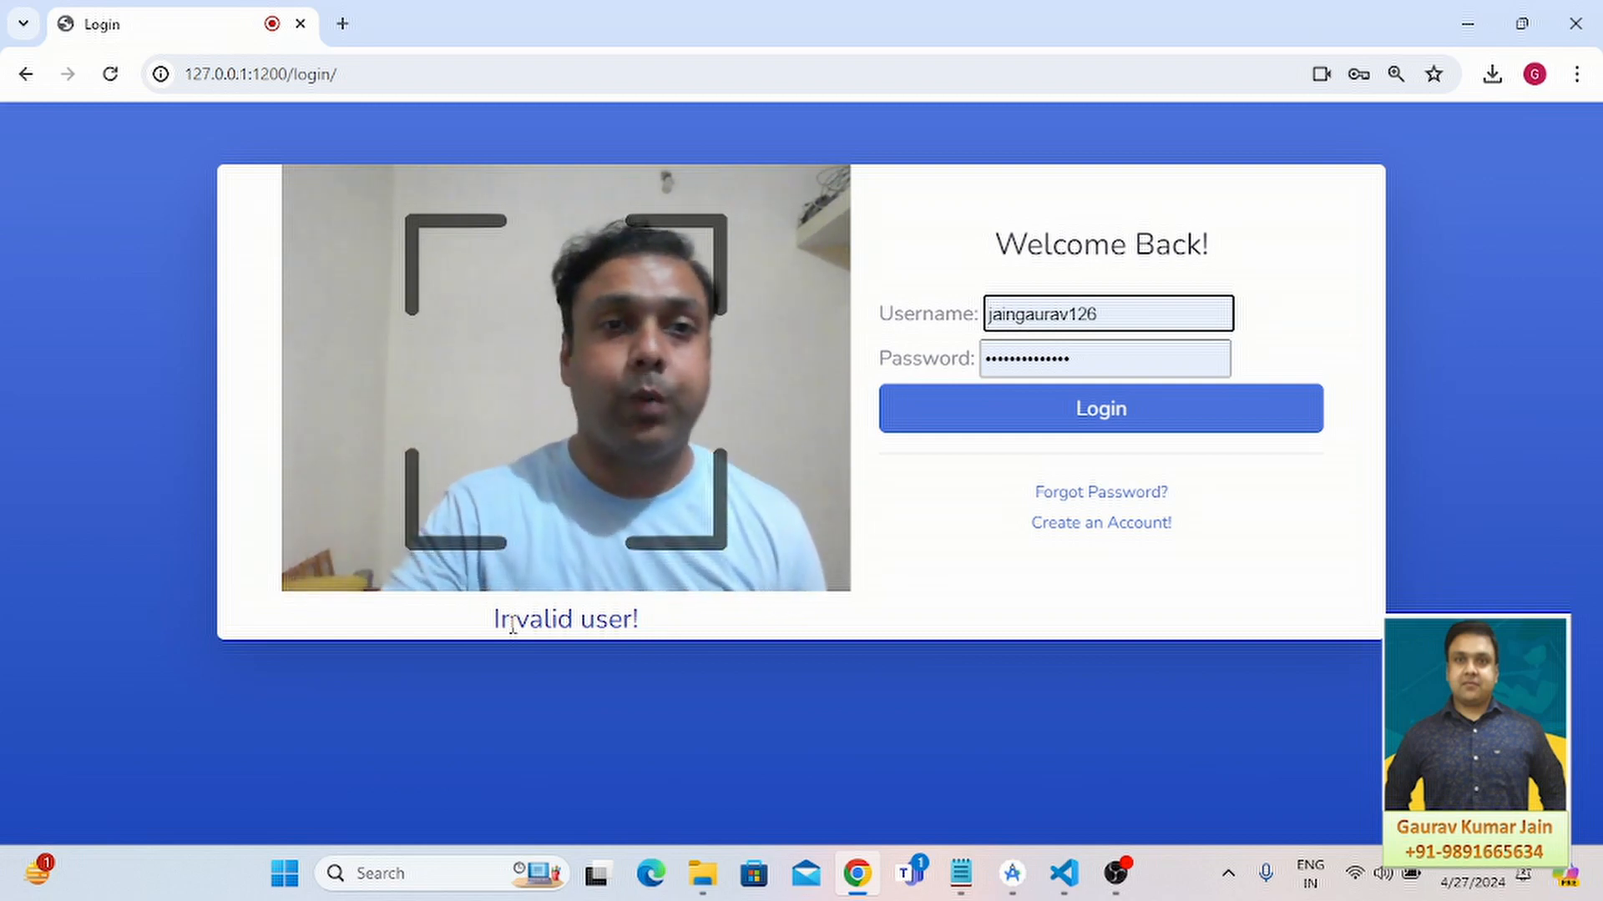
mouse_move(996, 538)
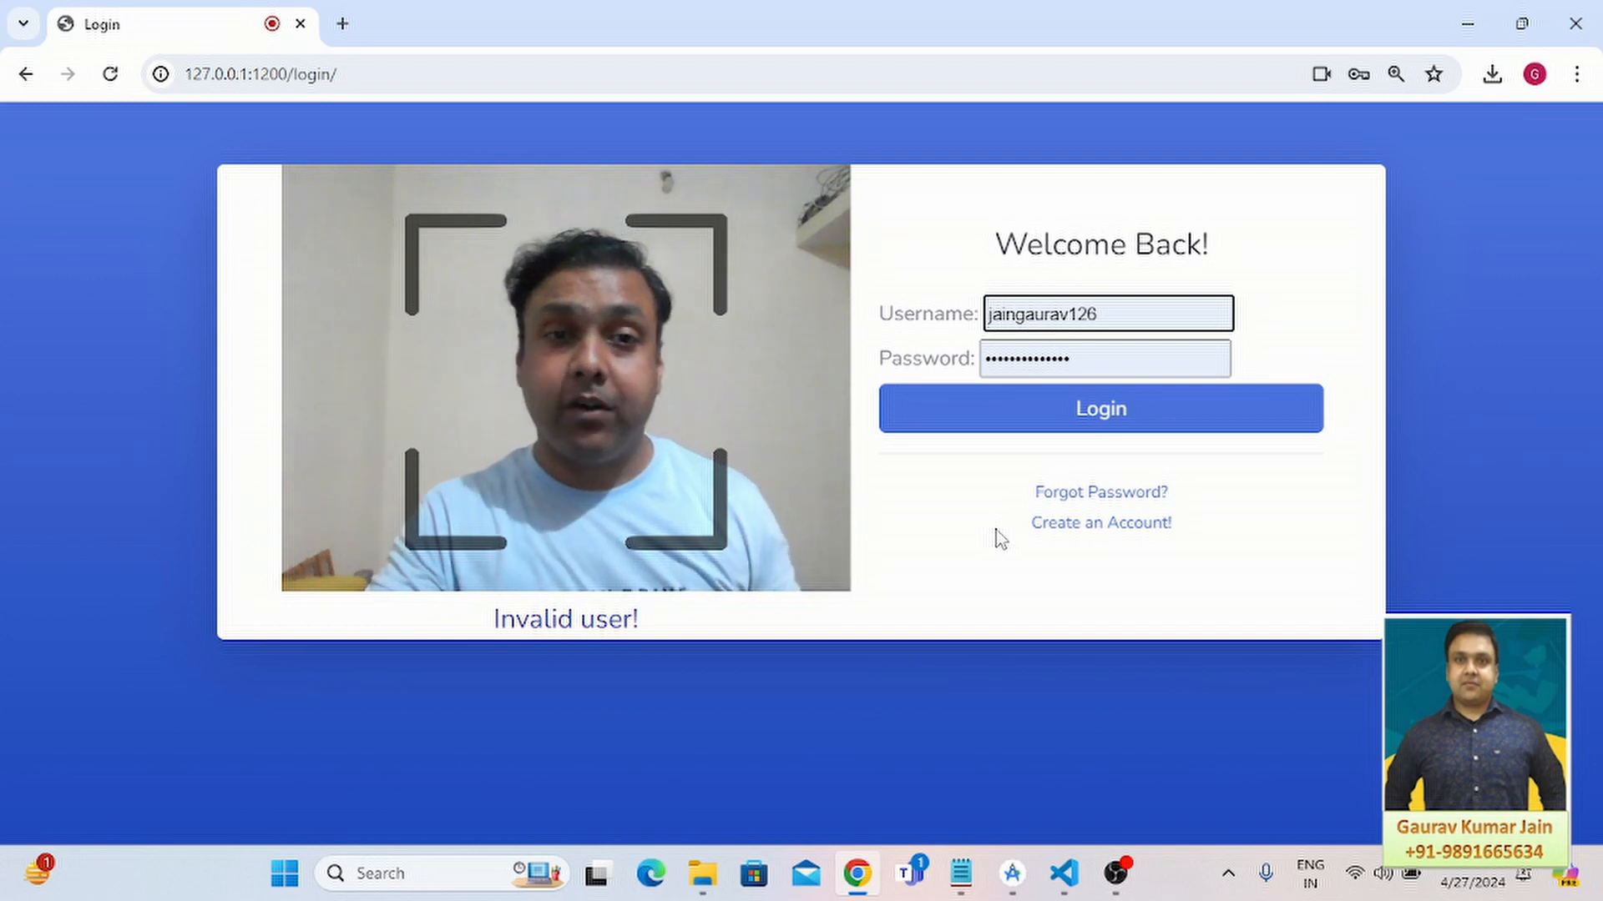
mouse_move(1047, 542)
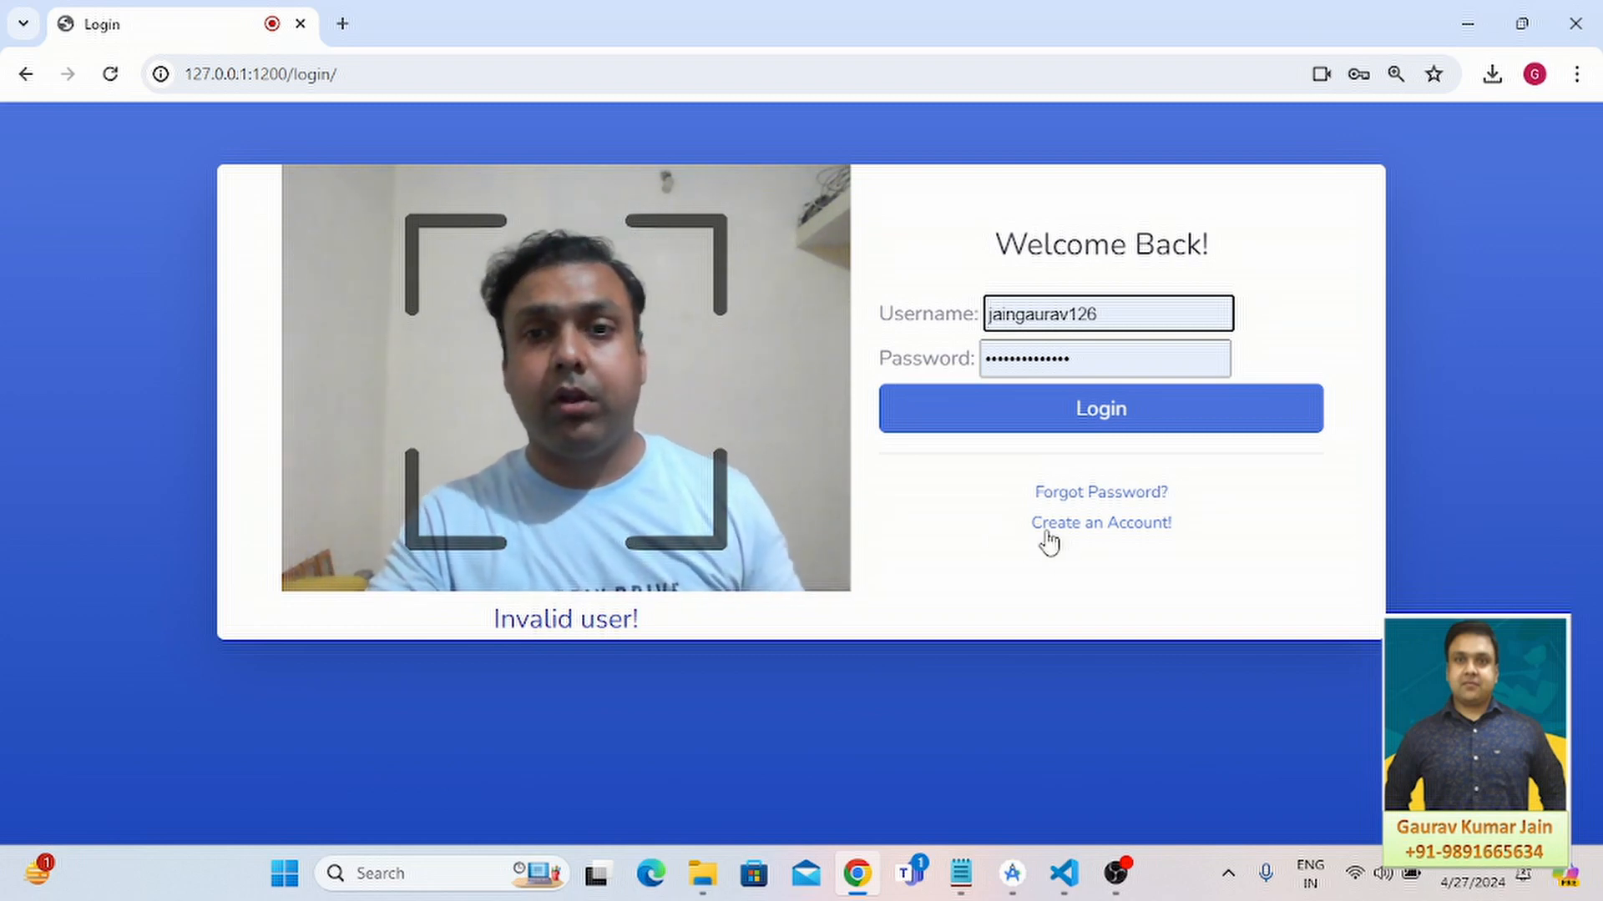
Register a new account with a changed username, email and both password fields filled.
click(1102, 523)
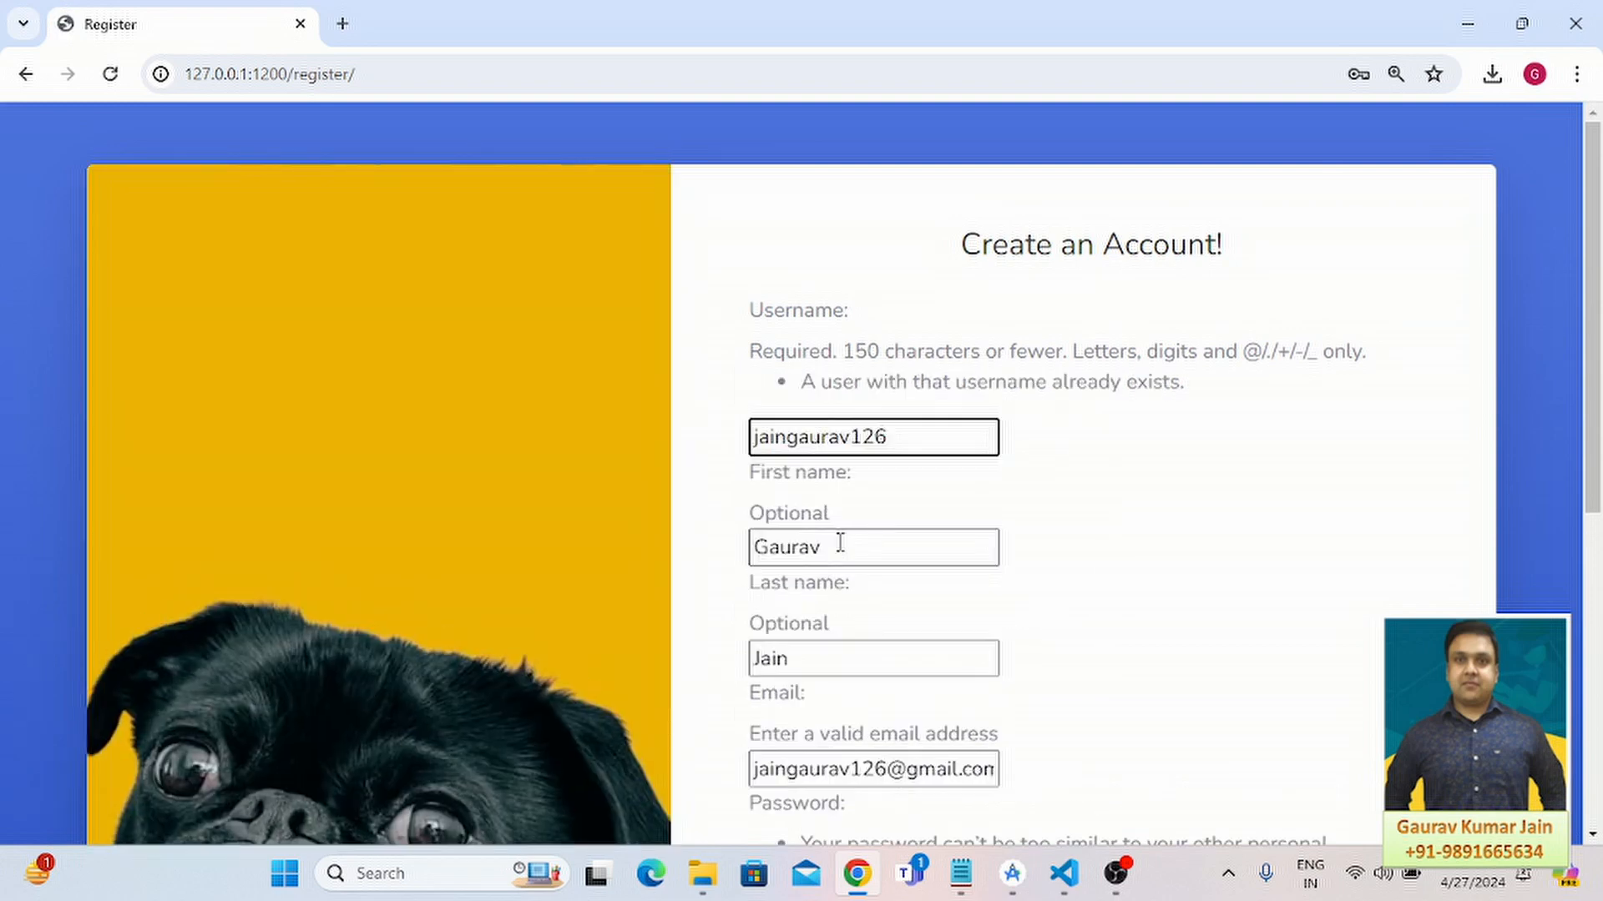
scroll(down, 3)
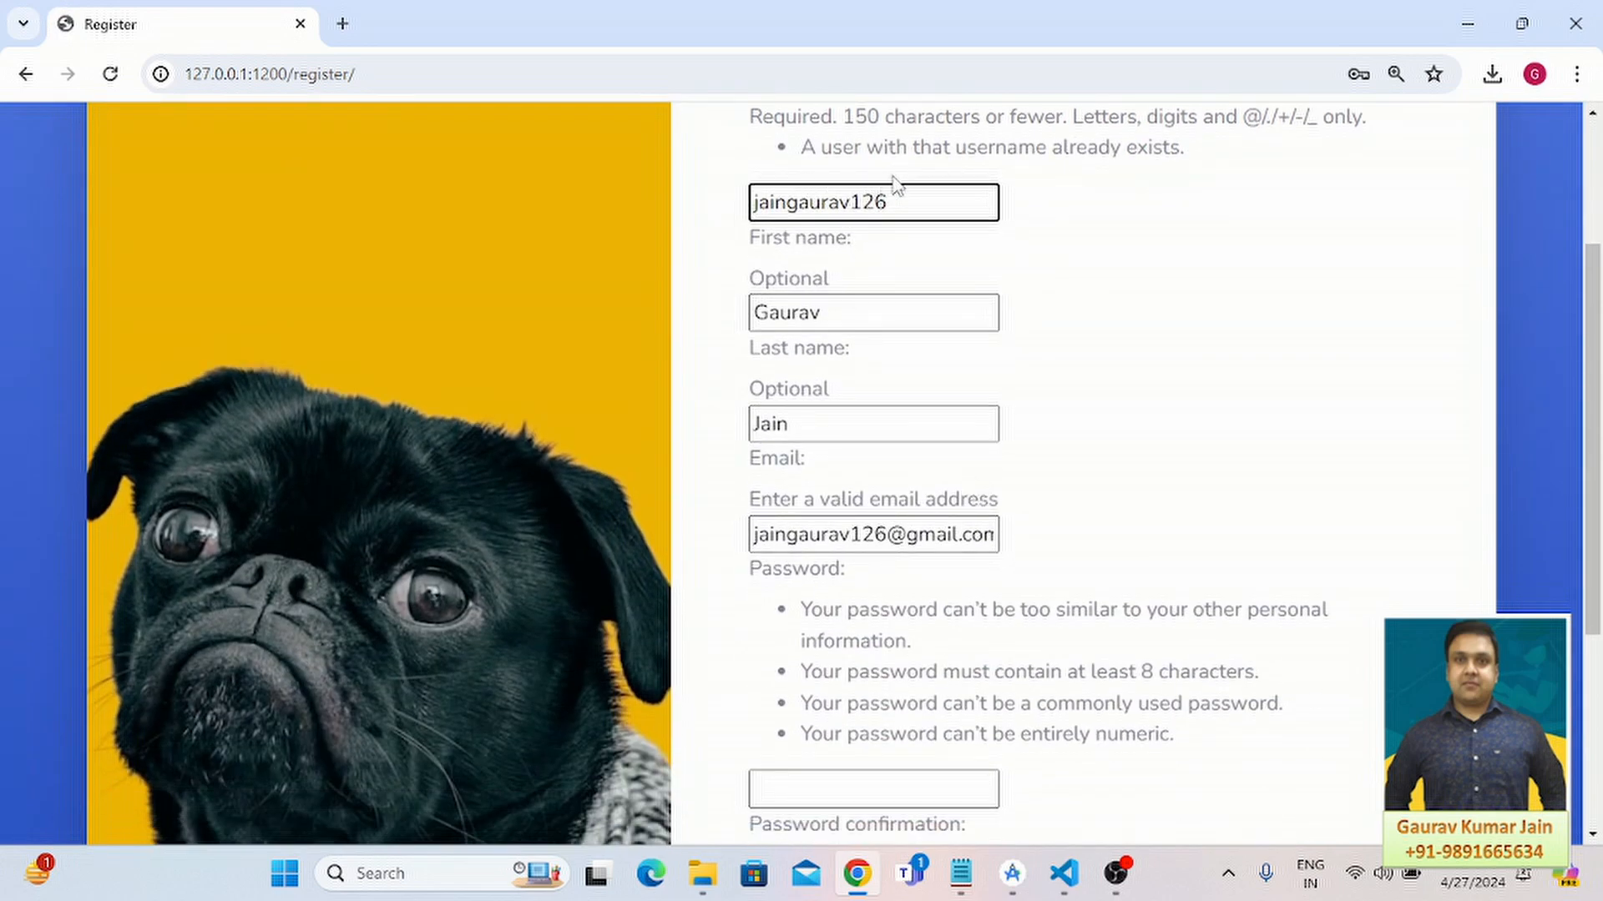
click(904, 202)
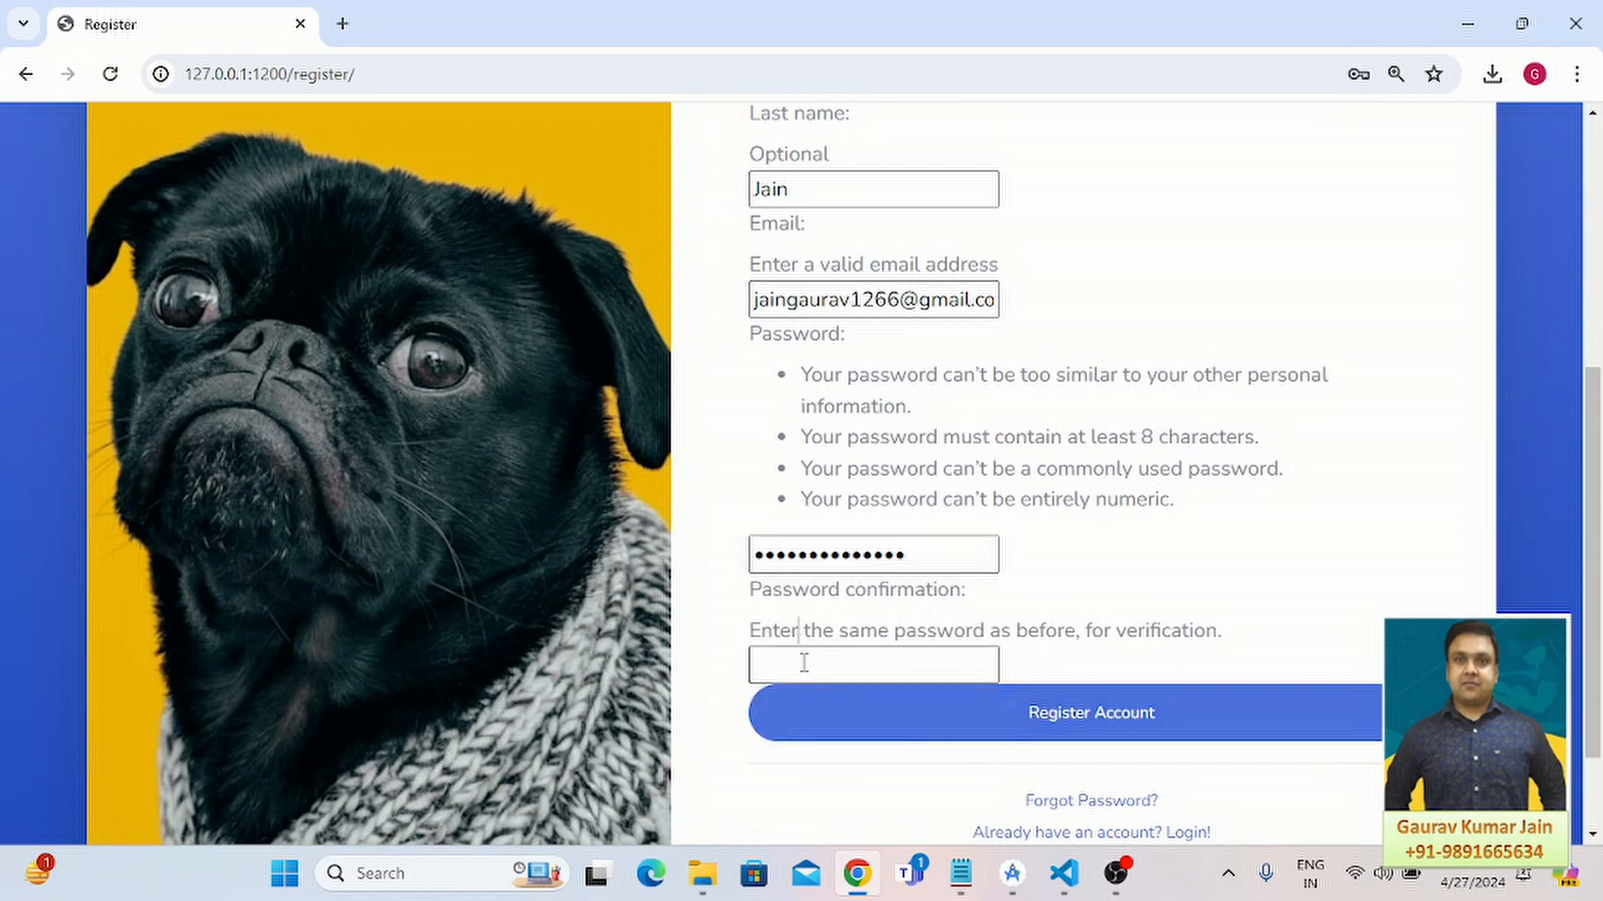
text(•••••)
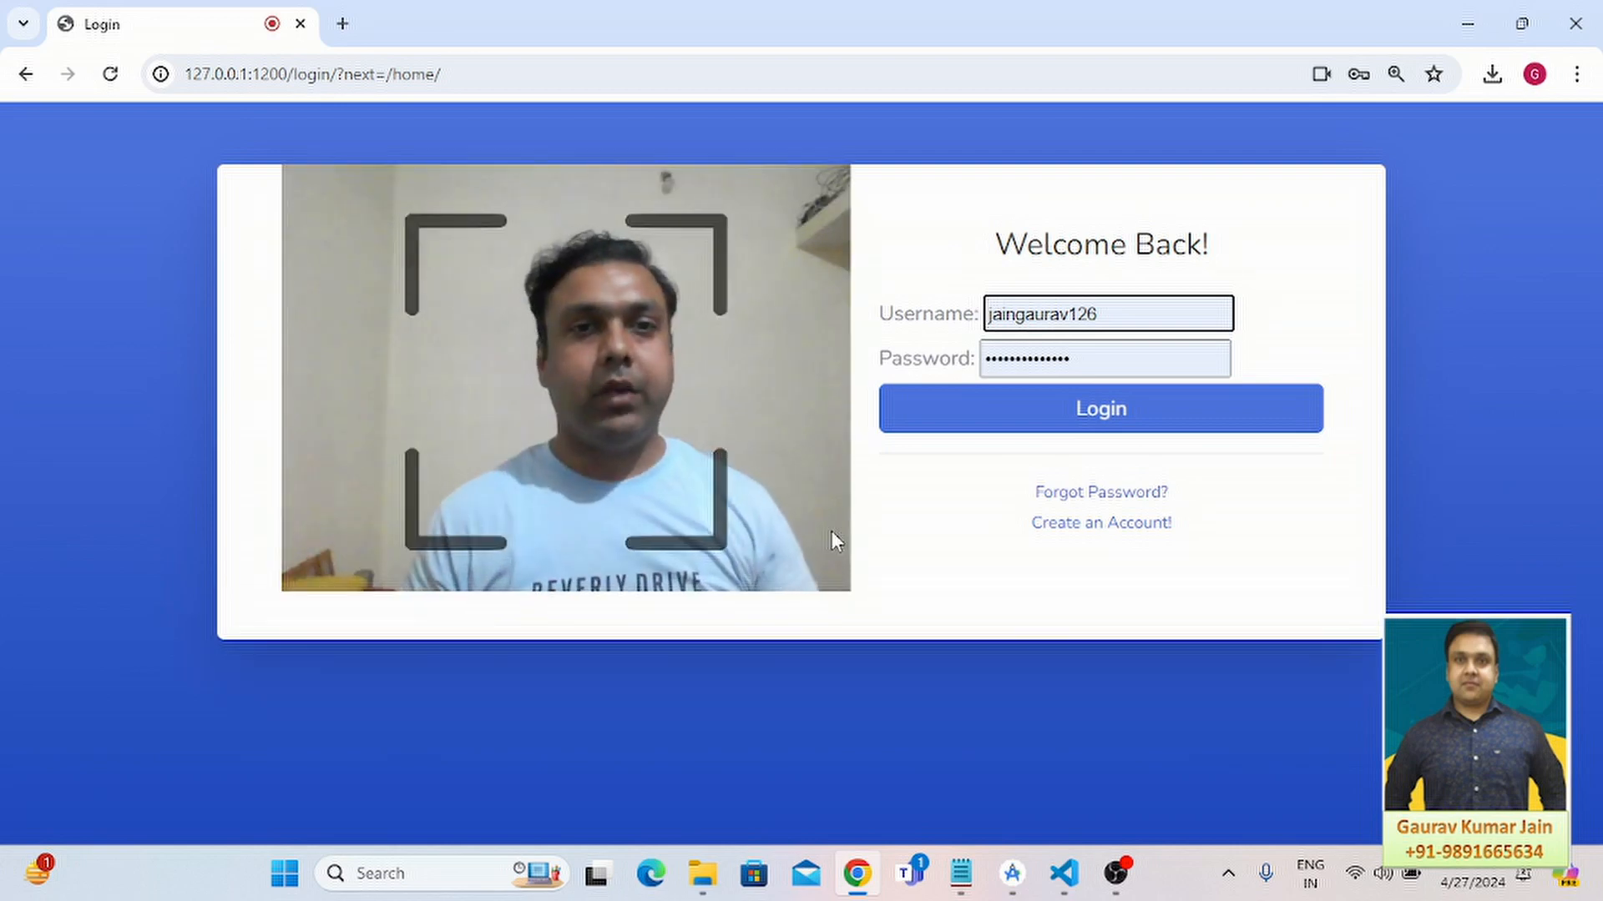
click(1101, 407)
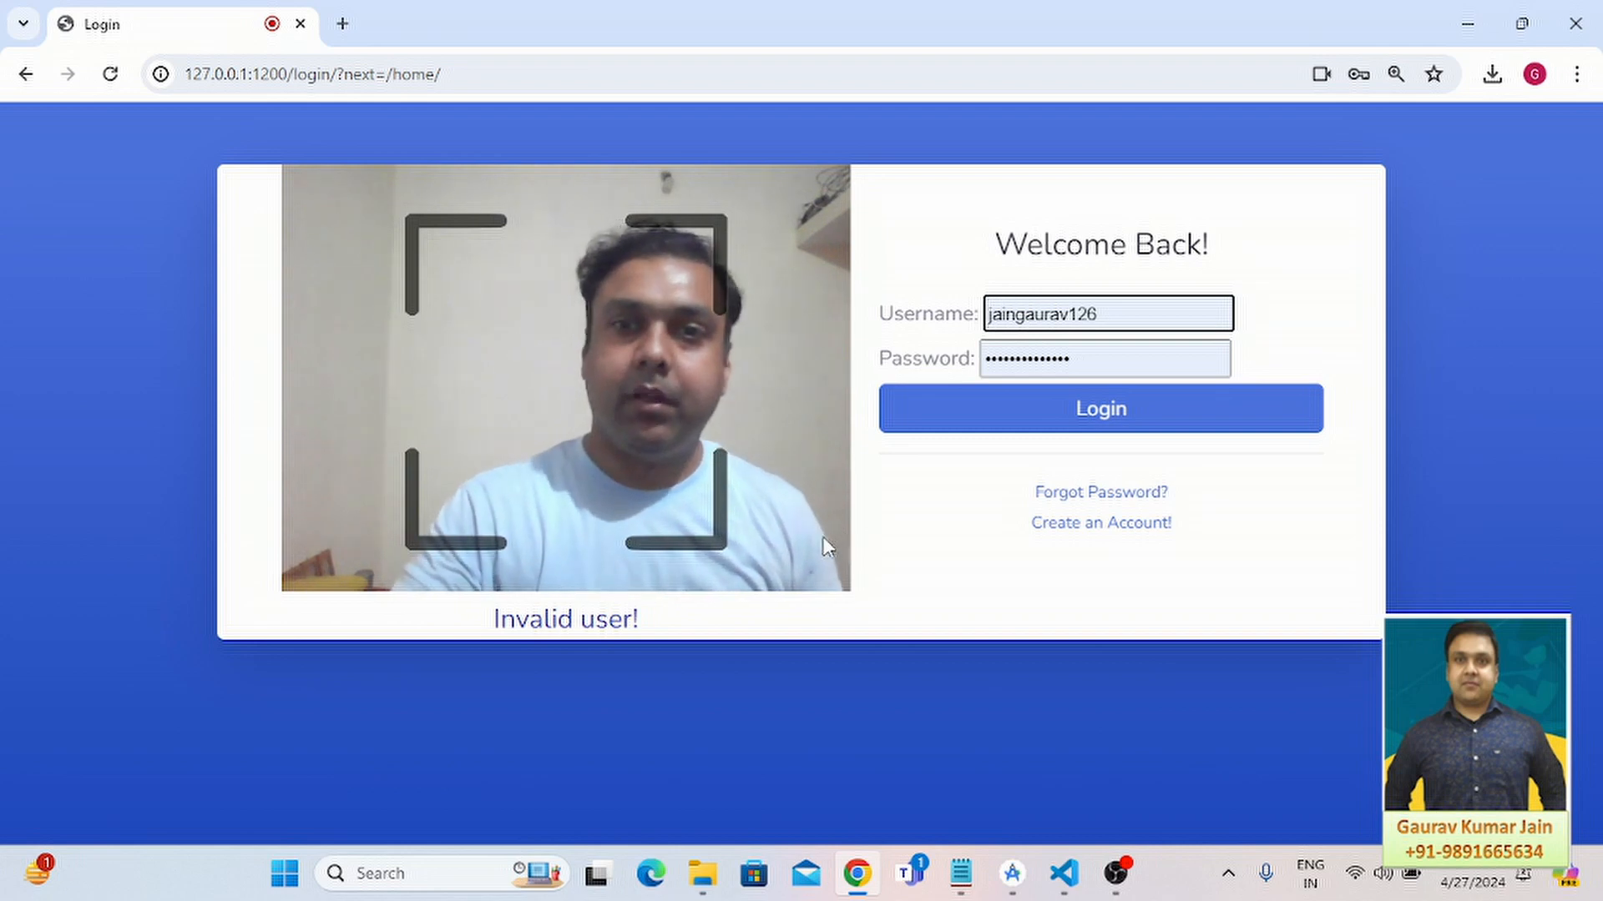
click(1107, 314)
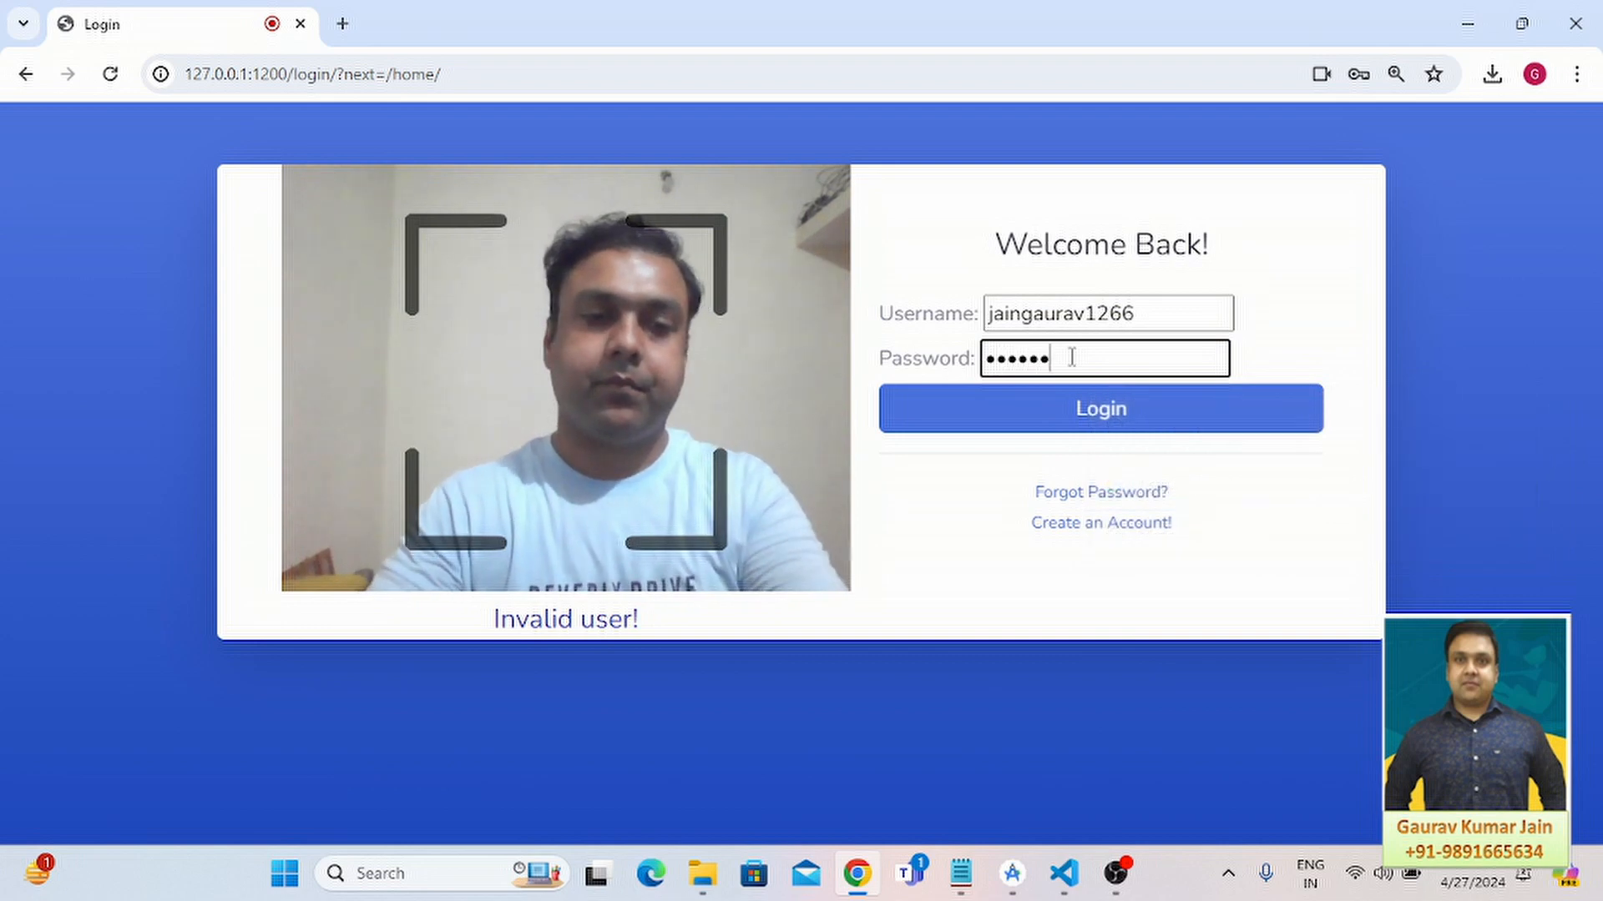
click(1103, 359)
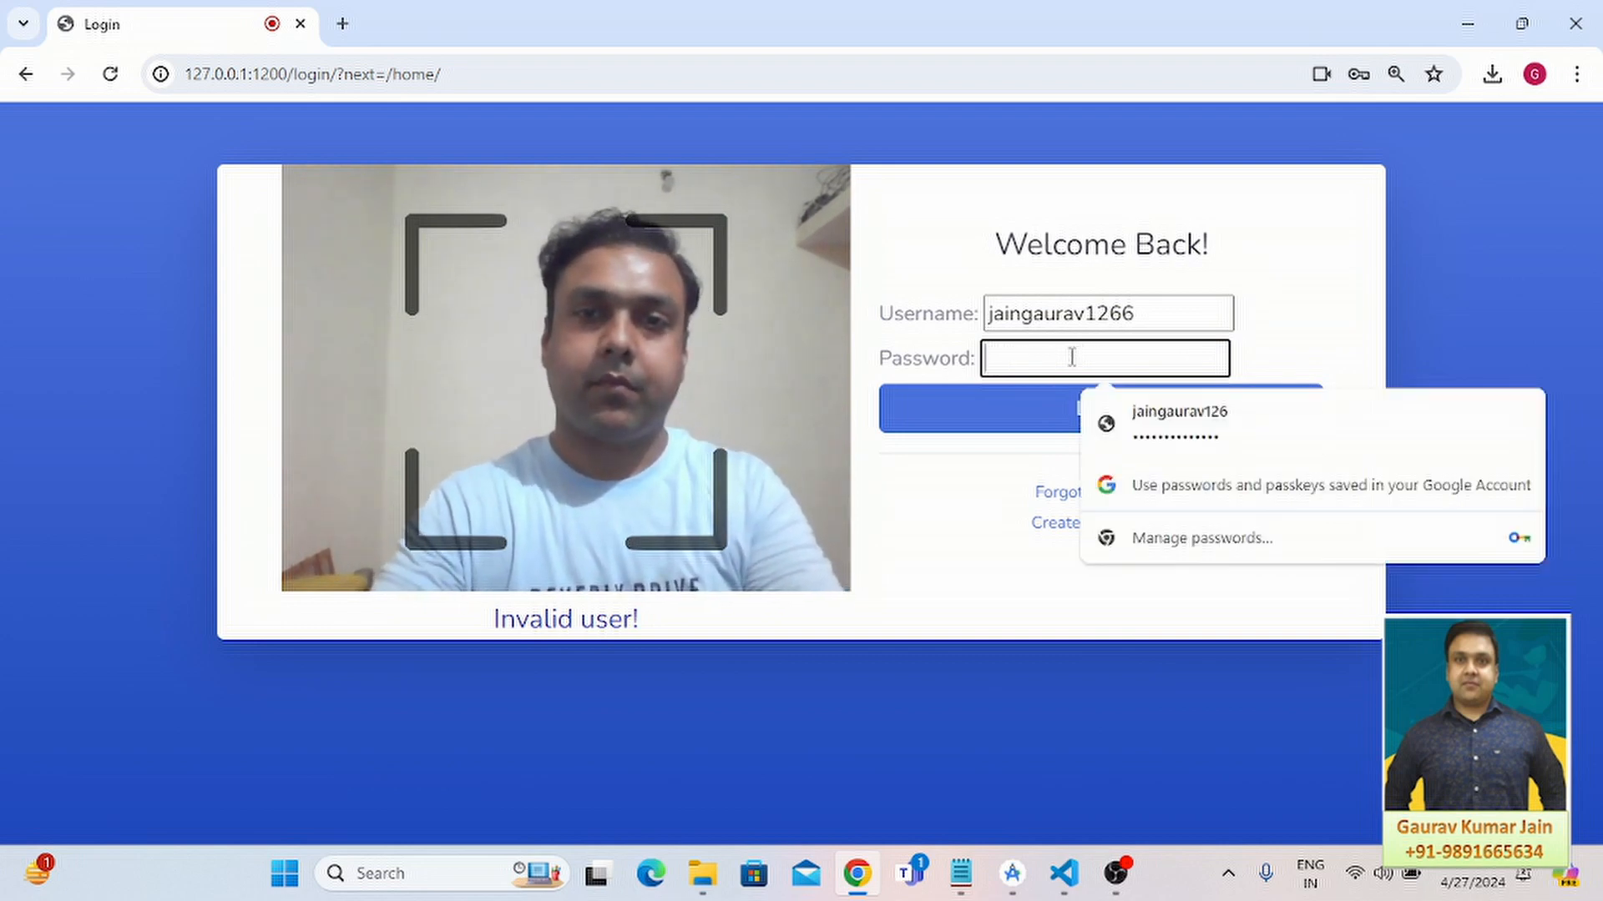
text(•••••)
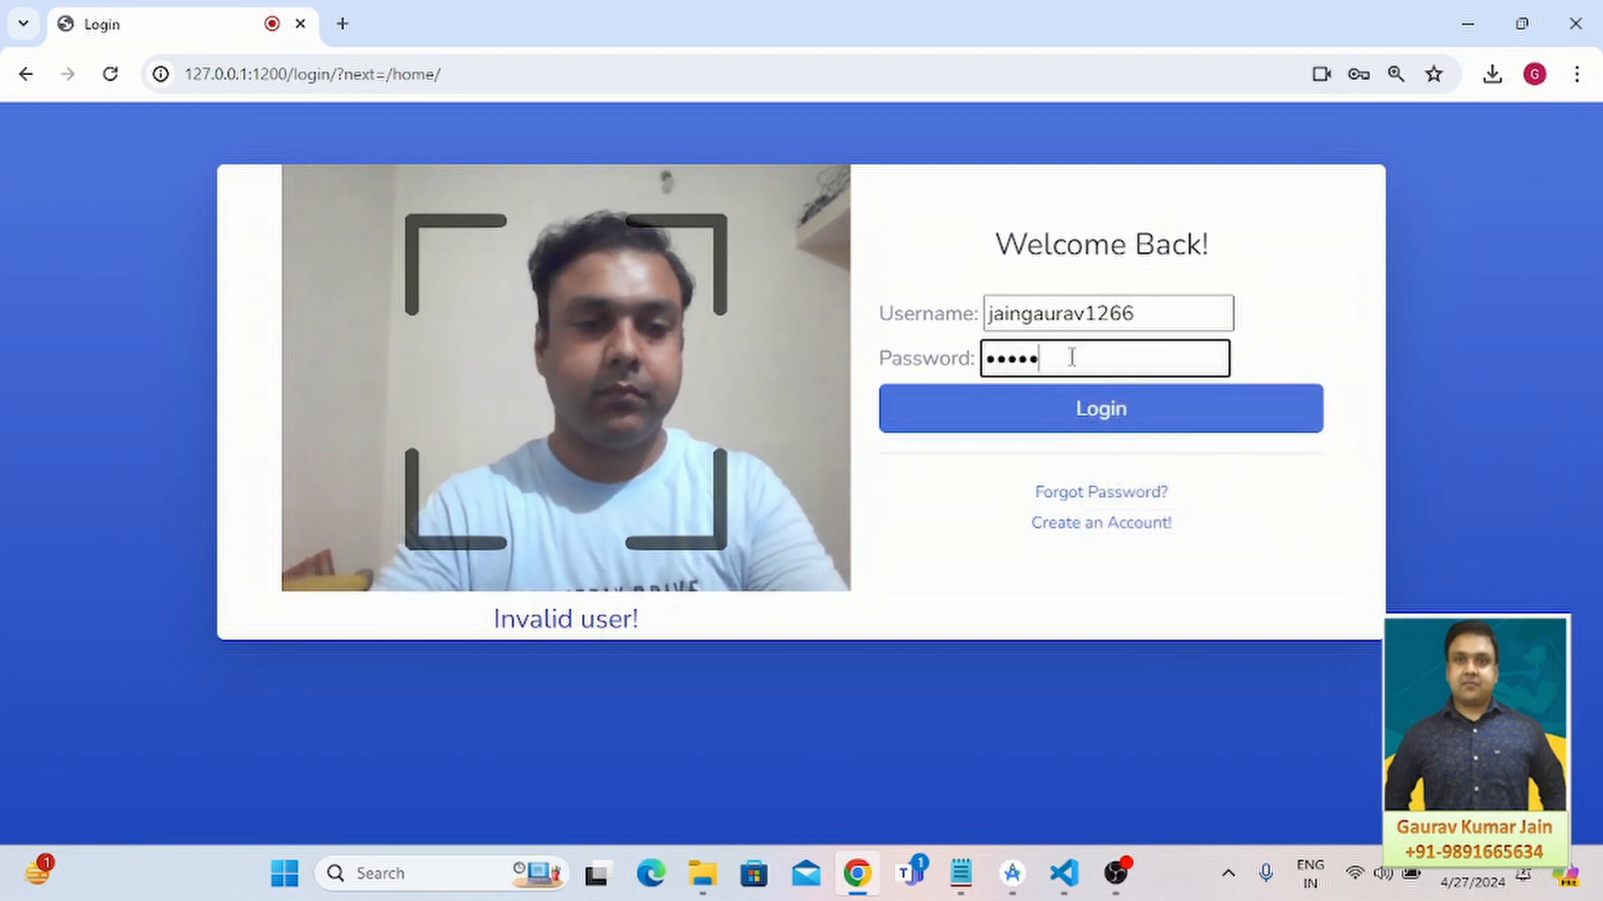
key(Backspace)
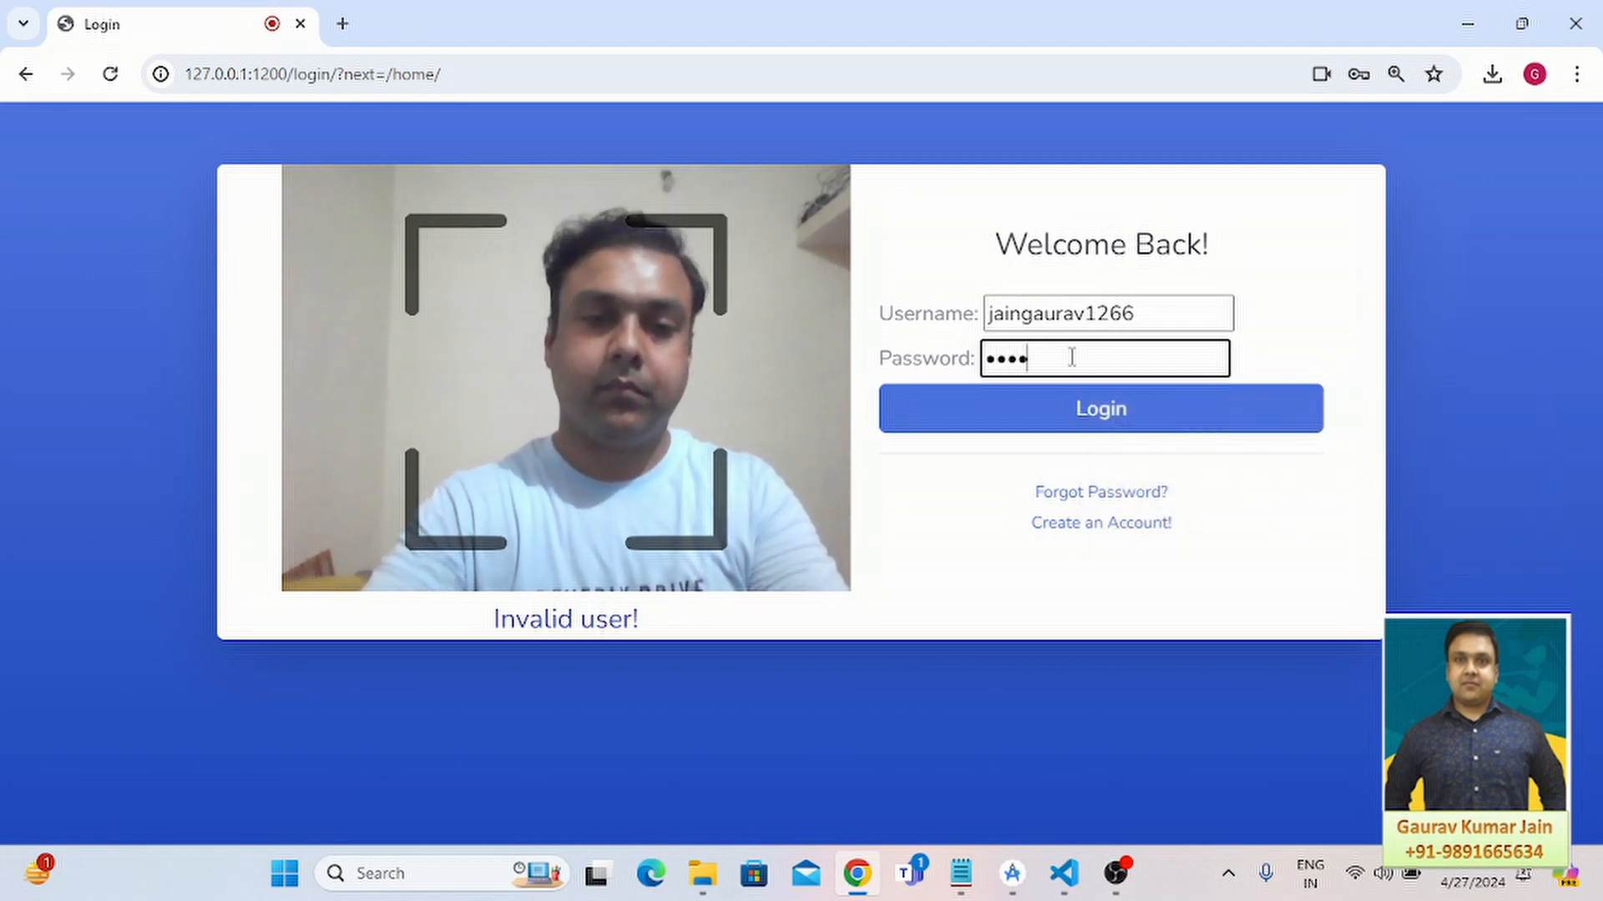
text(password)
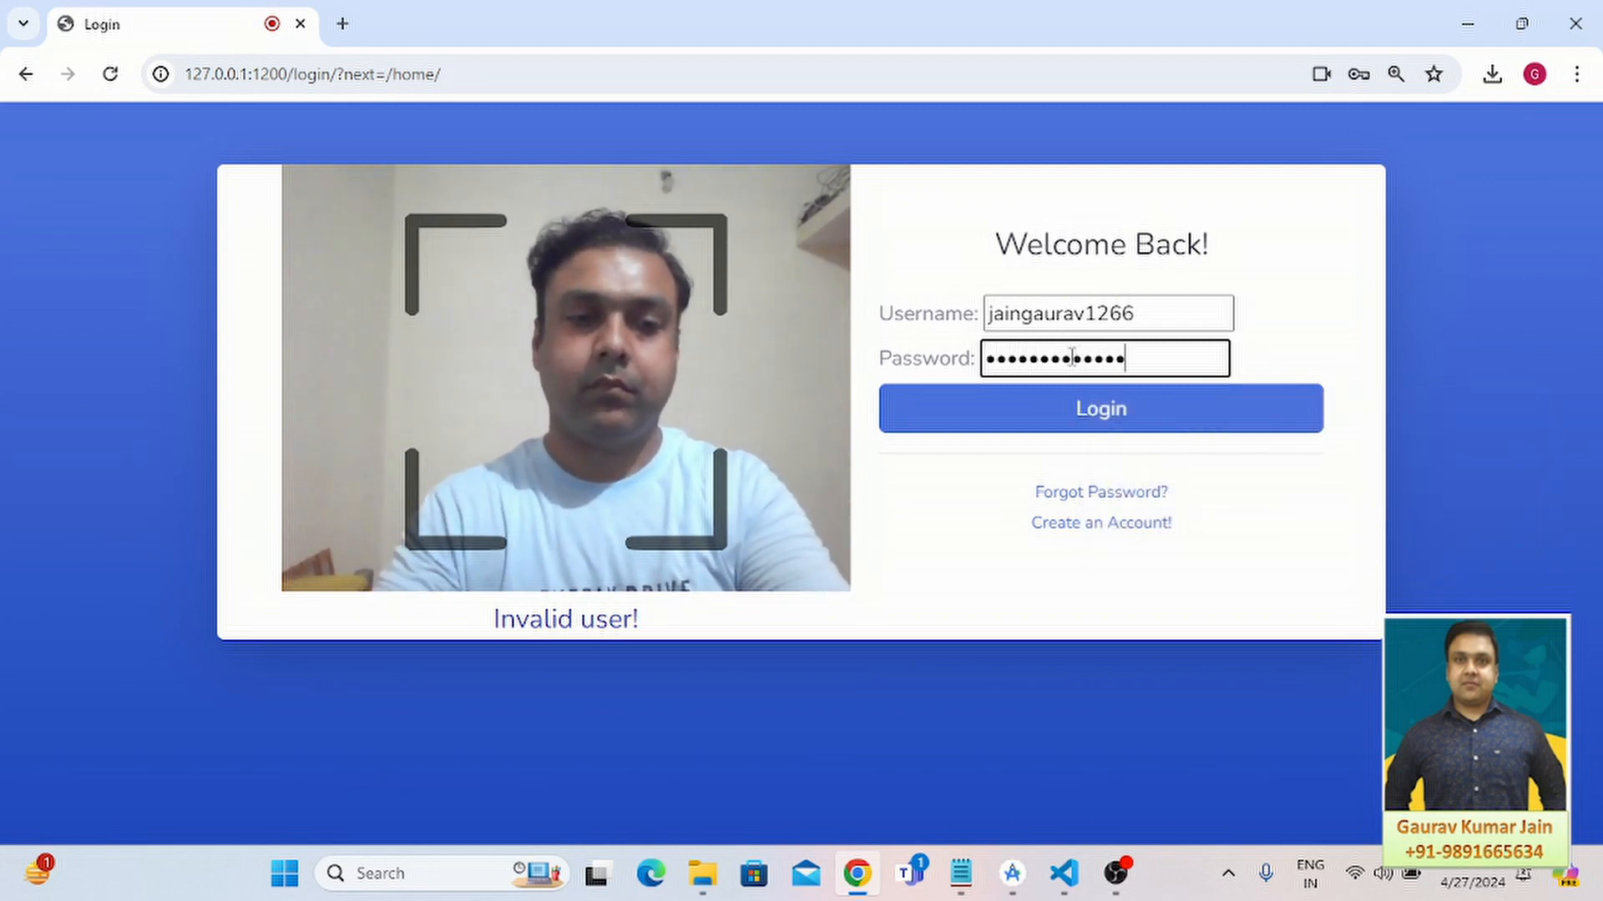
click(1102, 408)
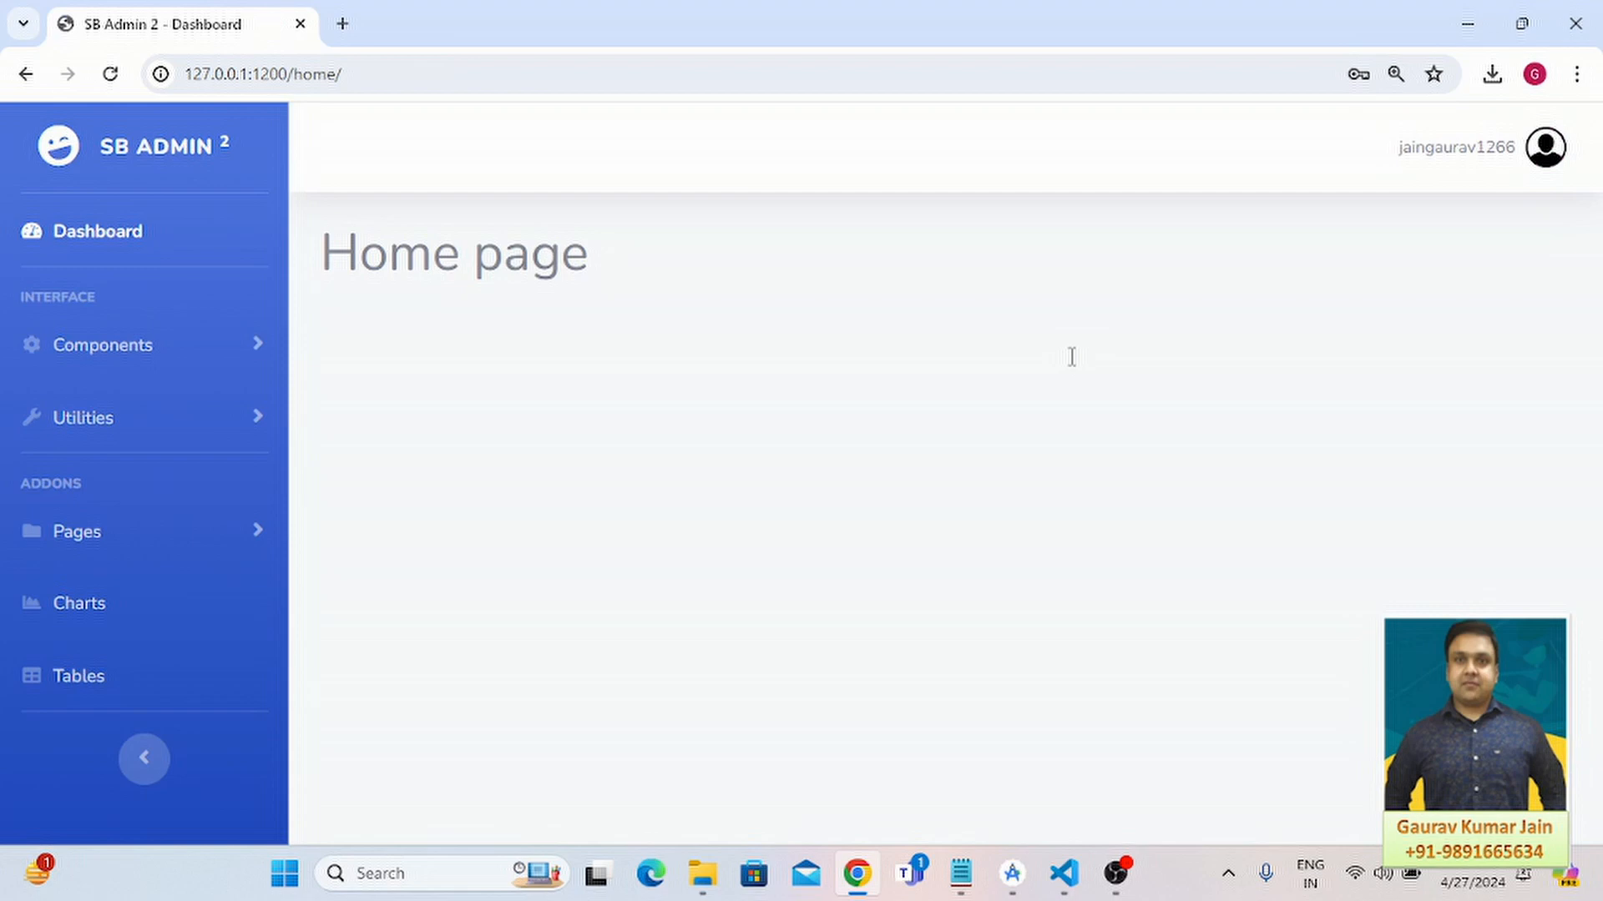
mouse_move(1455, 207)
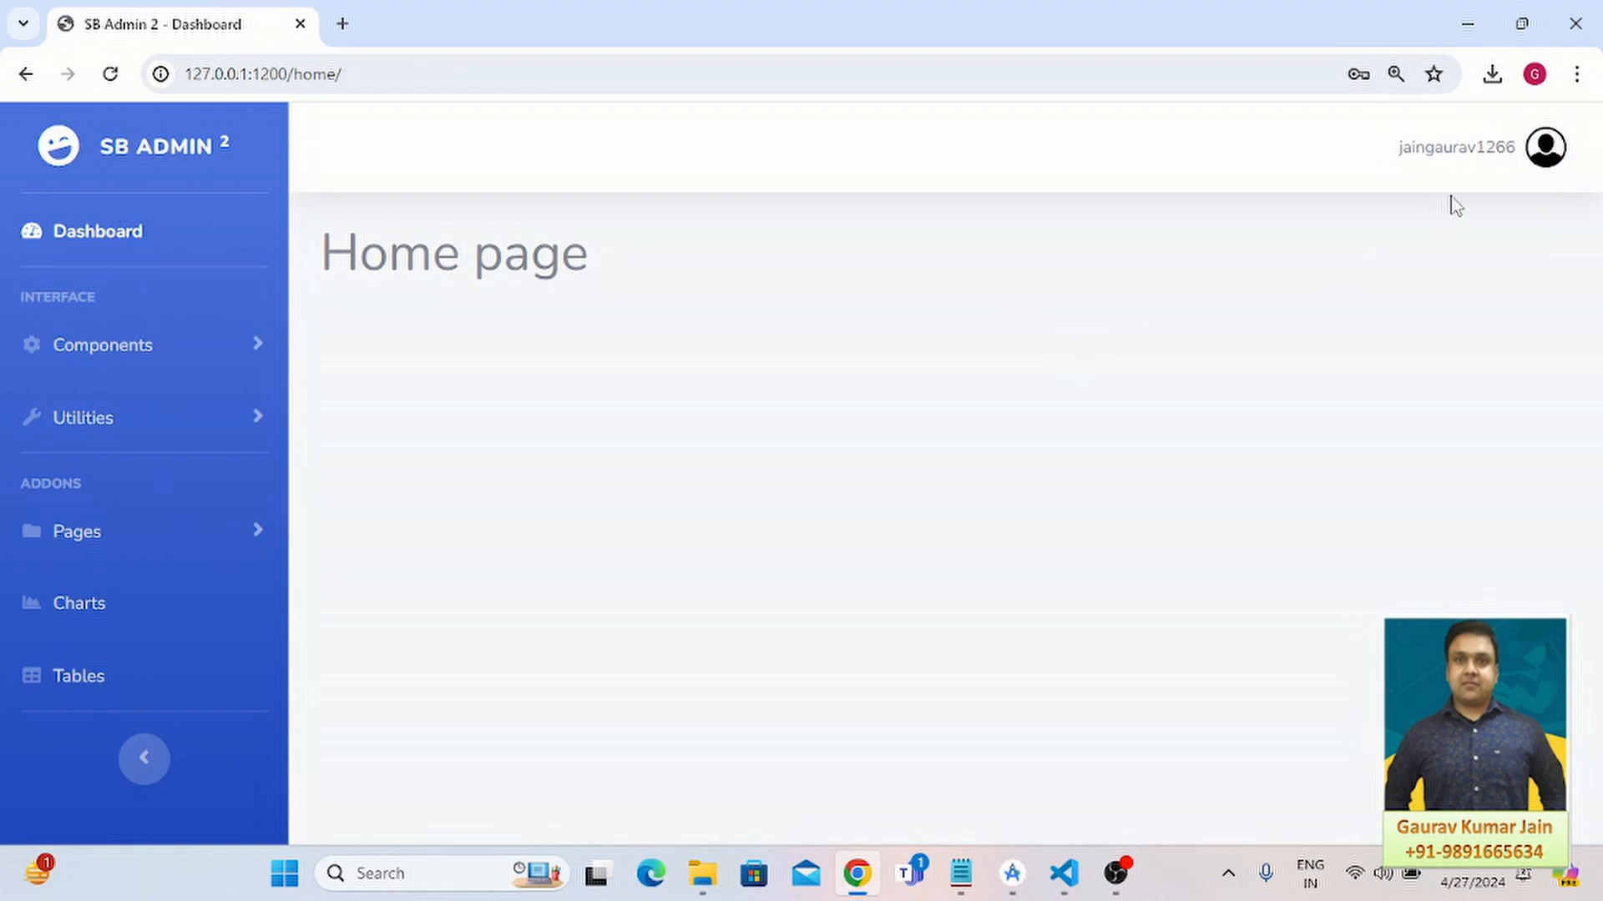
Go from the avatar menu to Profile and start Update Profile on the account details.
click(1543, 147)
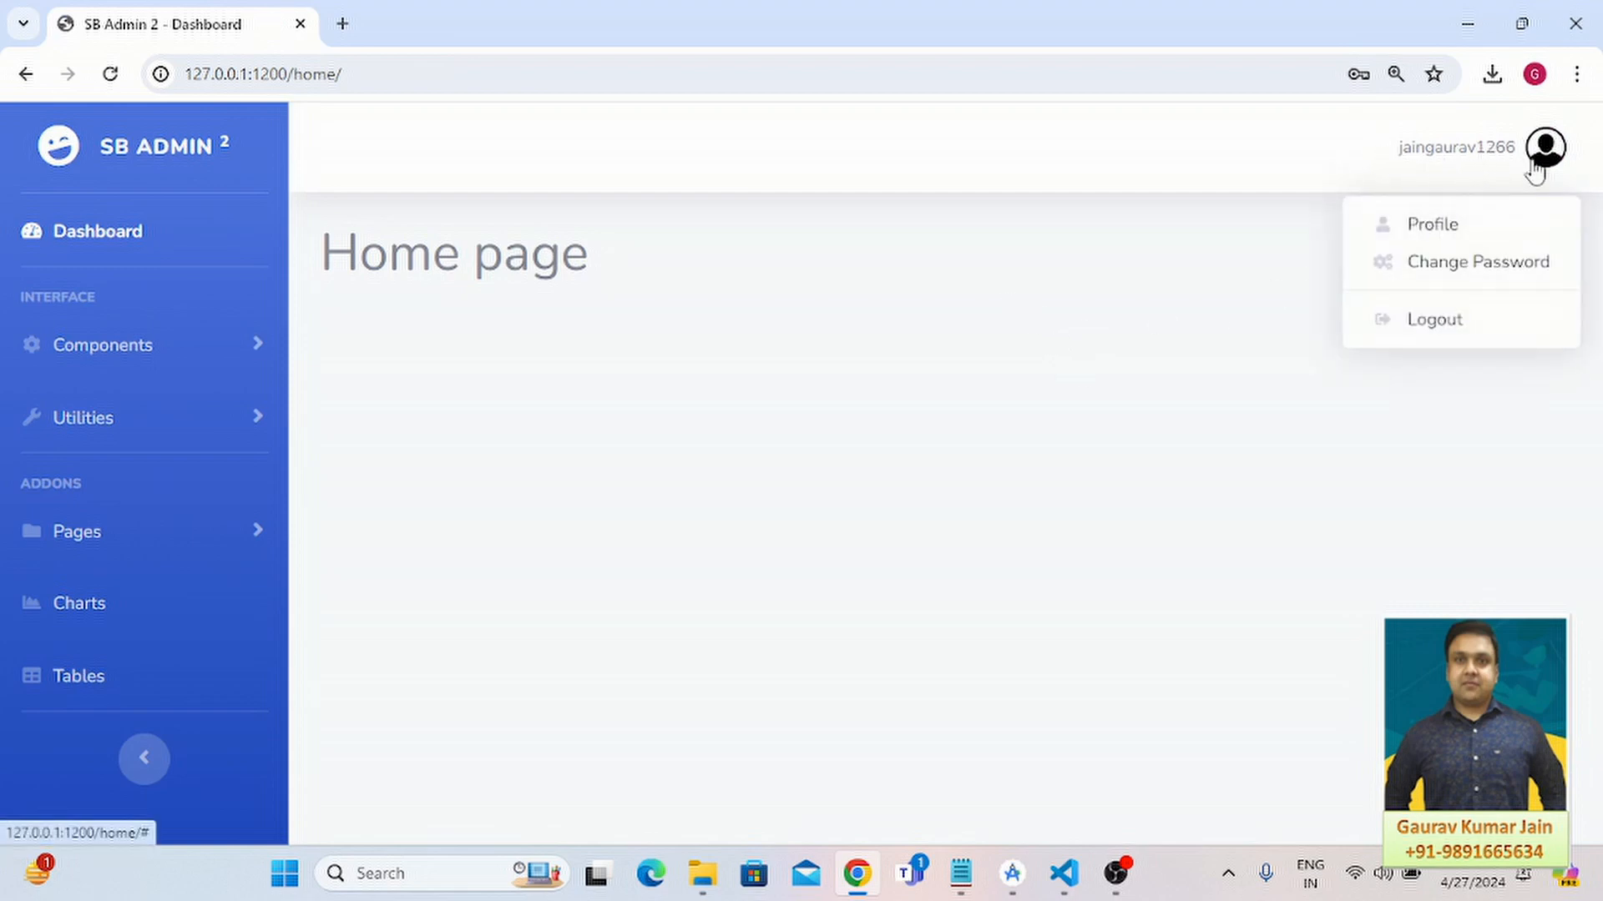
mouse_move(1457, 167)
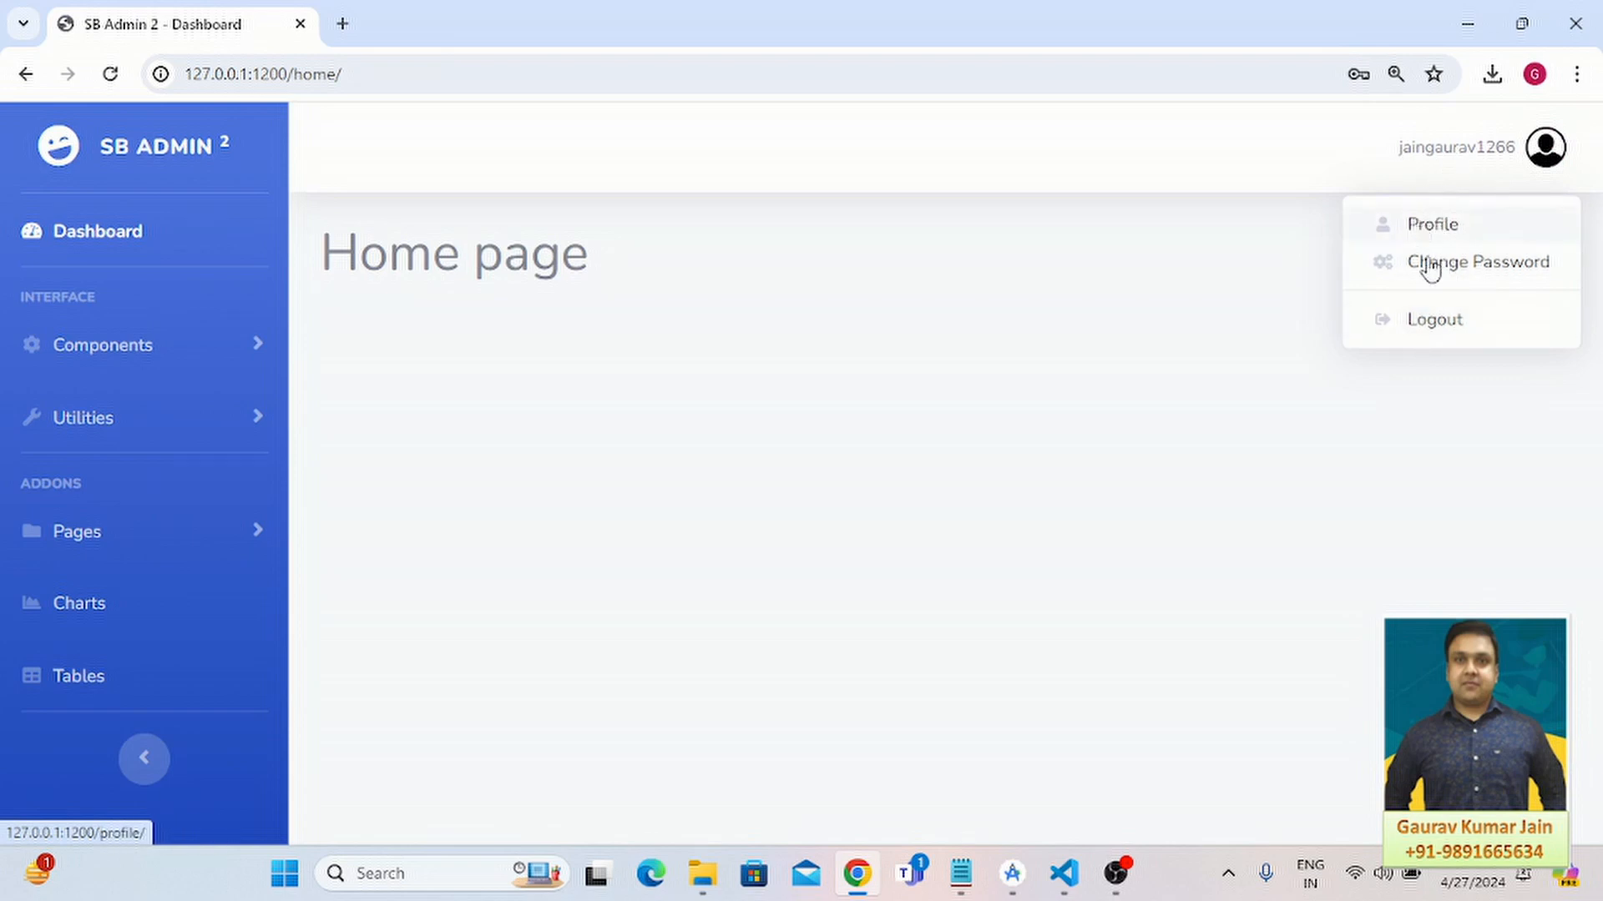
click(1434, 224)
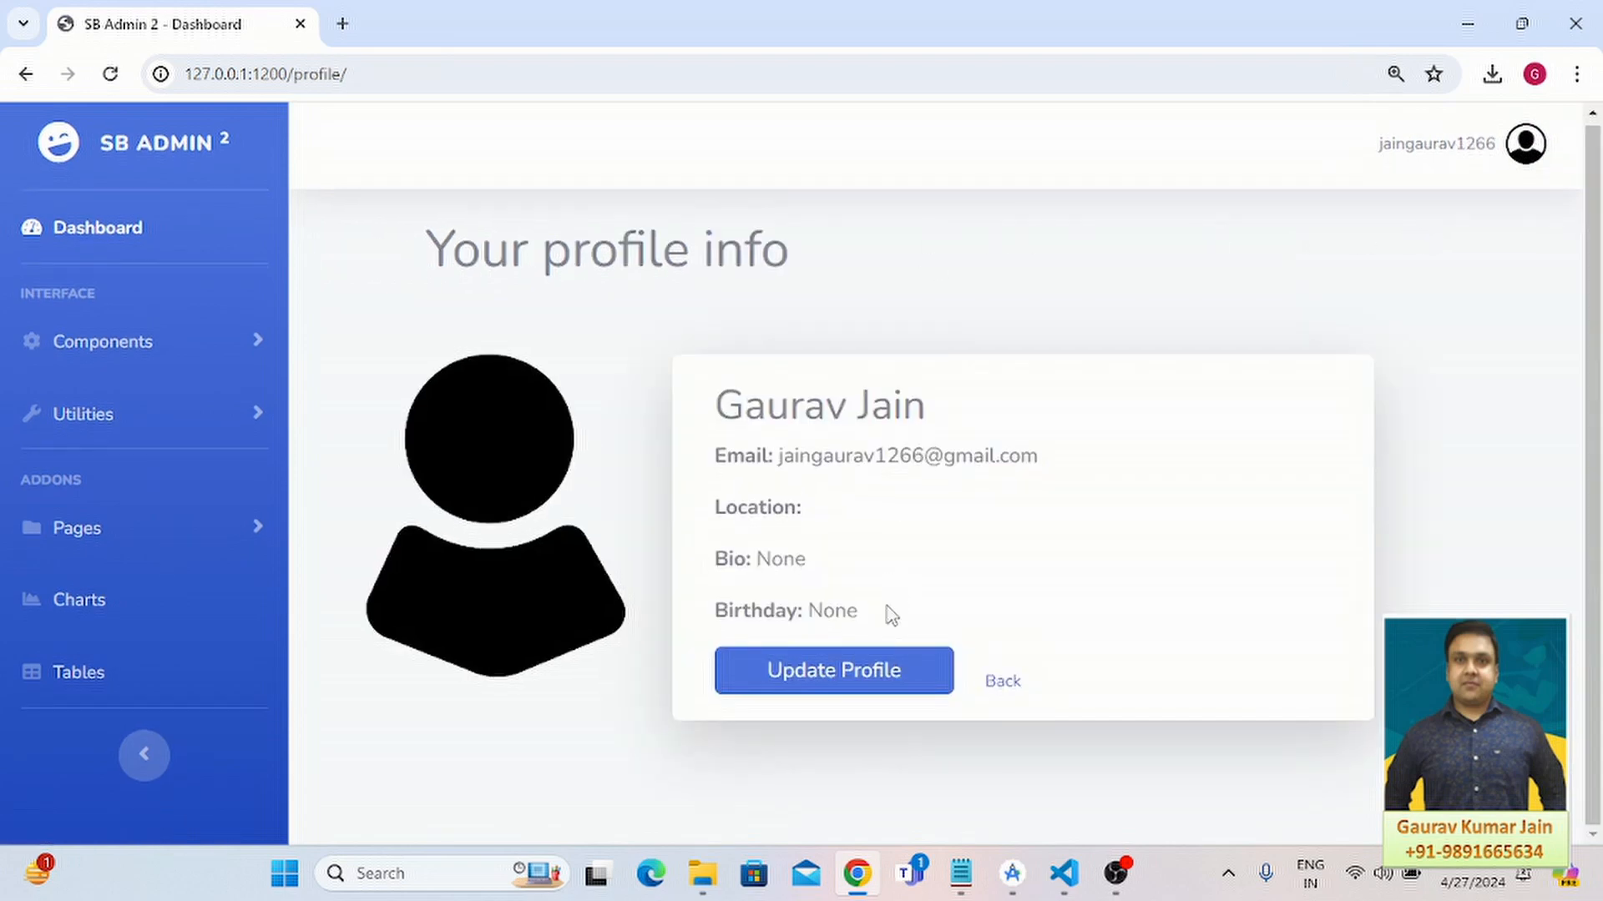
click(835, 671)
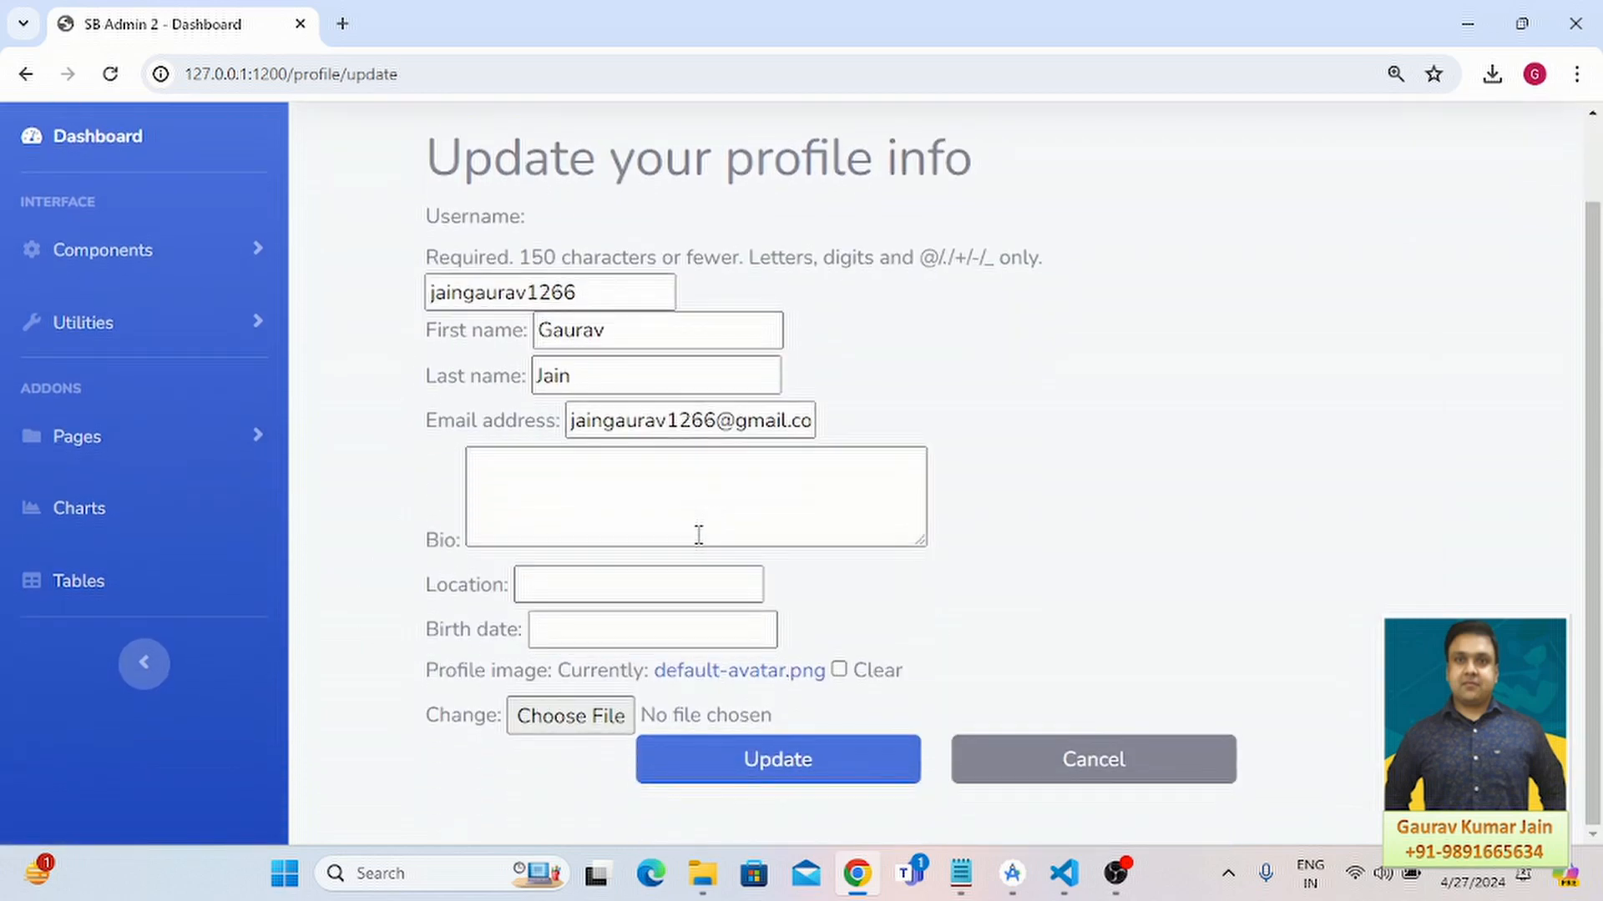
mouse_move(681, 689)
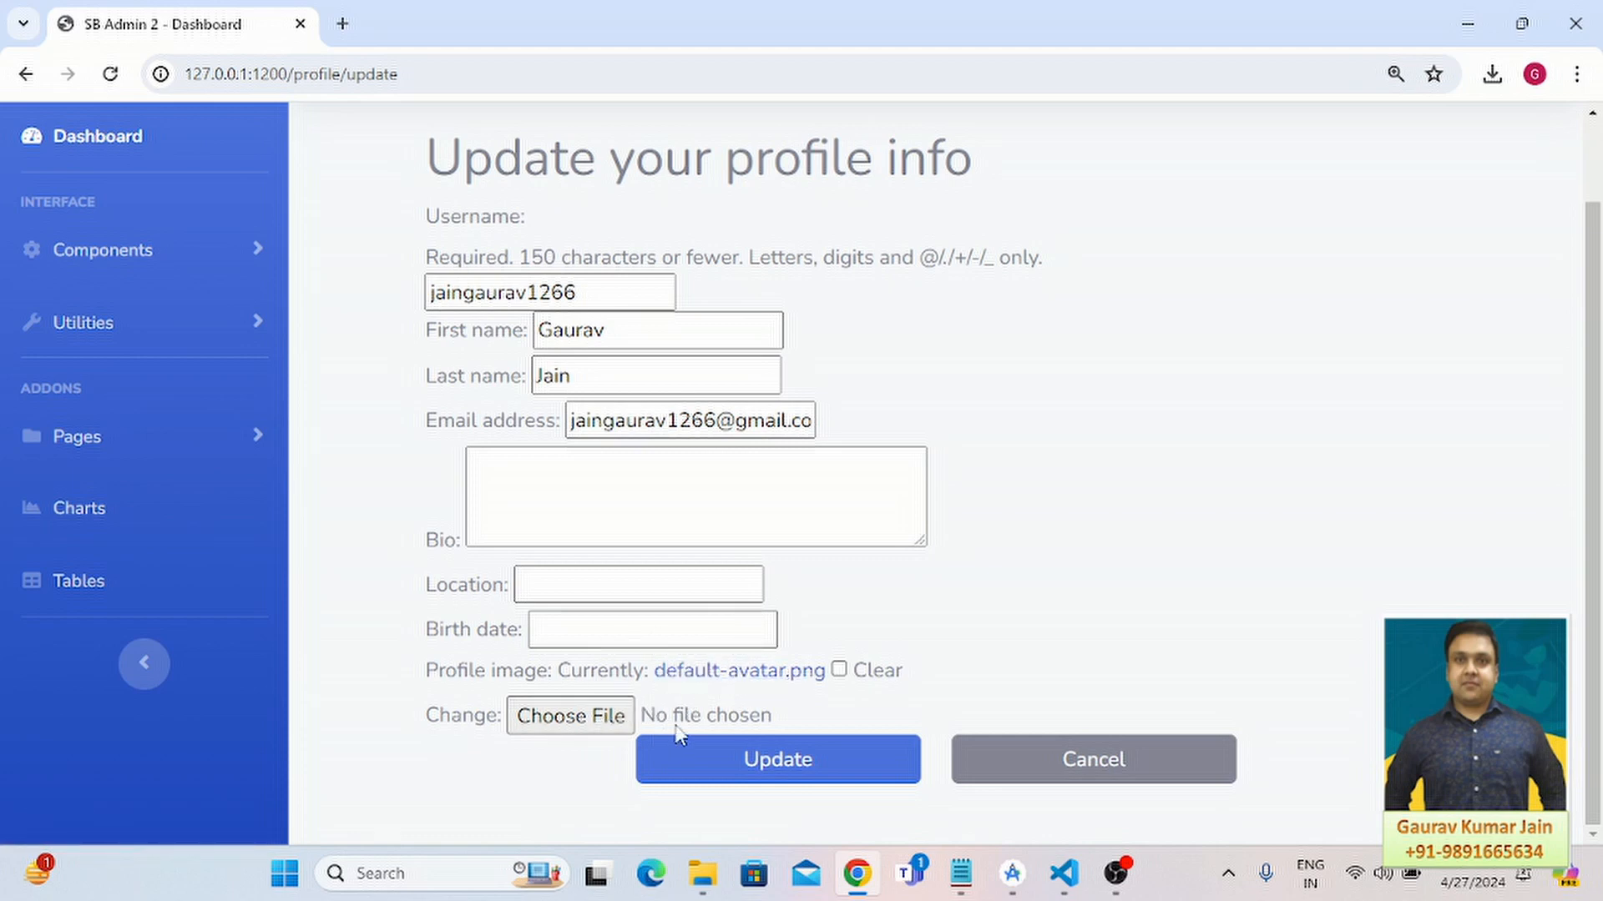
mouse_move(552, 684)
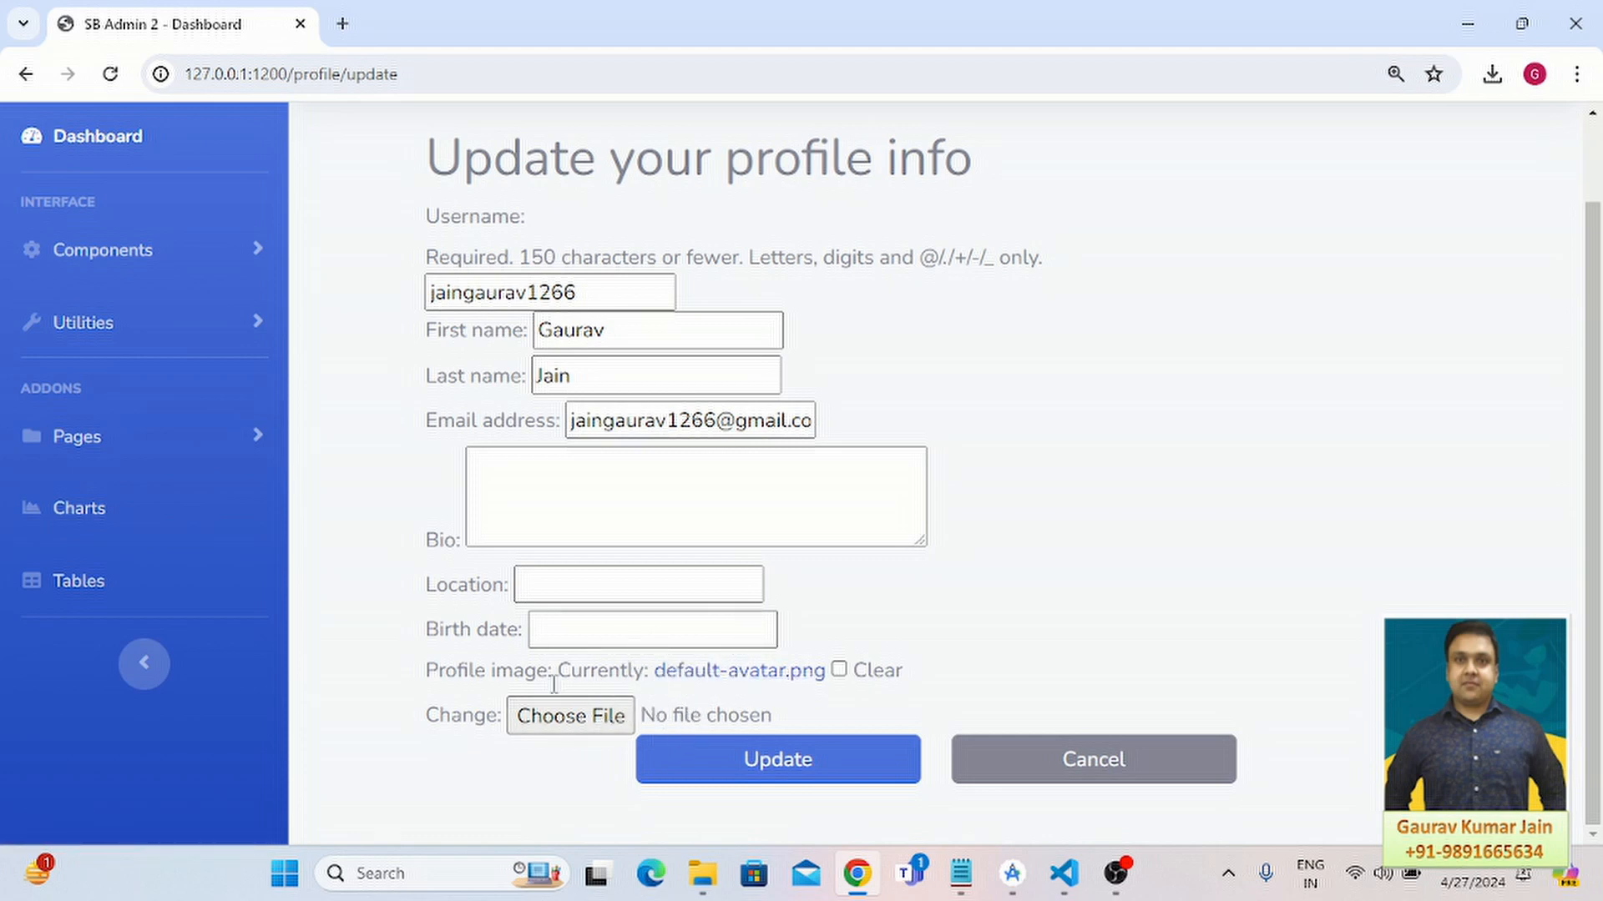
mouse_move(729, 701)
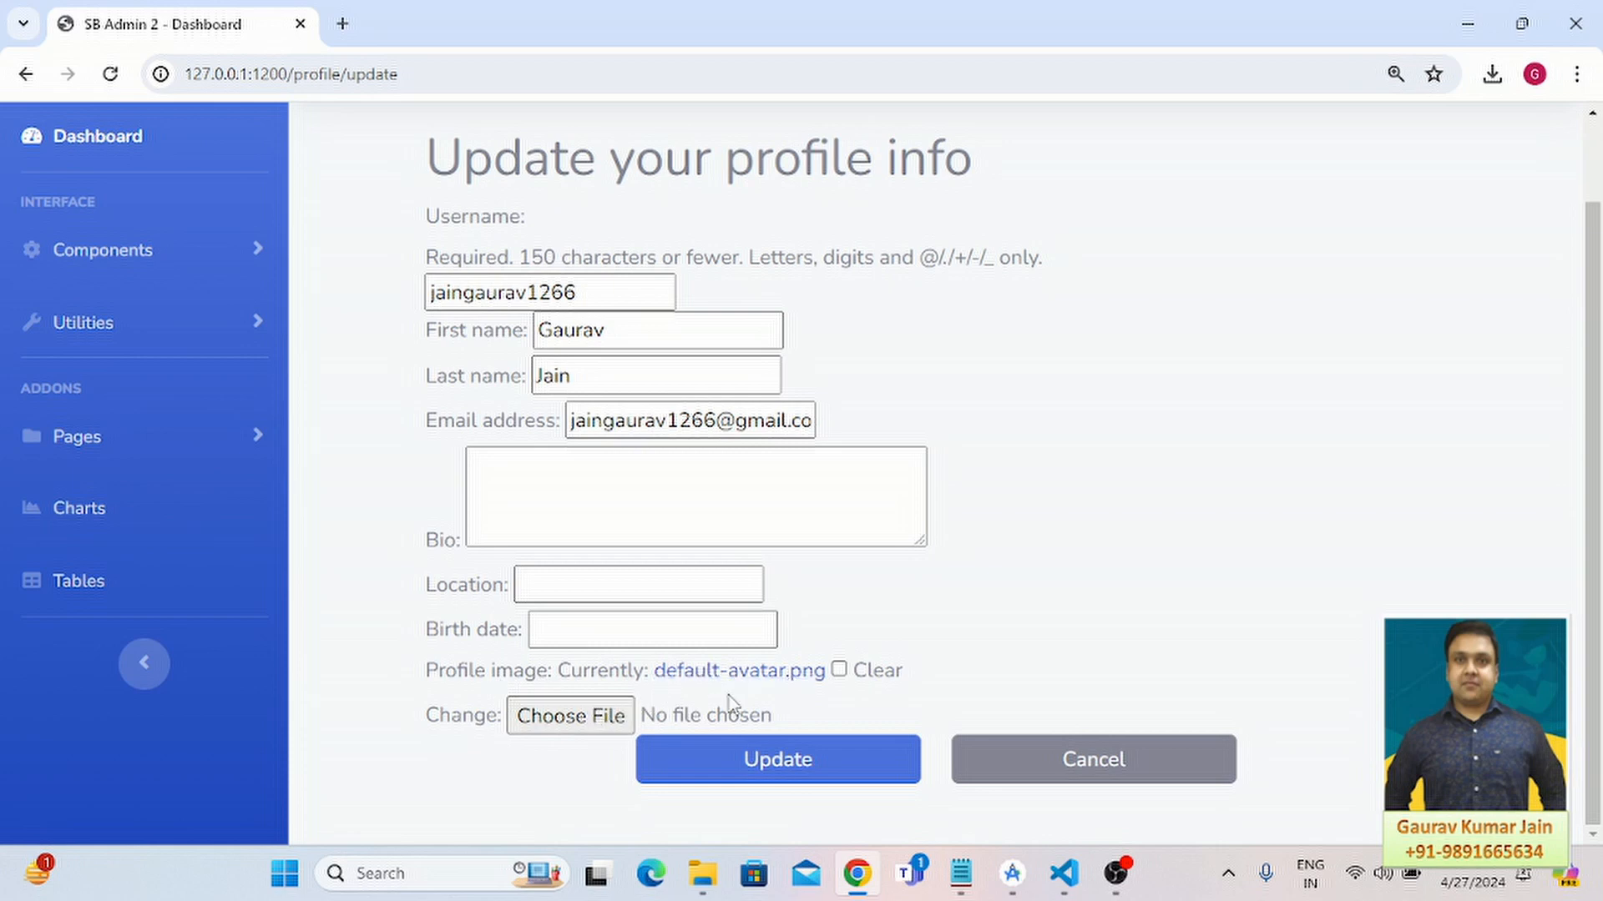
Choose the user's own photo, set birth date April 27, 2024 and save the profile.
click(570, 715)
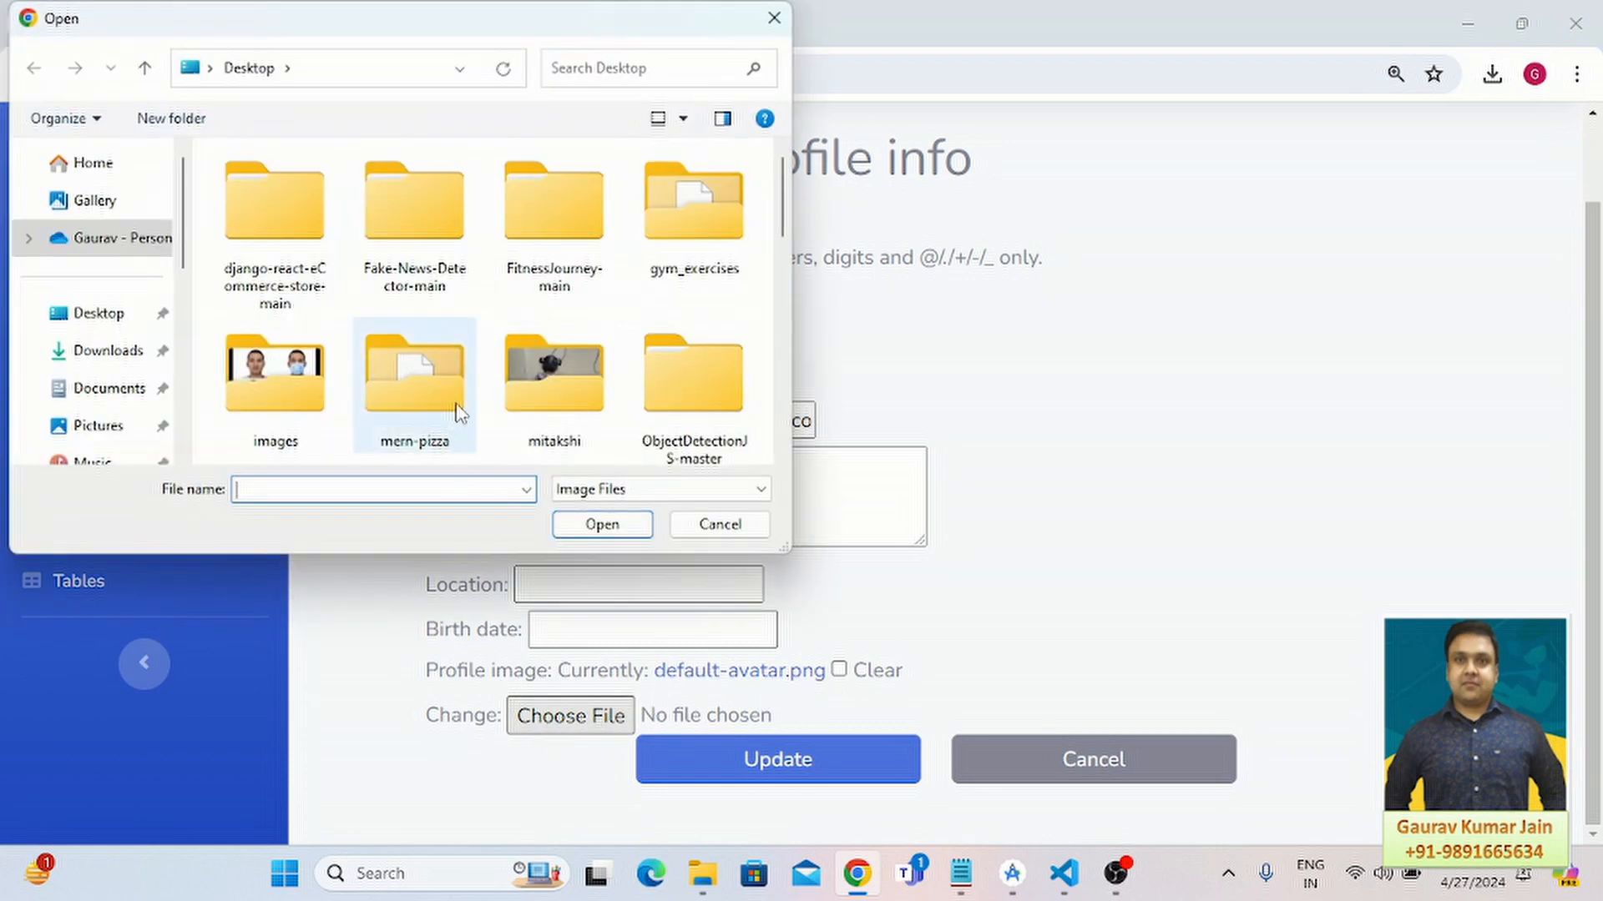
scroll(down, 3)
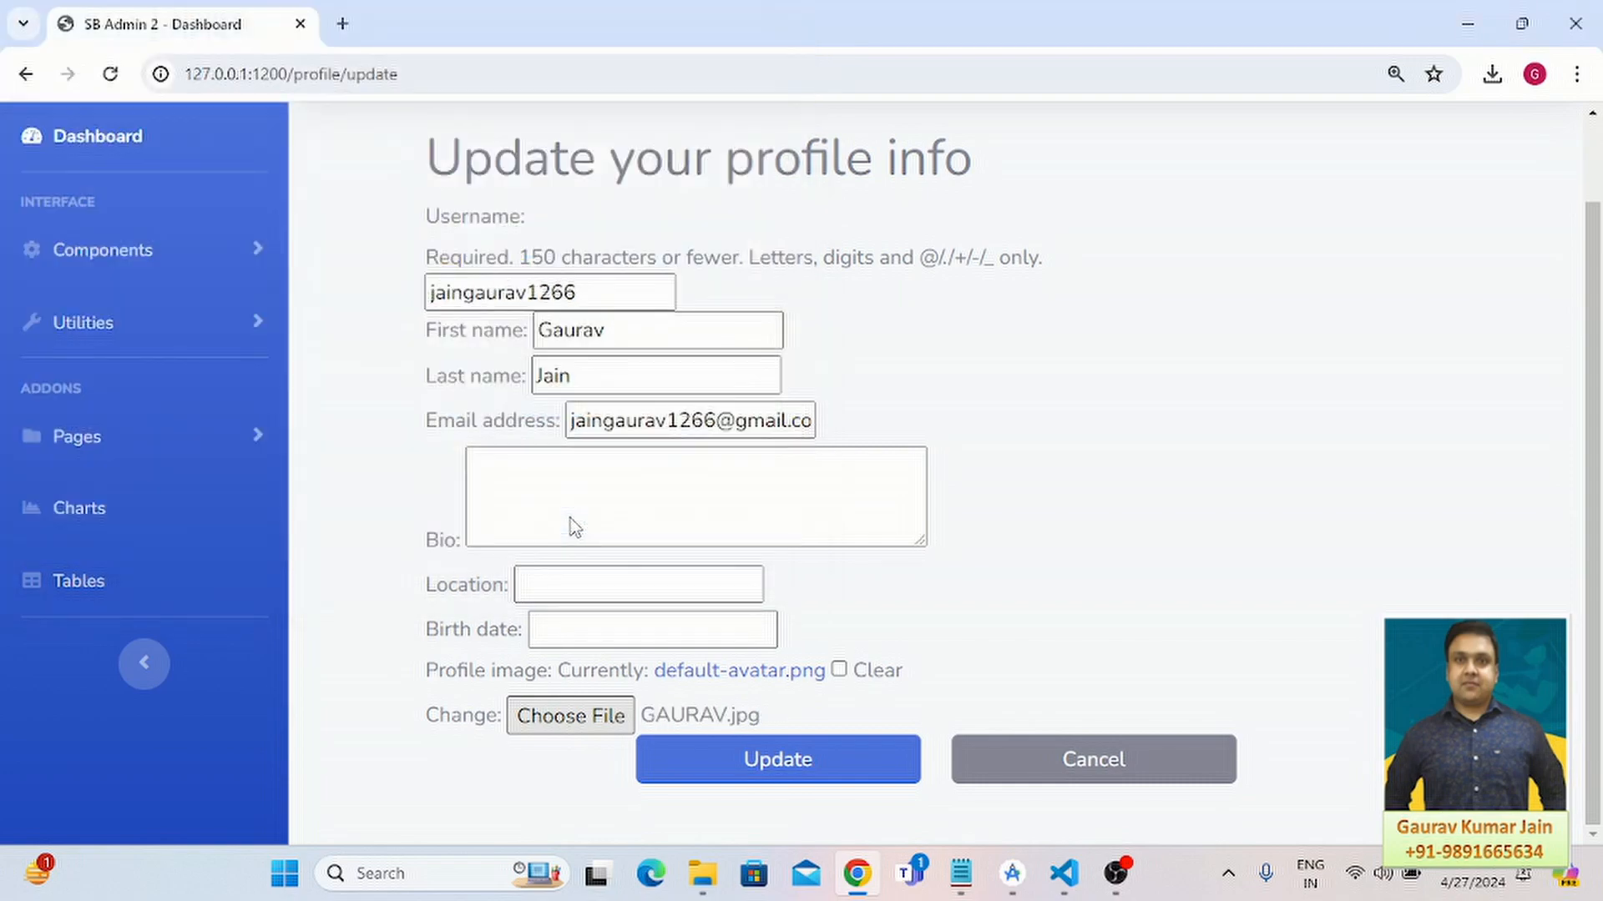
click(574, 491)
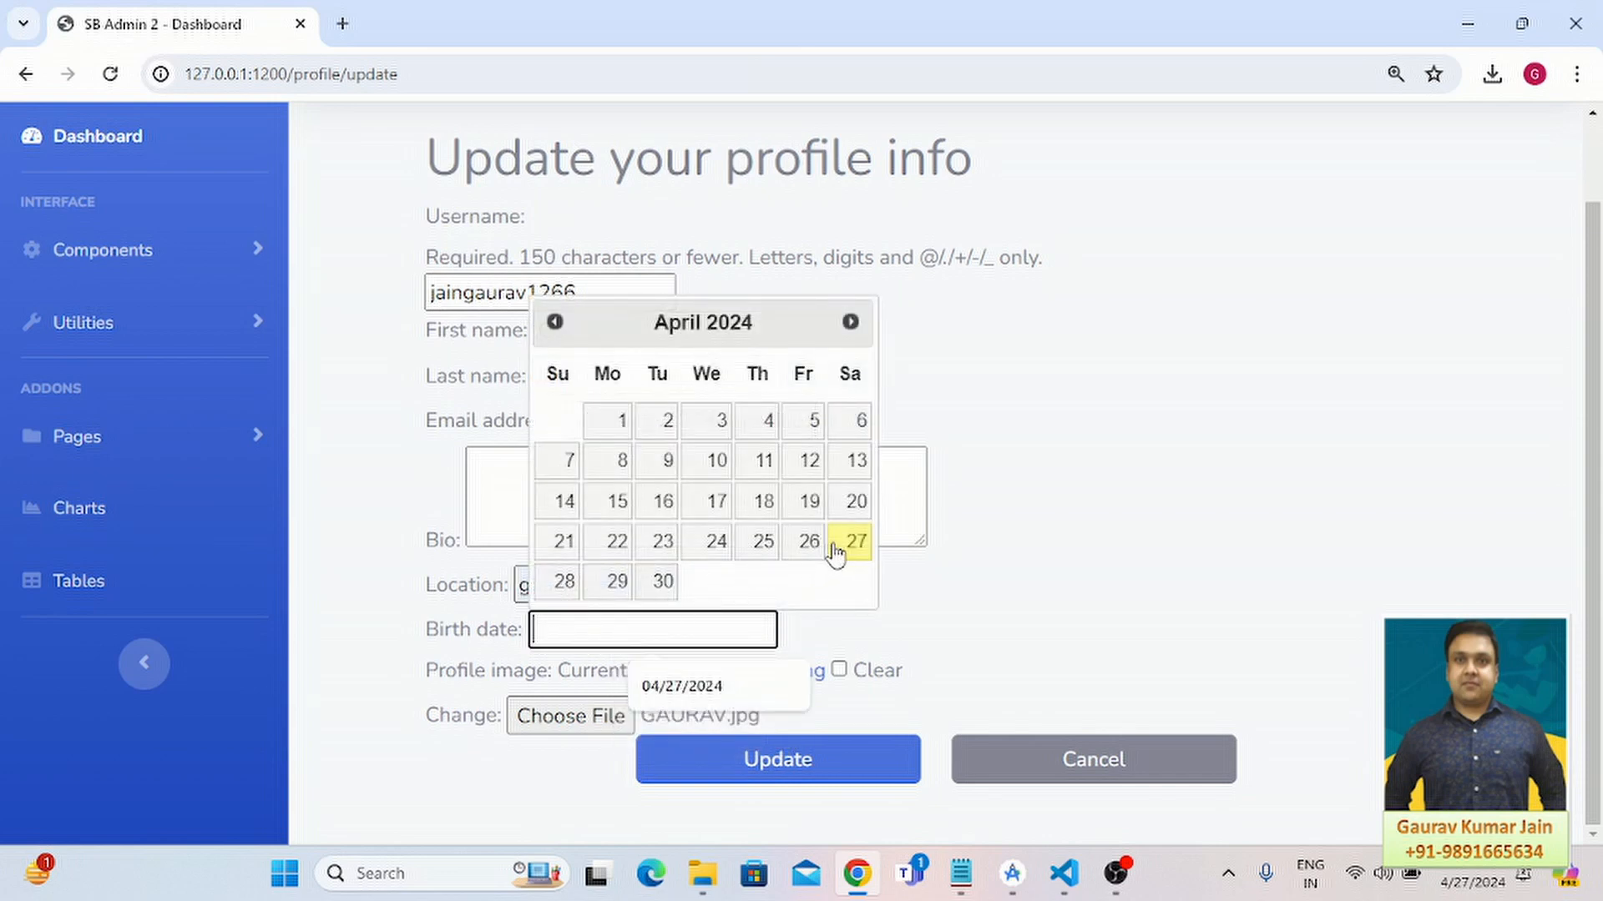
click(858, 541)
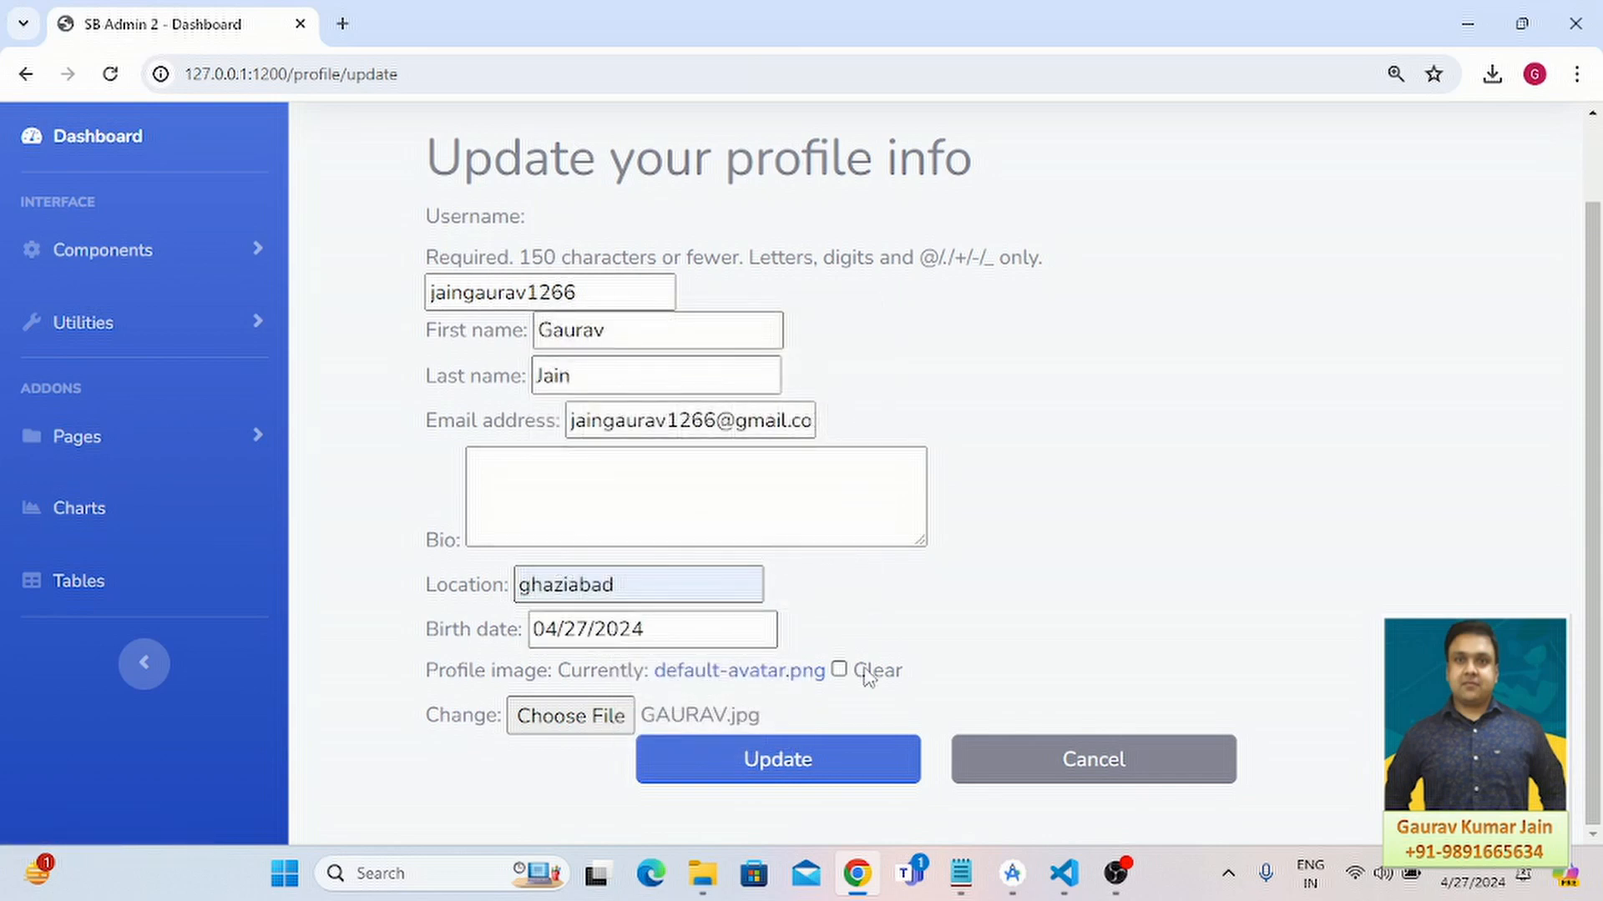
click(778, 758)
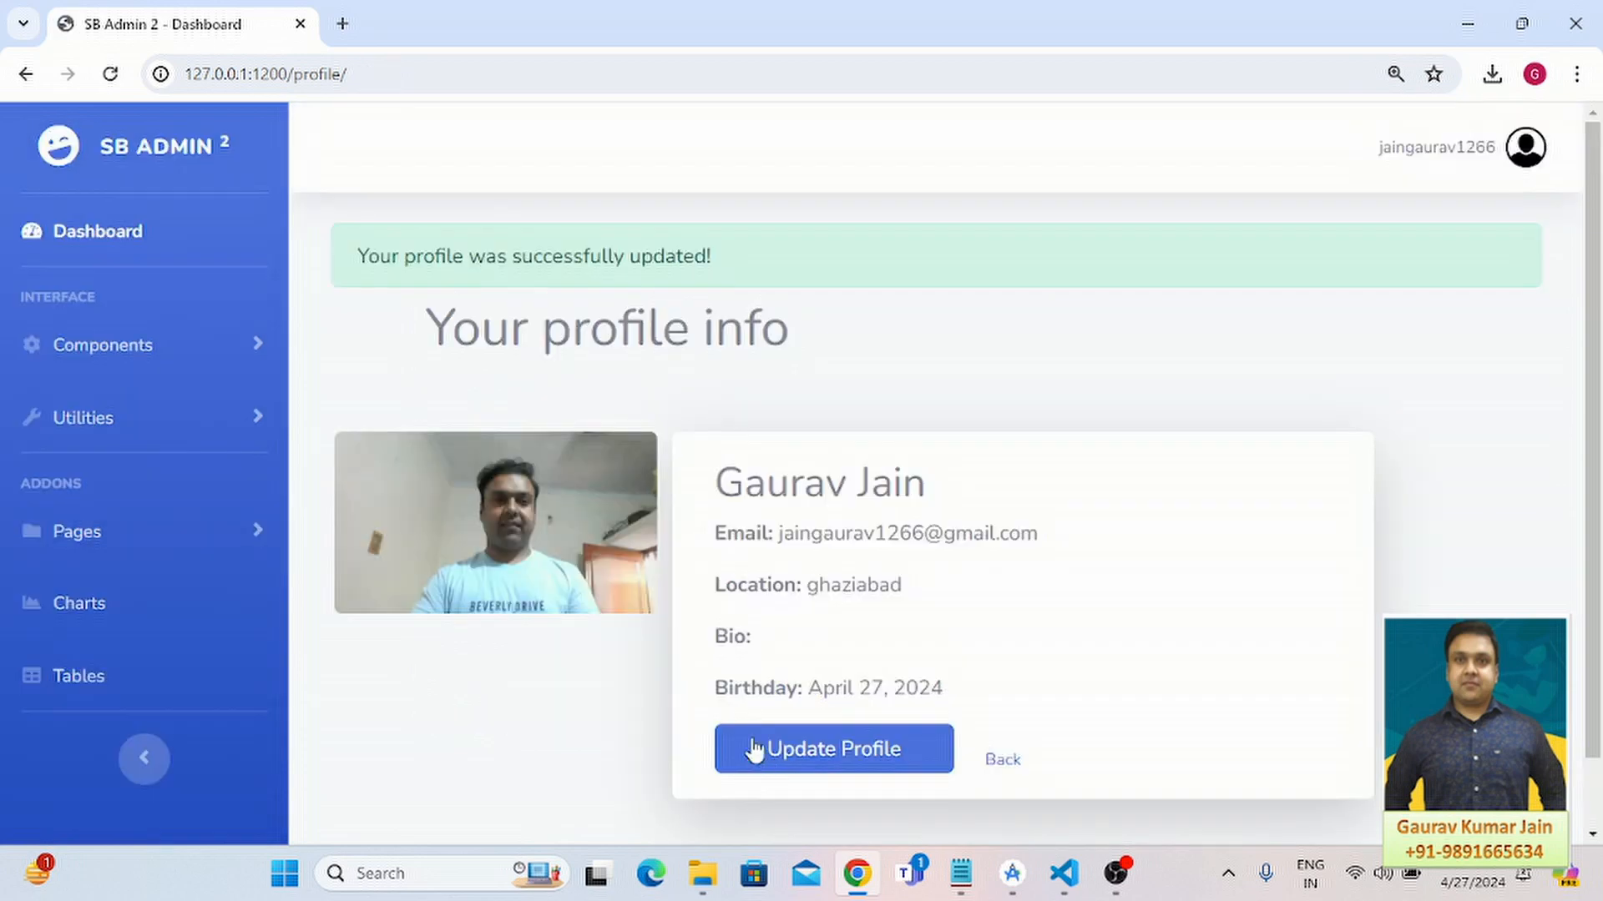
Reopen Update Profile to confirm the current image is users/GAURAV.jpg, then show the account menu.
click(835, 748)
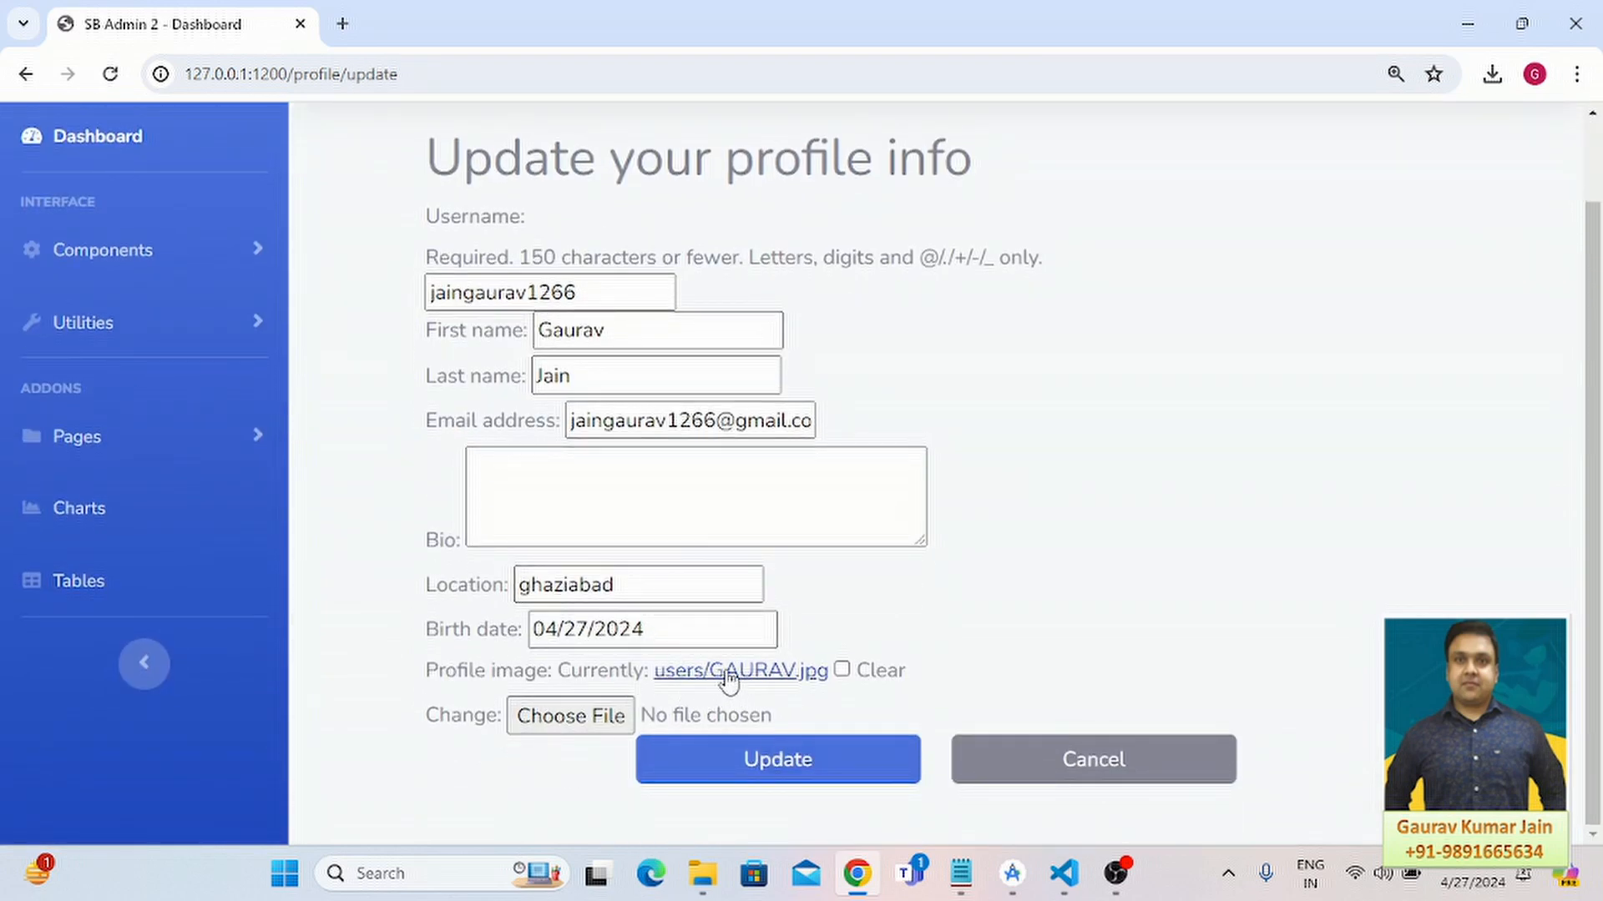
mouse_move(723, 710)
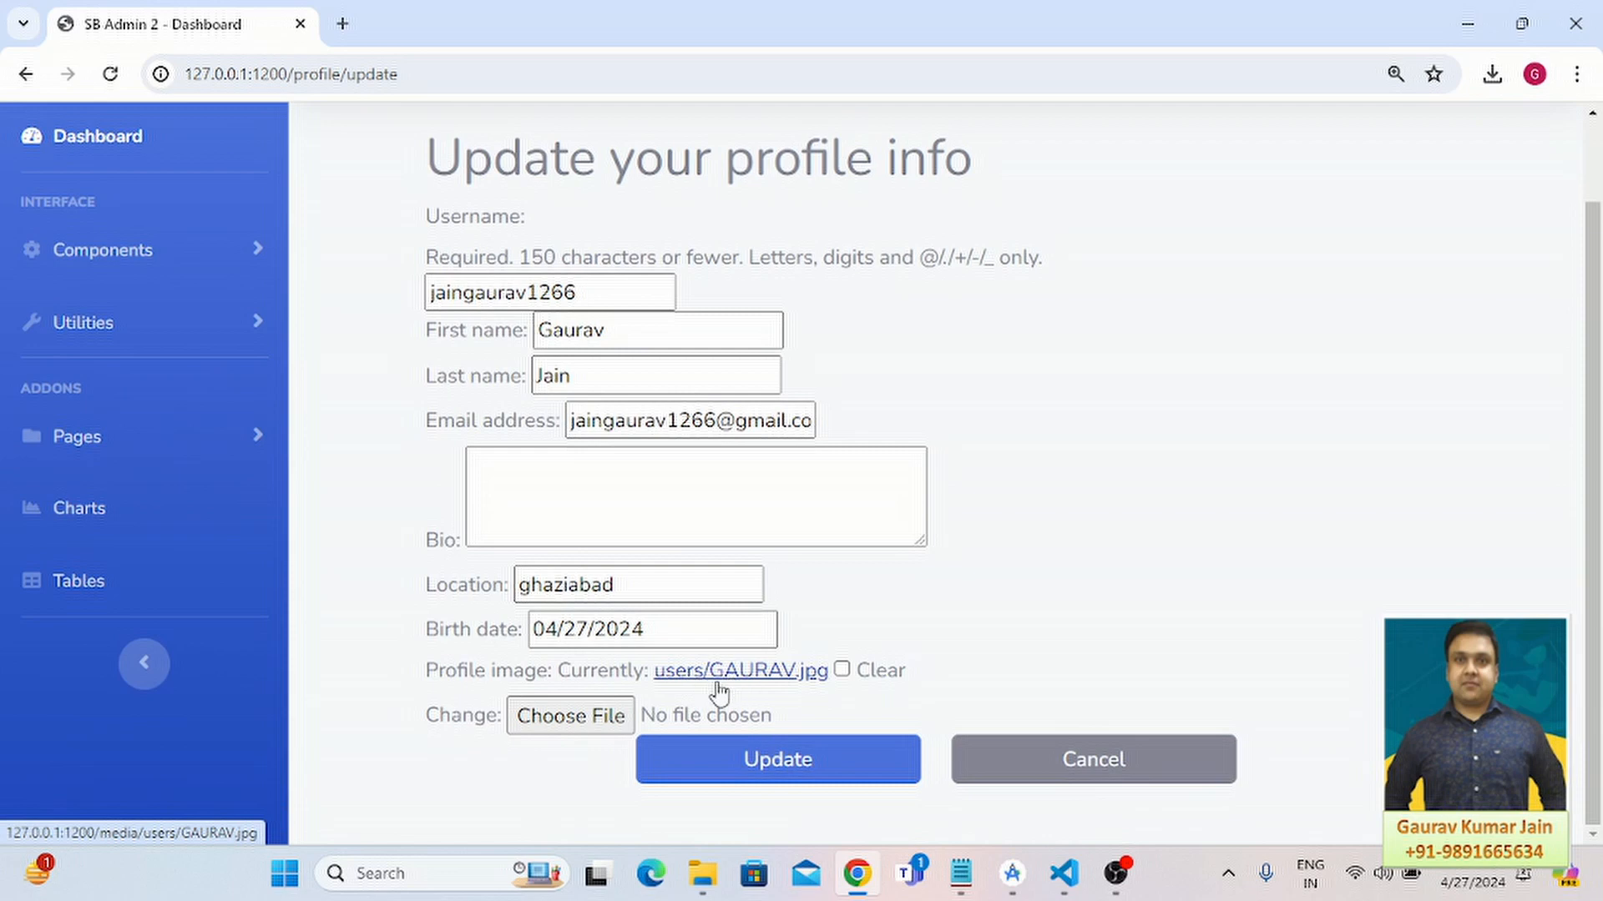
mouse_move(1127, 784)
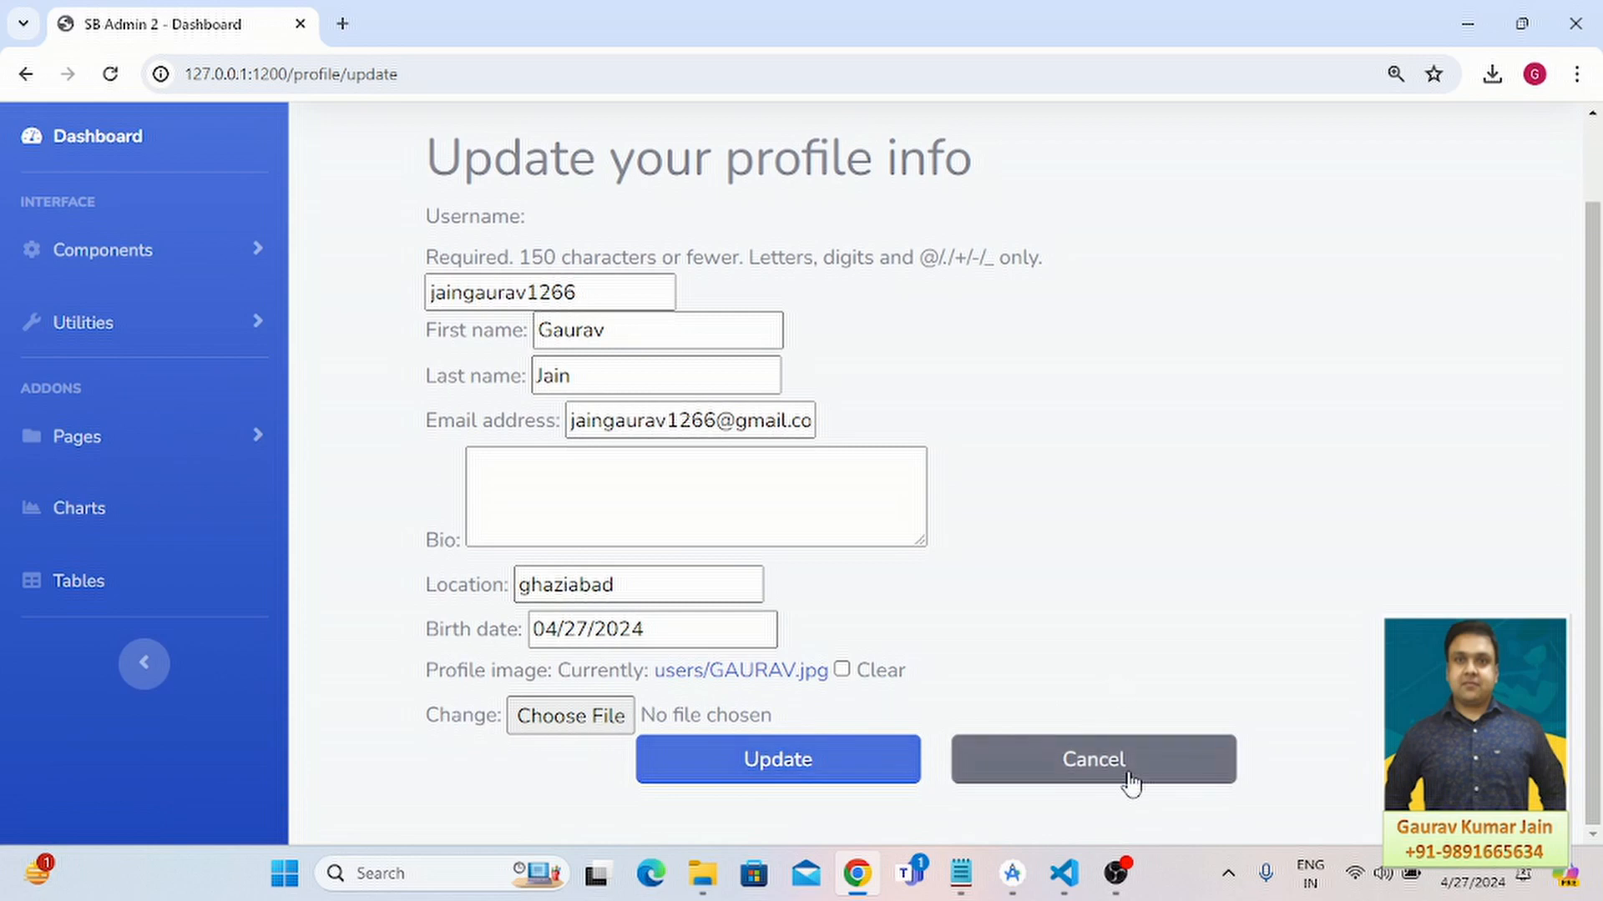
click(1526, 150)
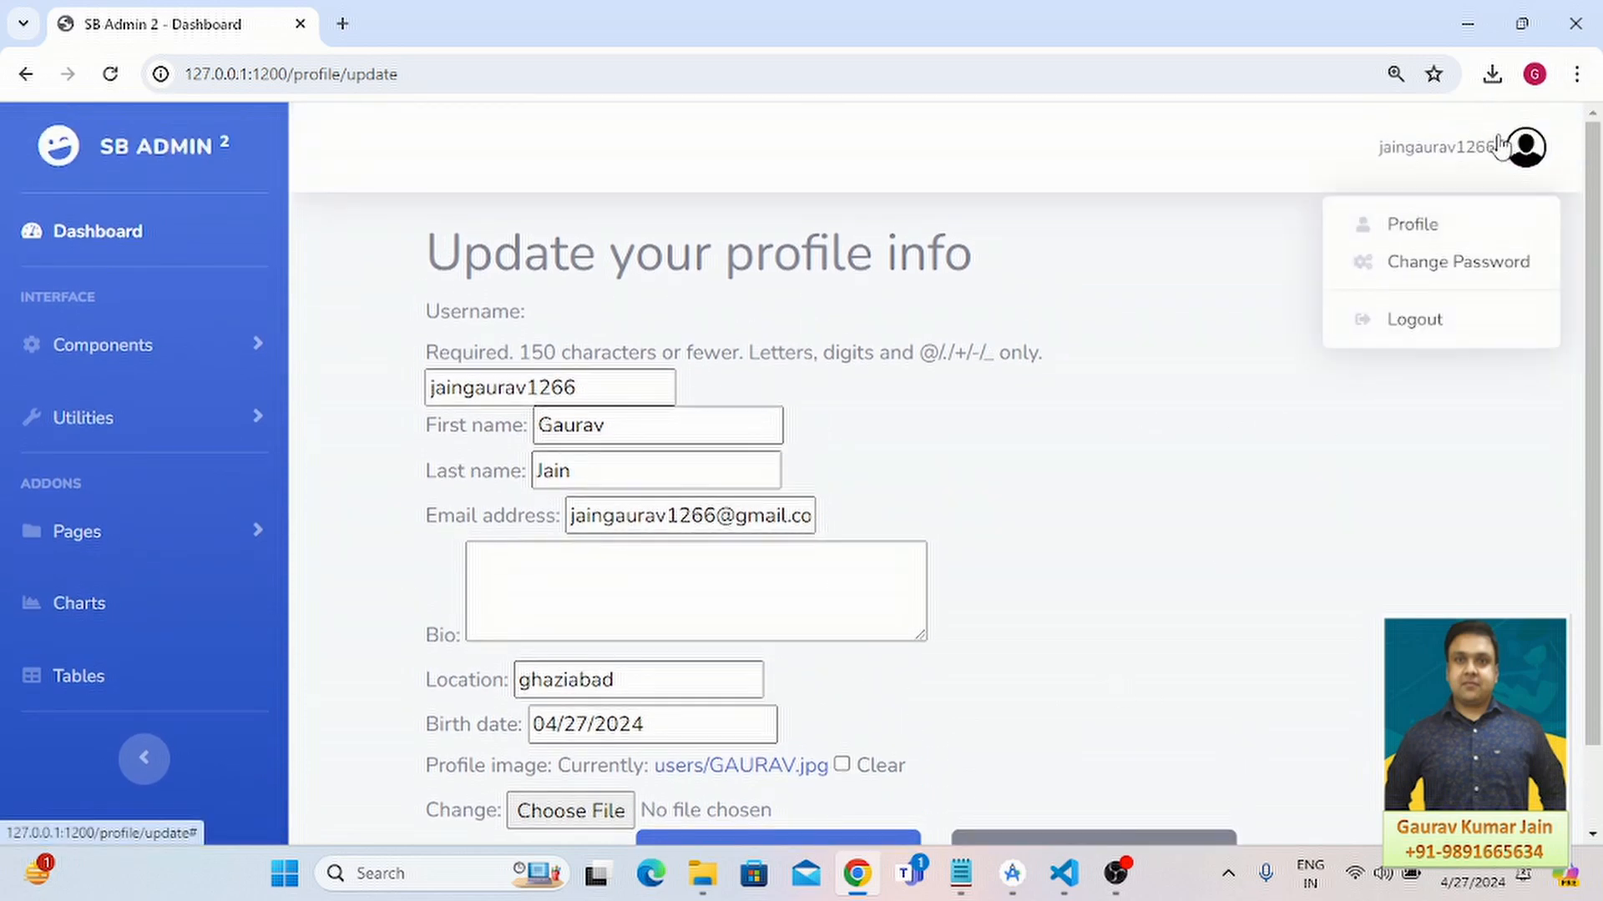
mouse_move(1399, 328)
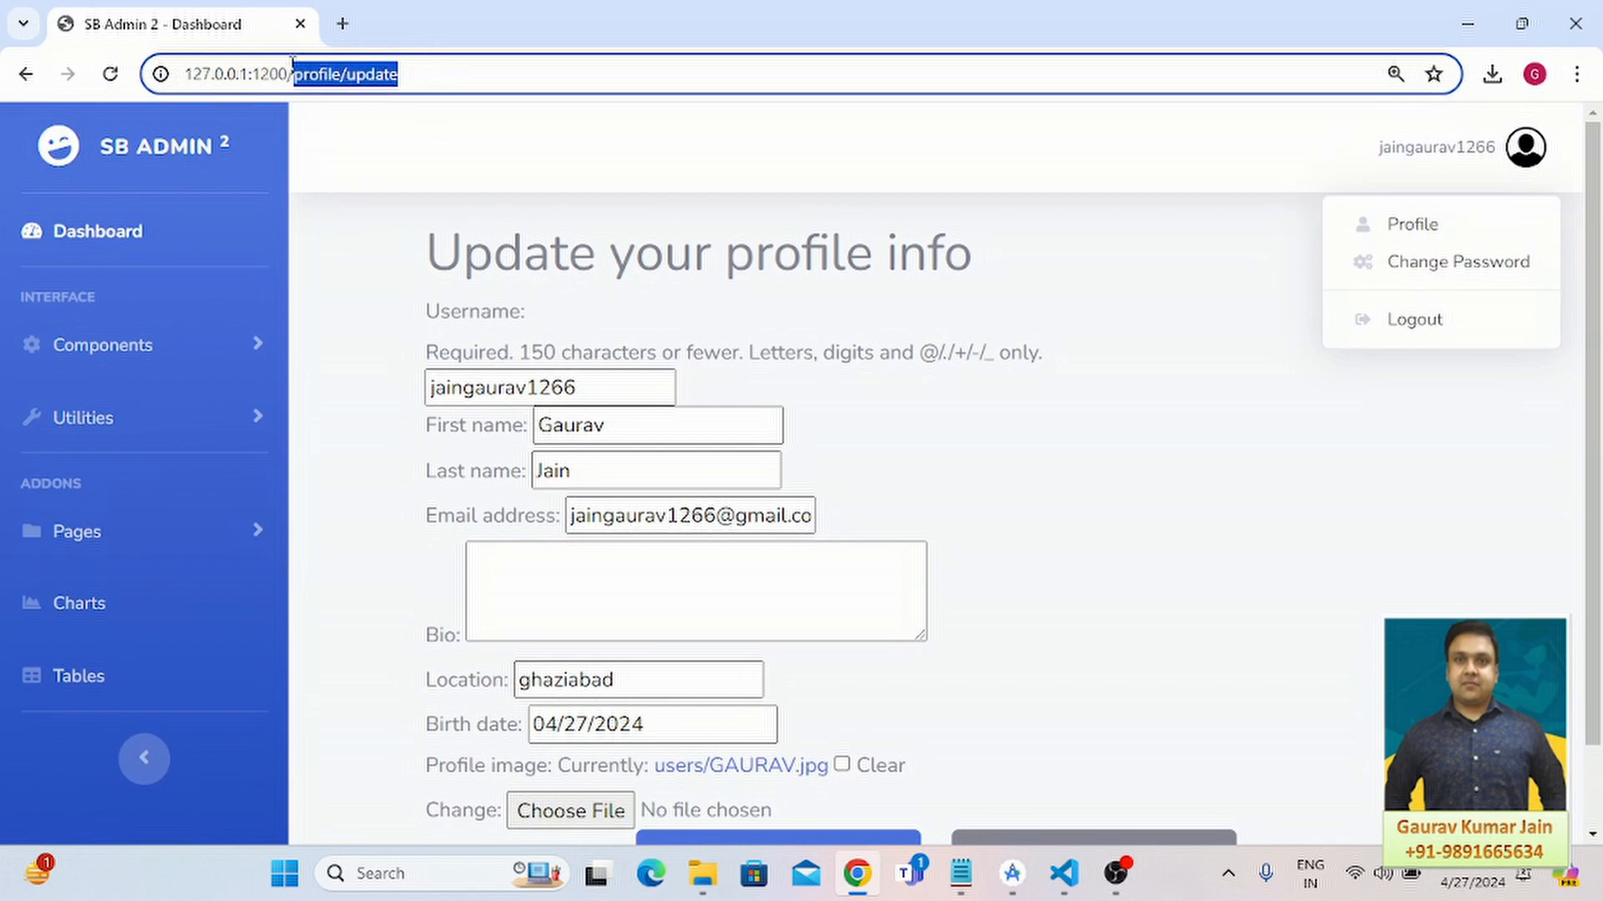
text(login)
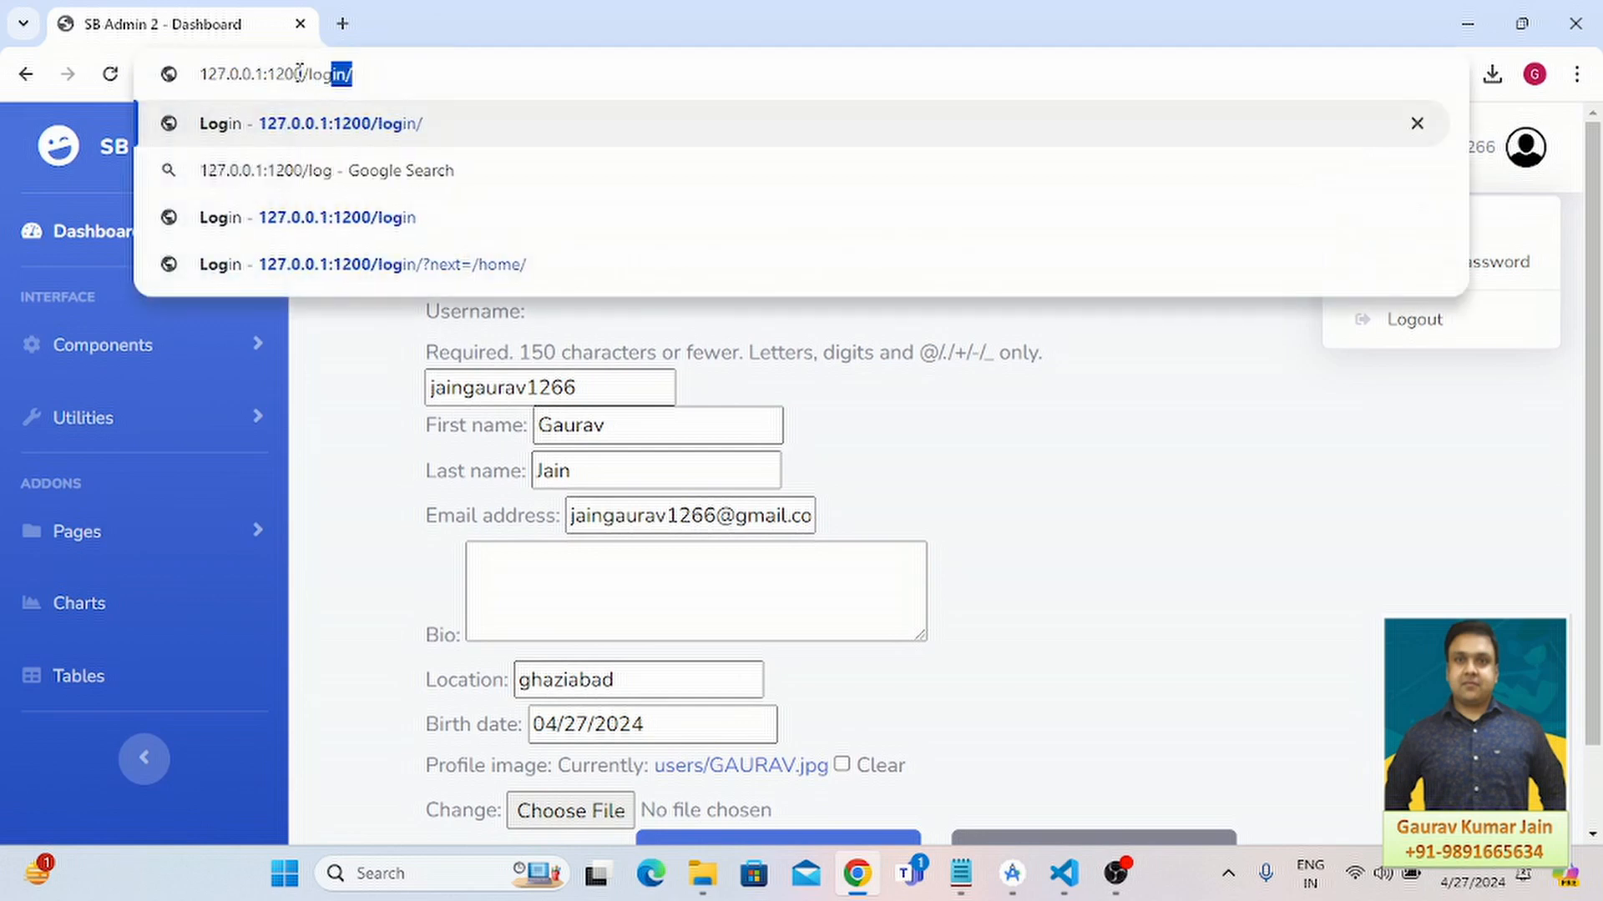
click(304, 124)
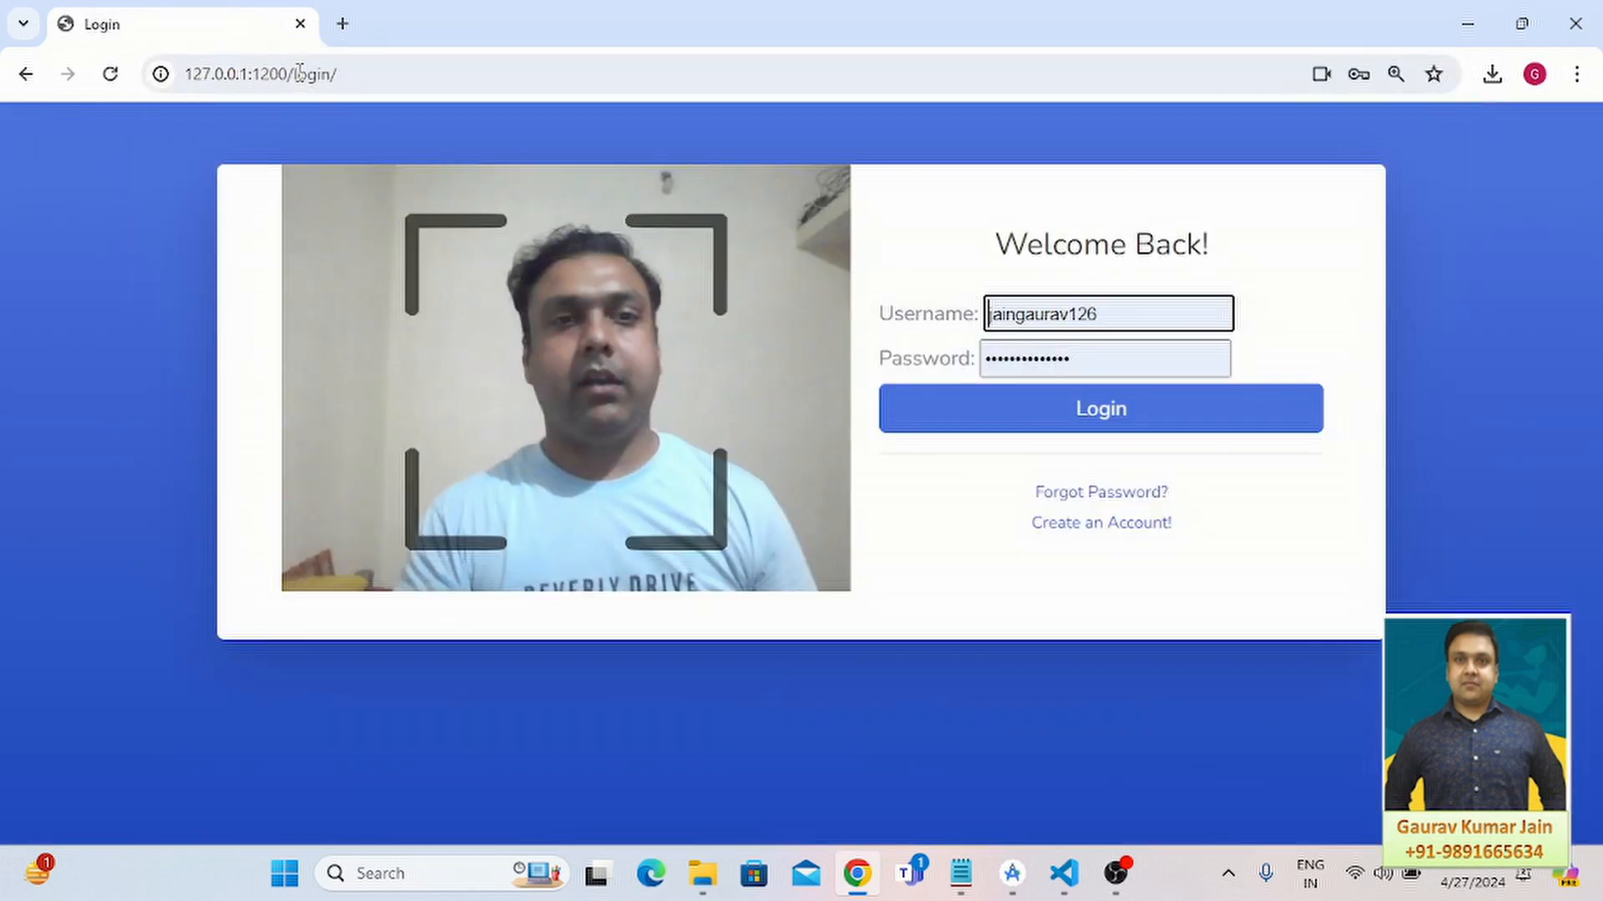
click(1102, 408)
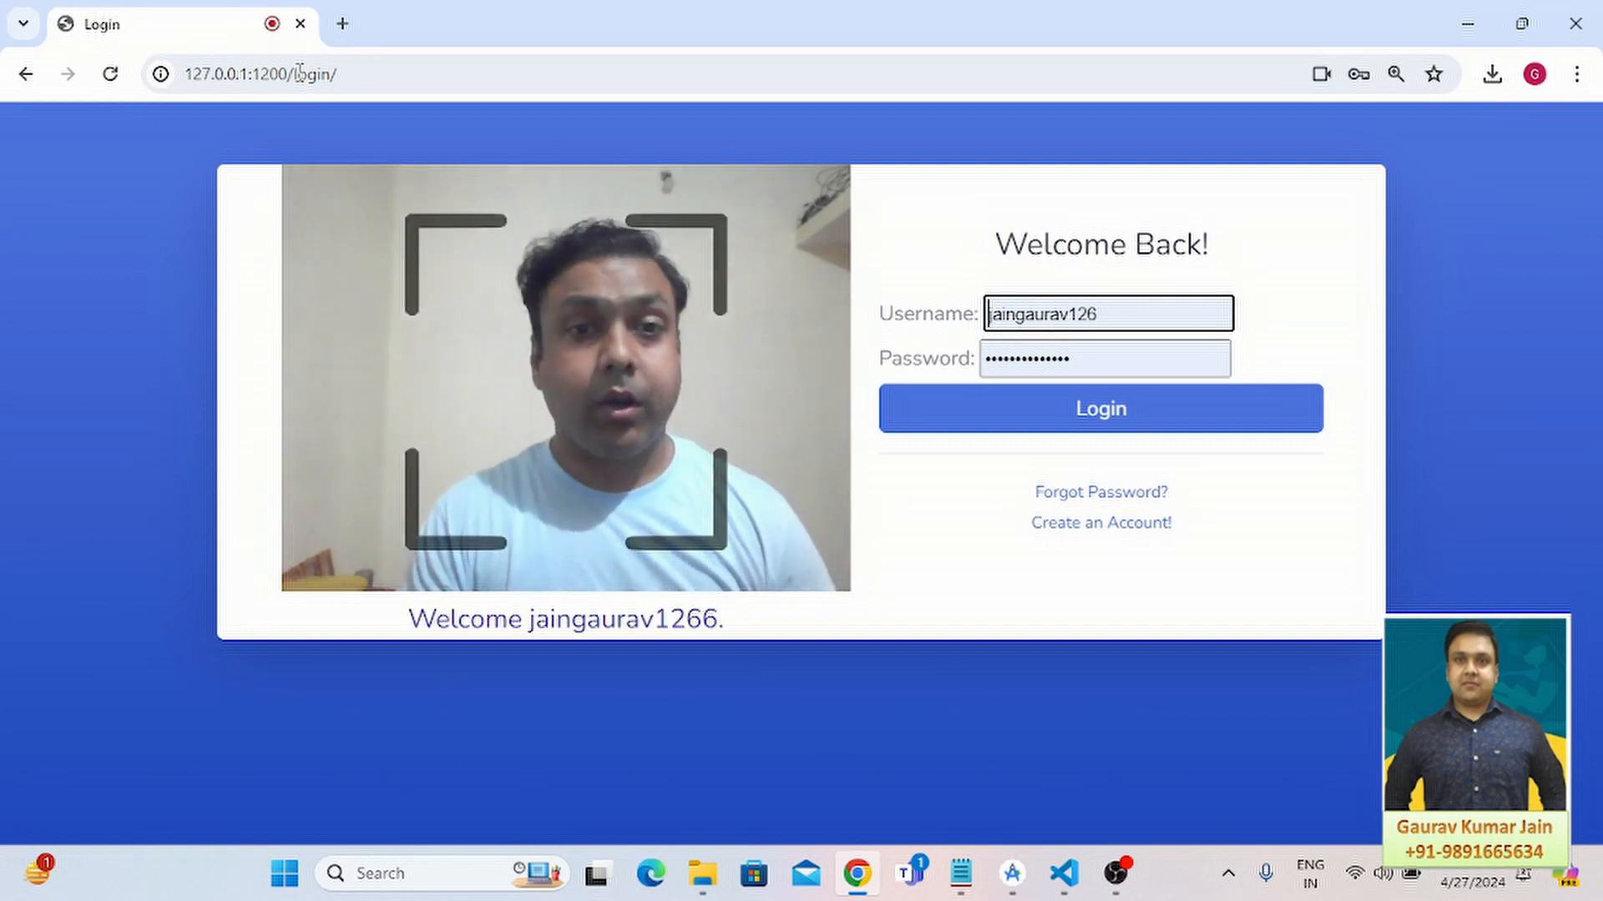
click(1102, 407)
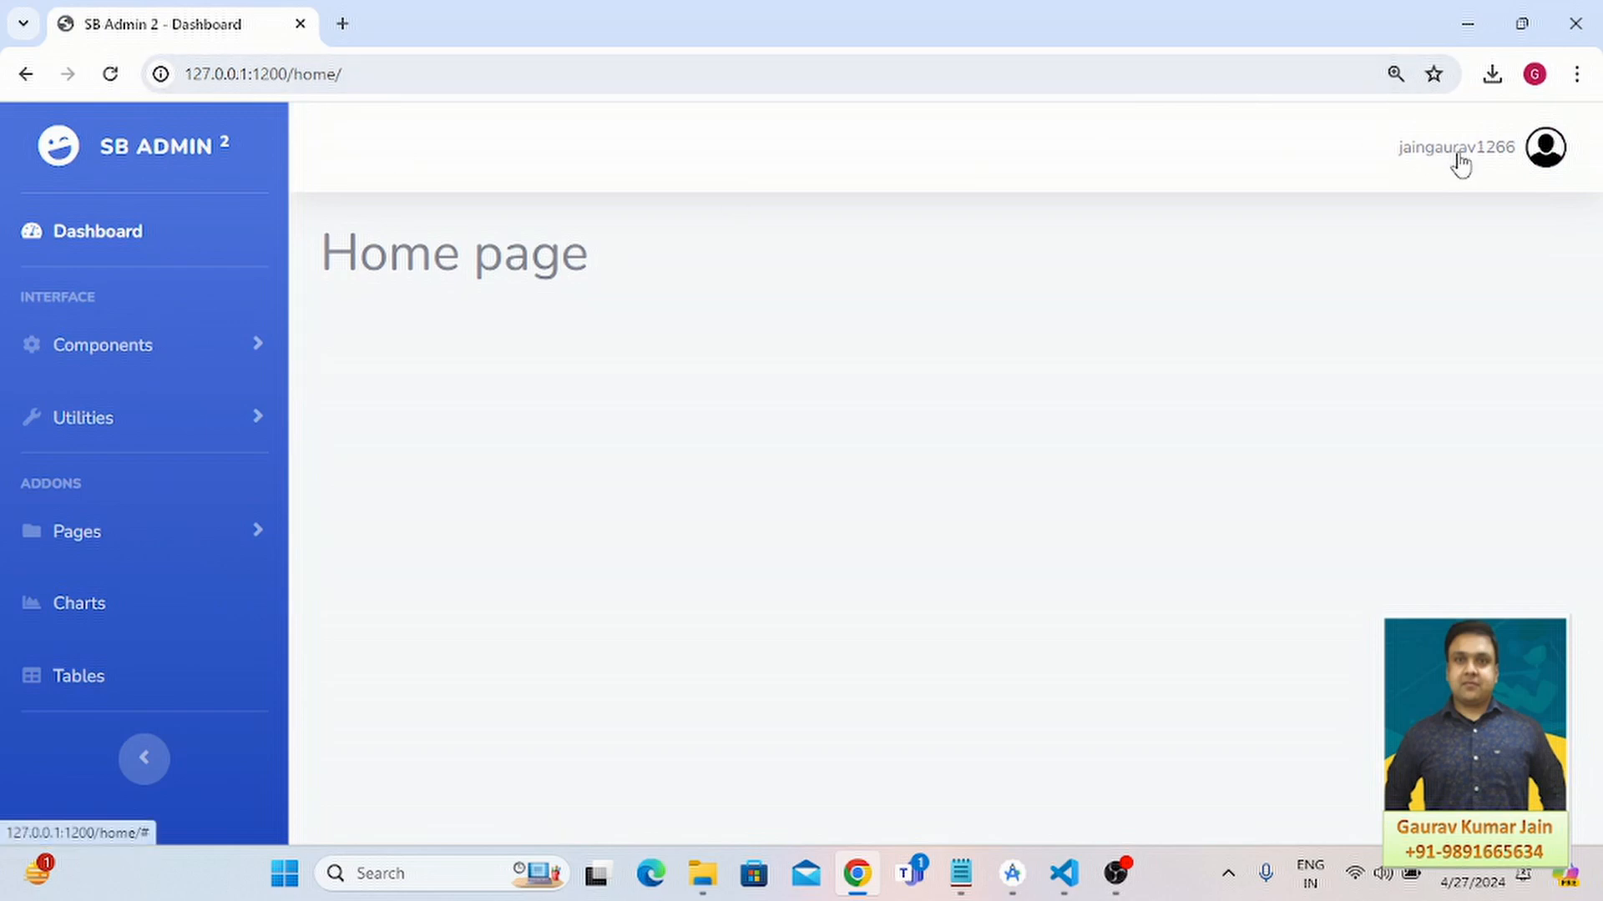
click(1542, 147)
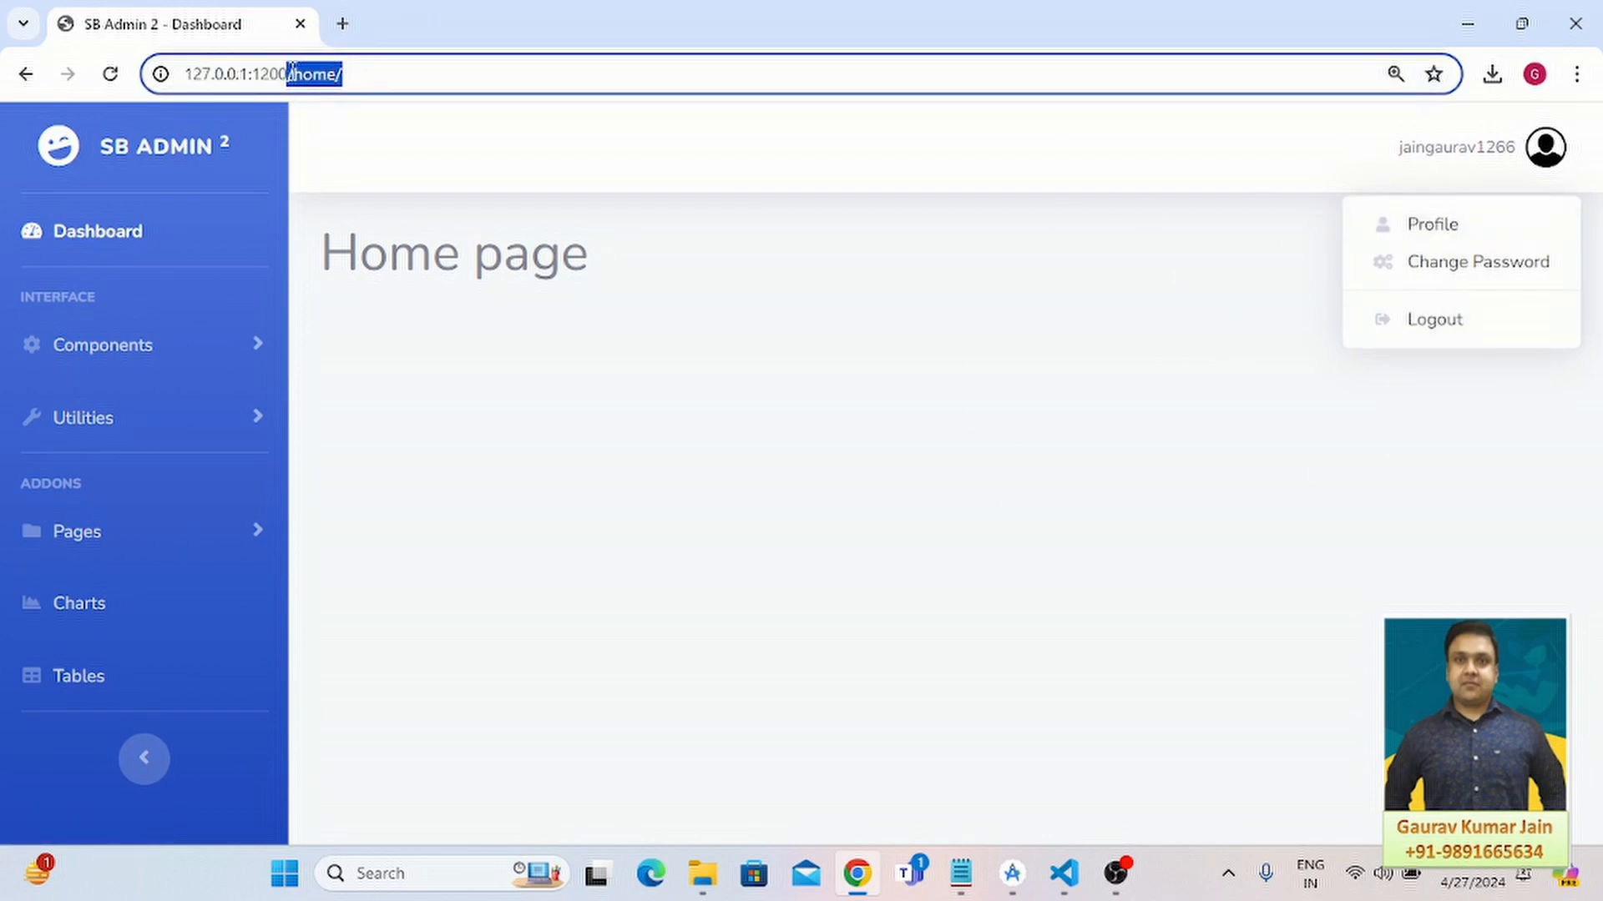
Load 127.0.0.1:1200/login/ and run face recognition login again.
text(login/)
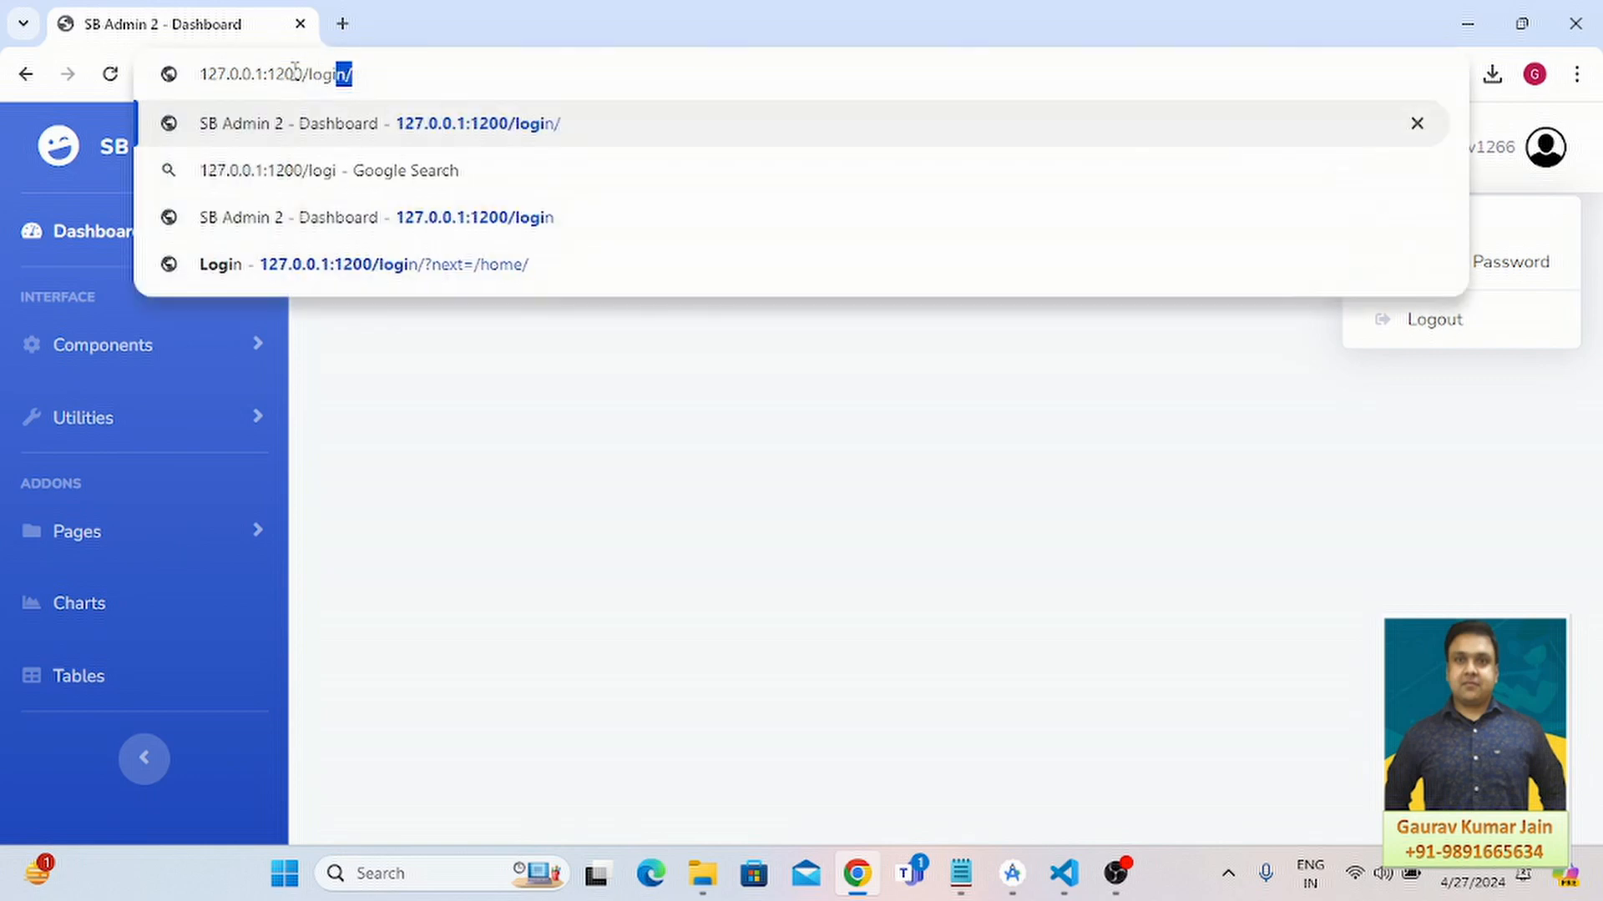
key(Enter)
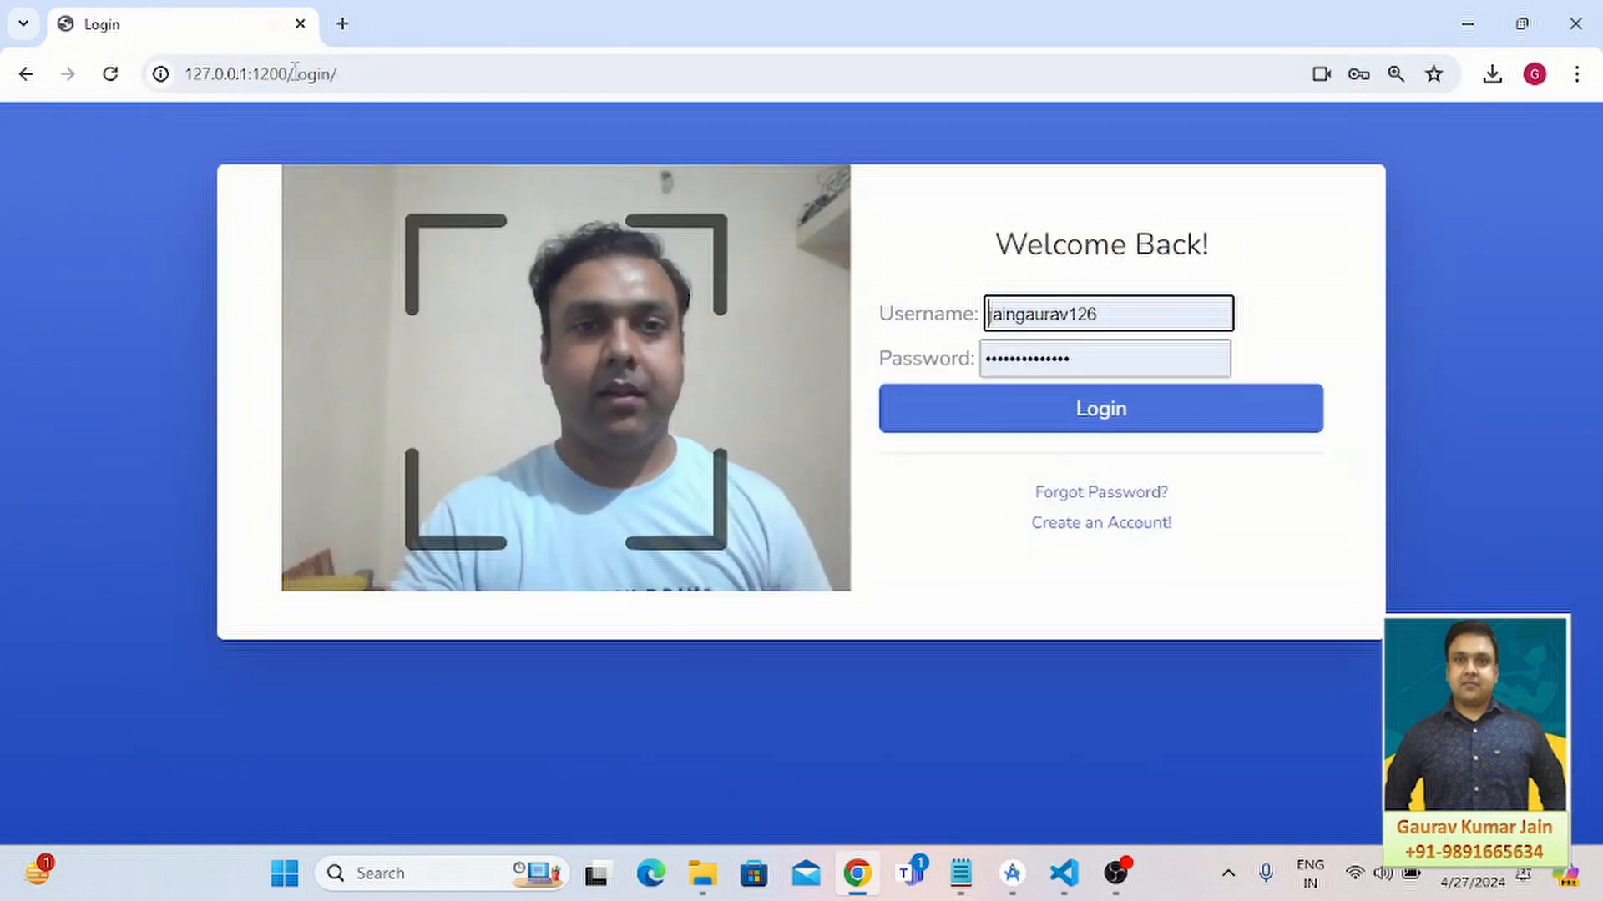
click(1102, 407)
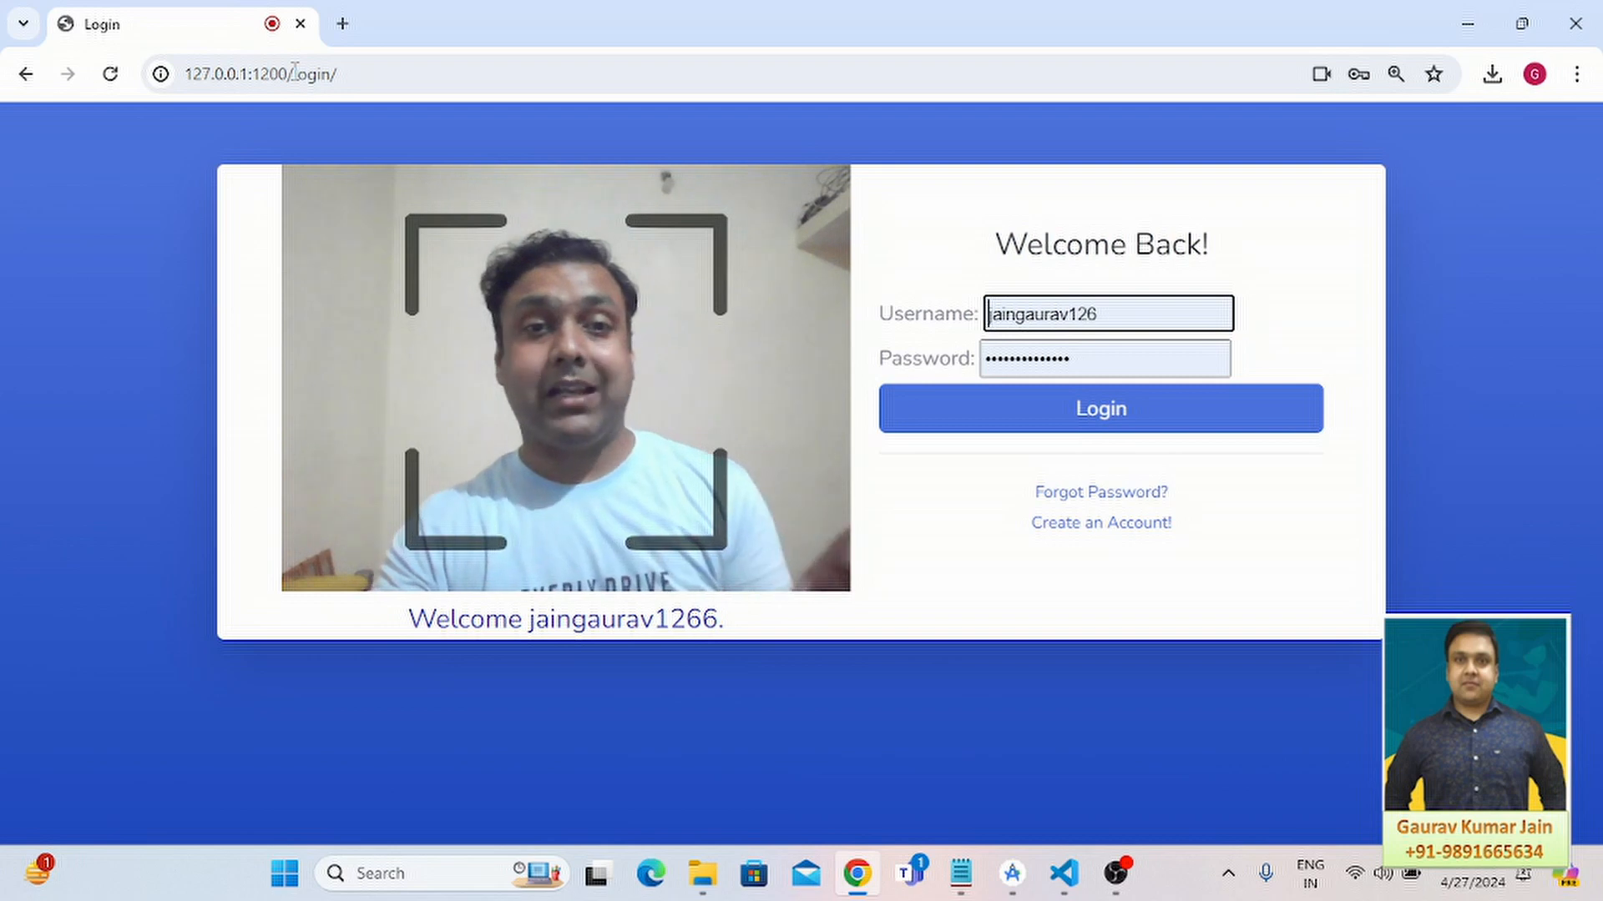
click(1102, 408)
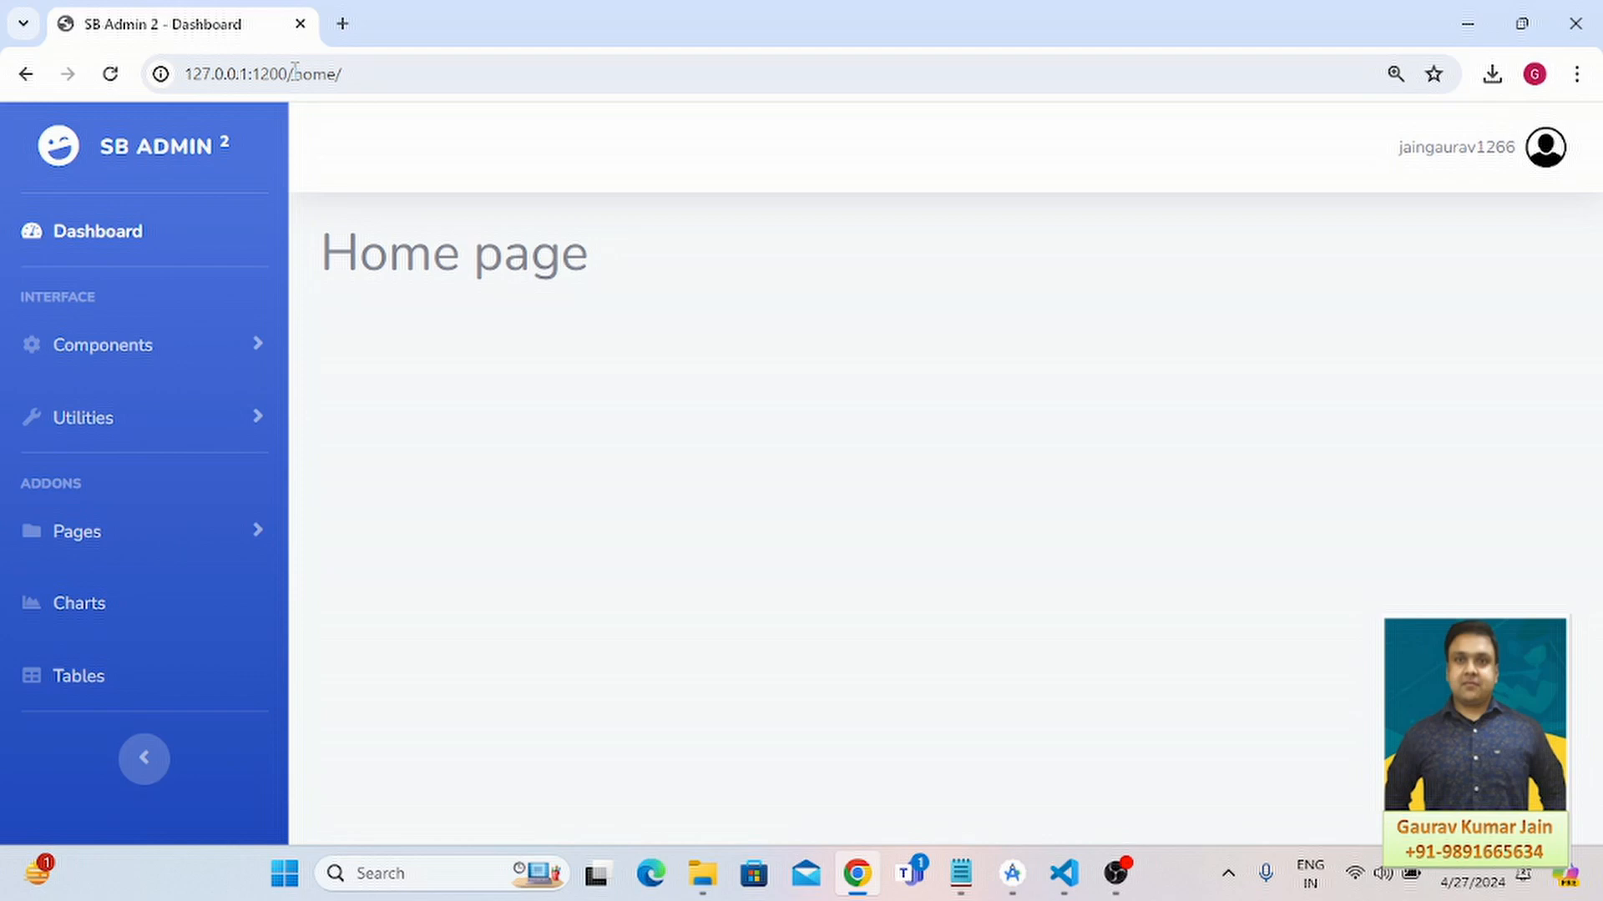
mouse_move(1432, 59)
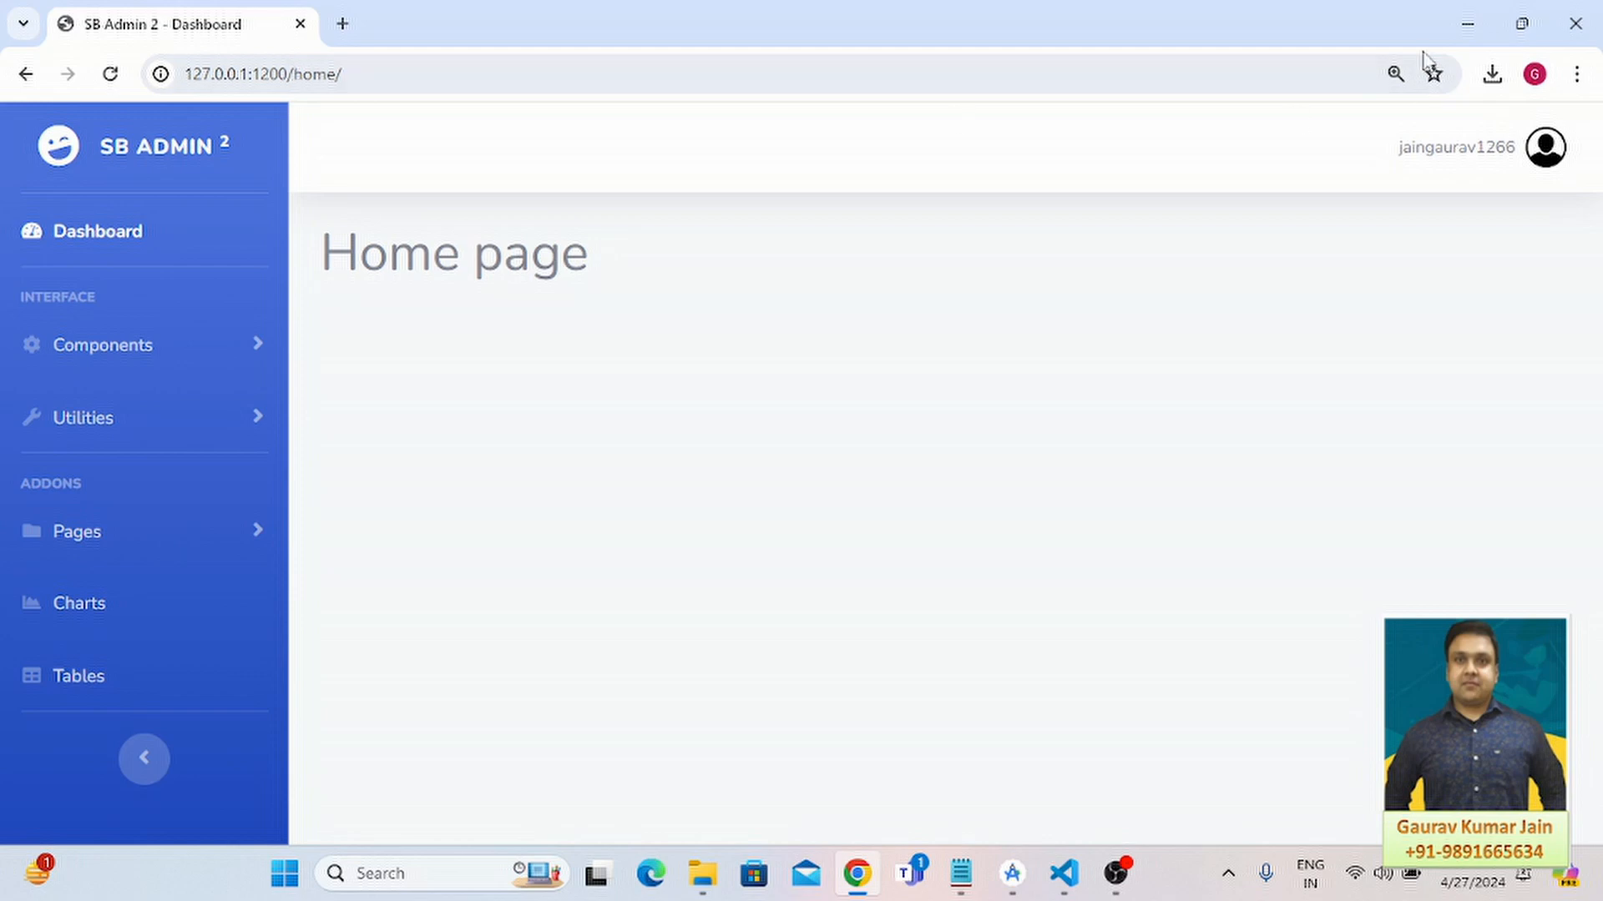
Return to login and retry face recognition after 'Invalid user!' until Home welcomes jaingaurav1266.
click(1543, 143)
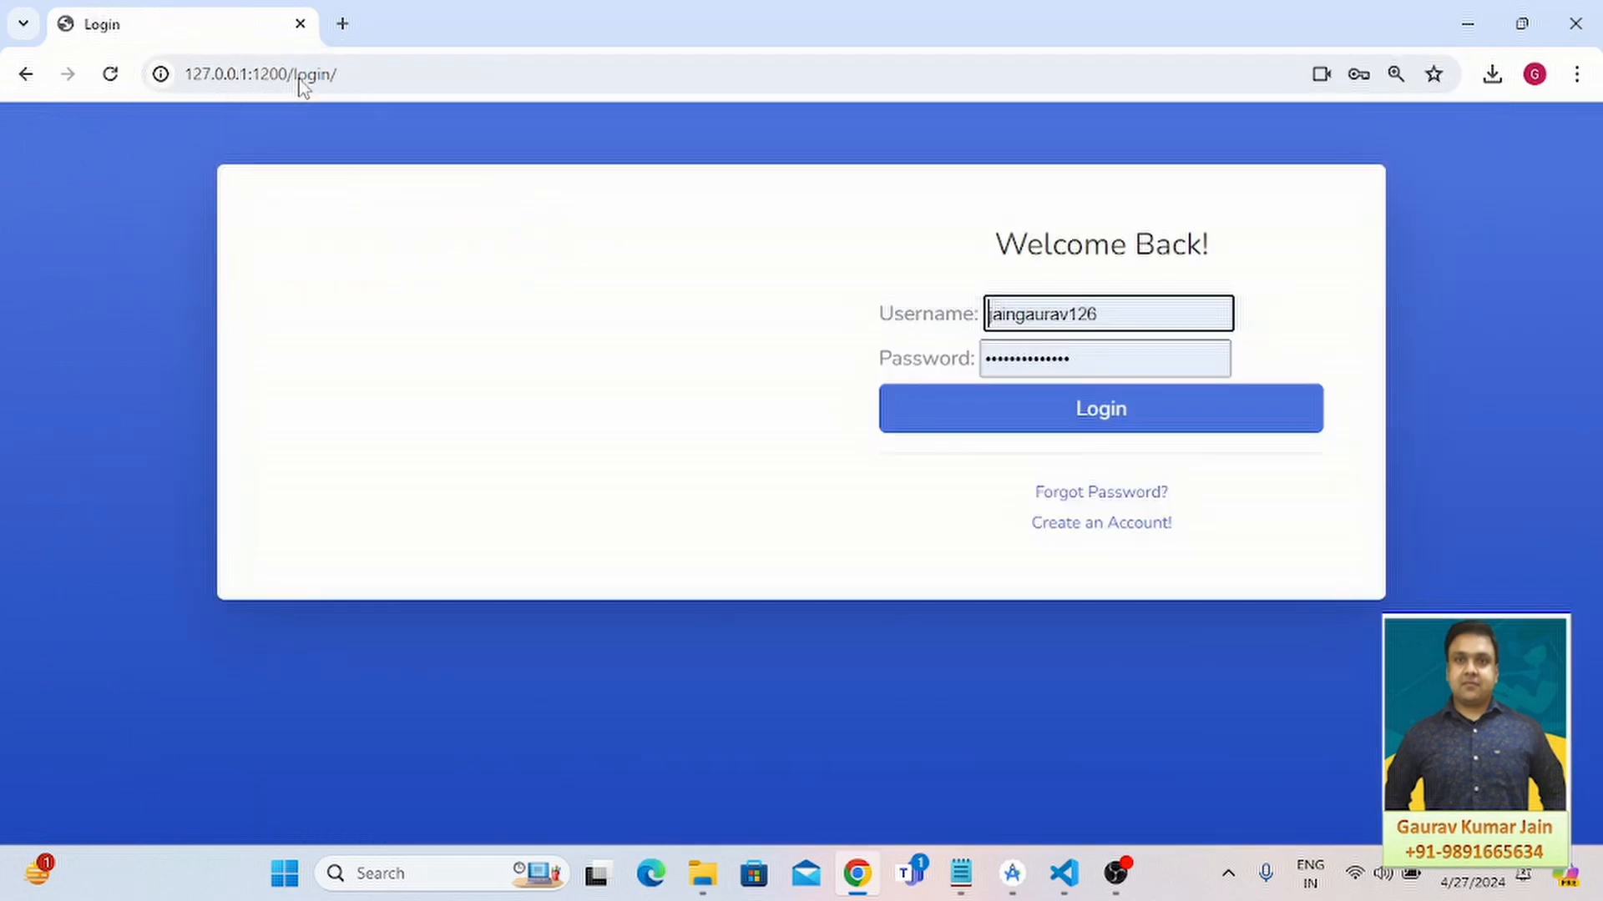
click(1102, 407)
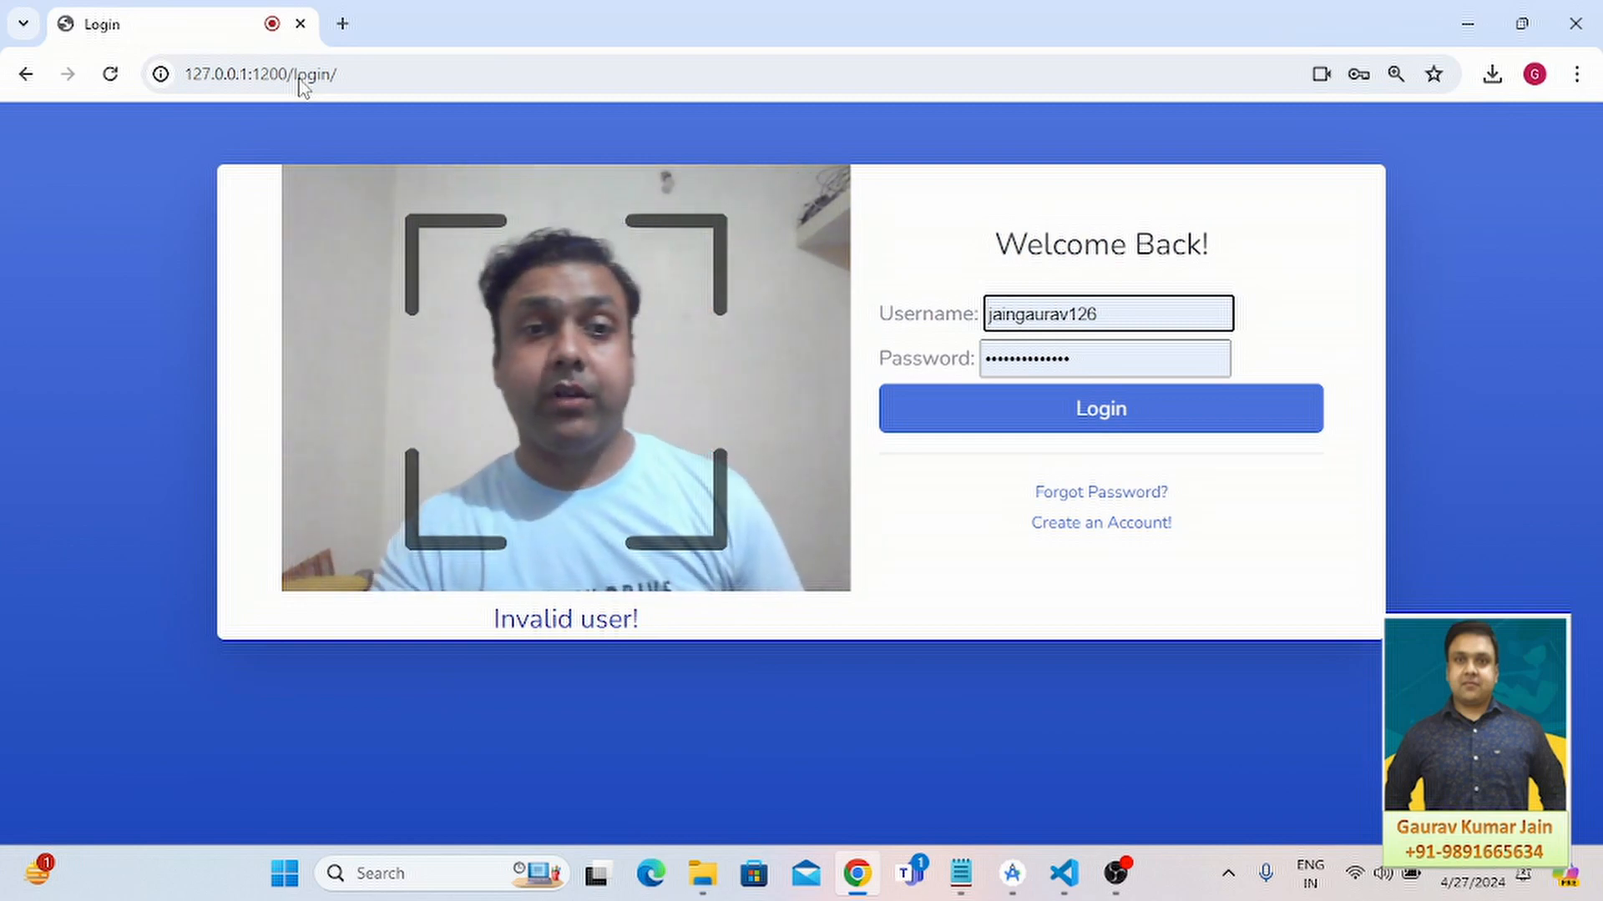
click(1102, 408)
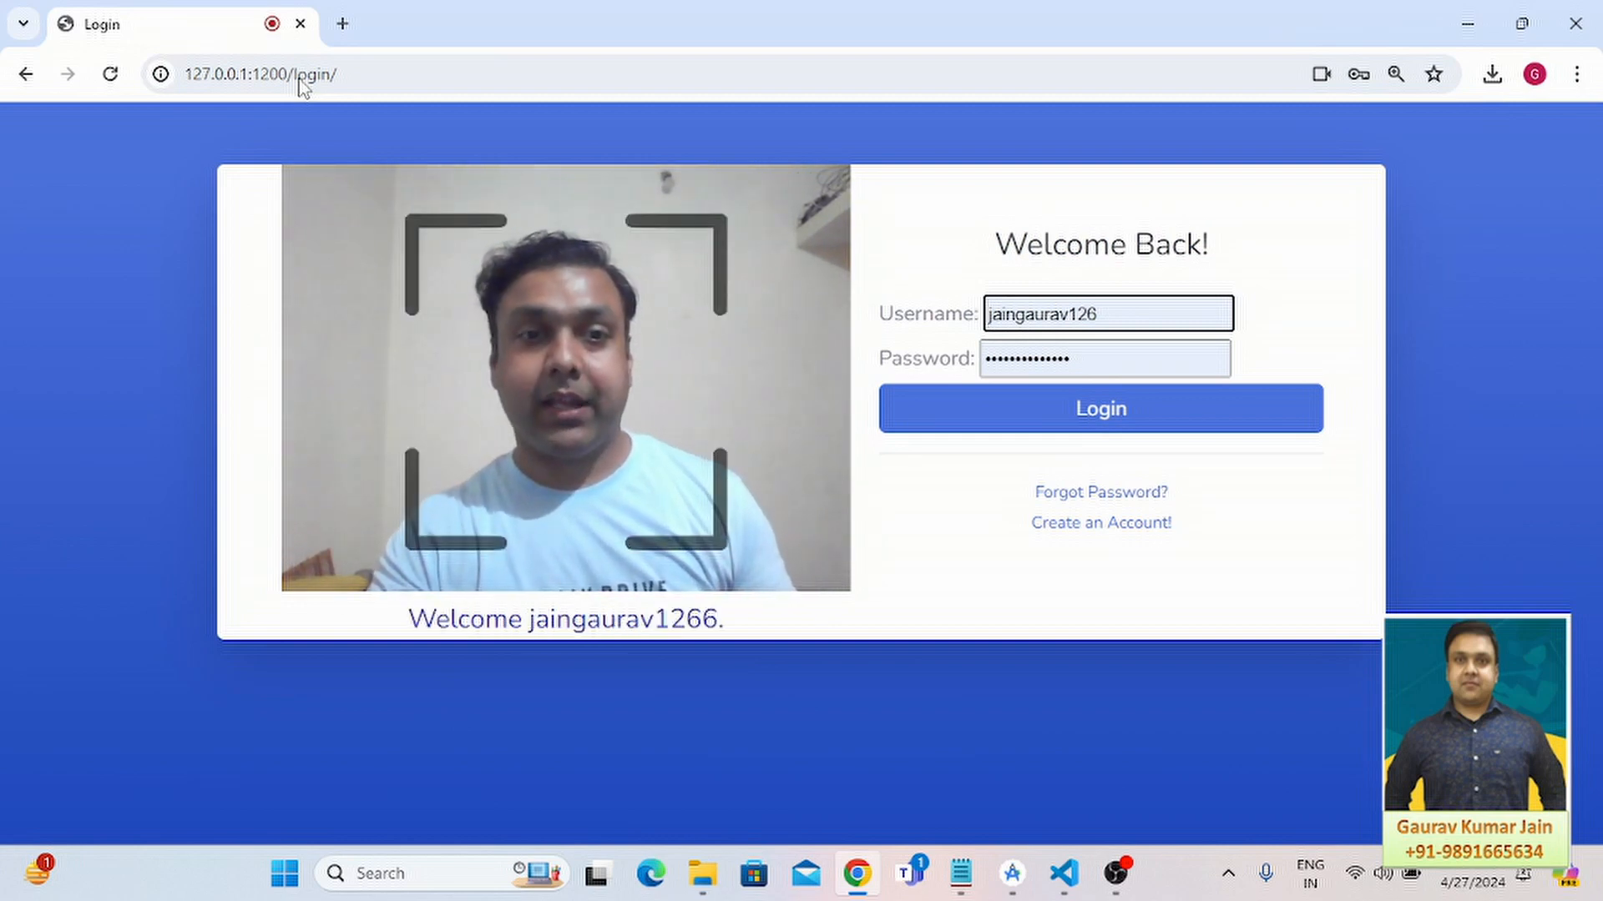
click(1102, 408)
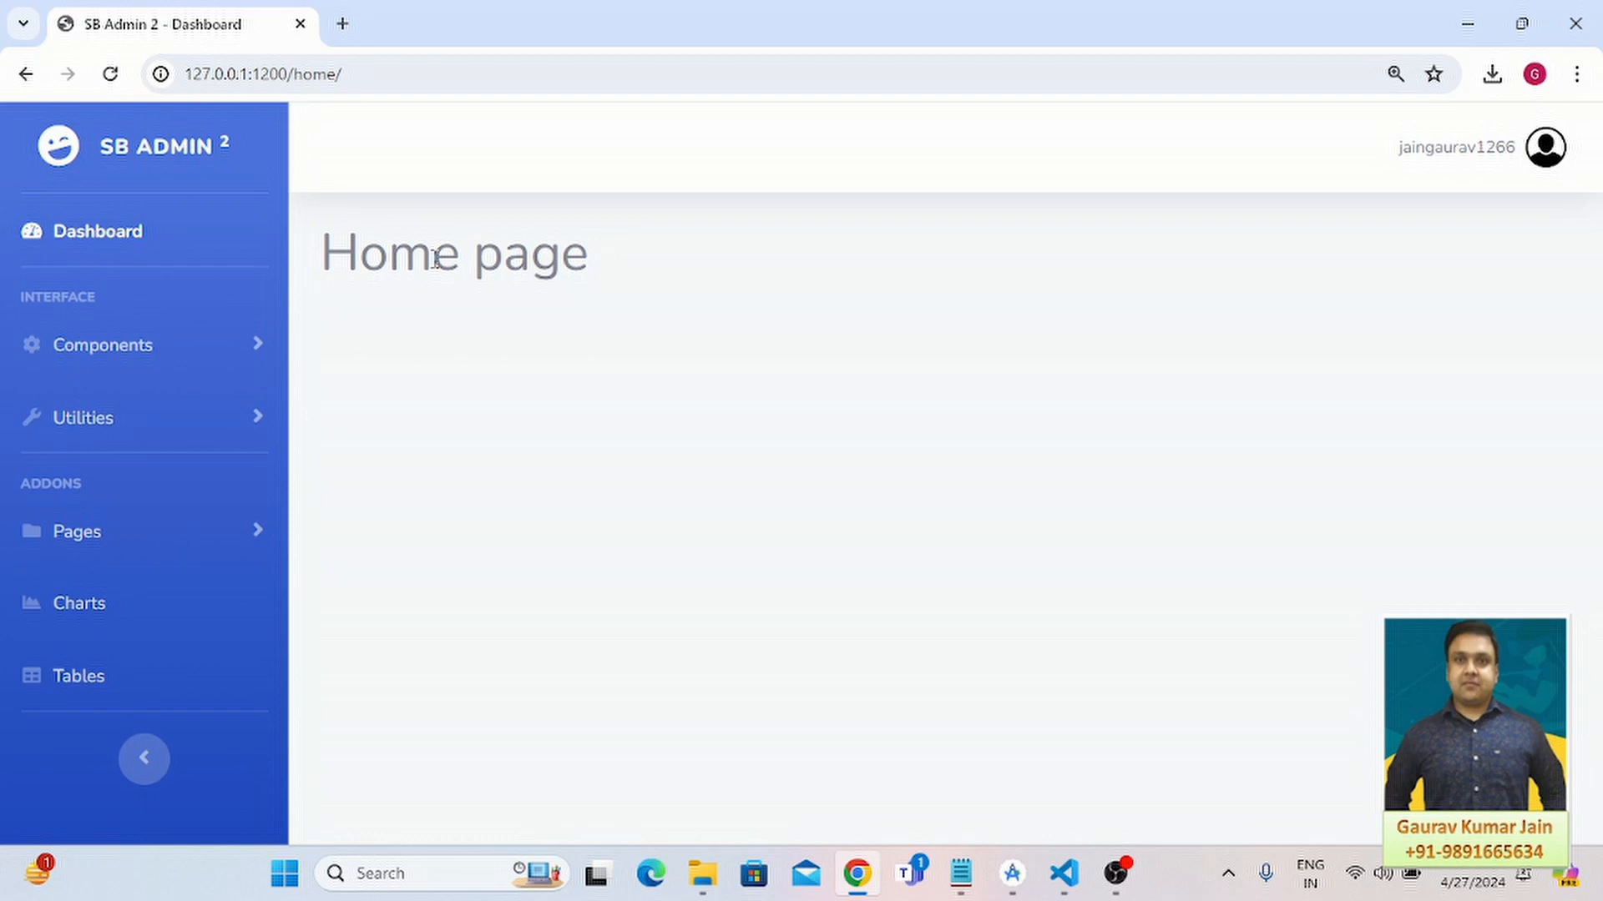
mouse_move(494, 287)
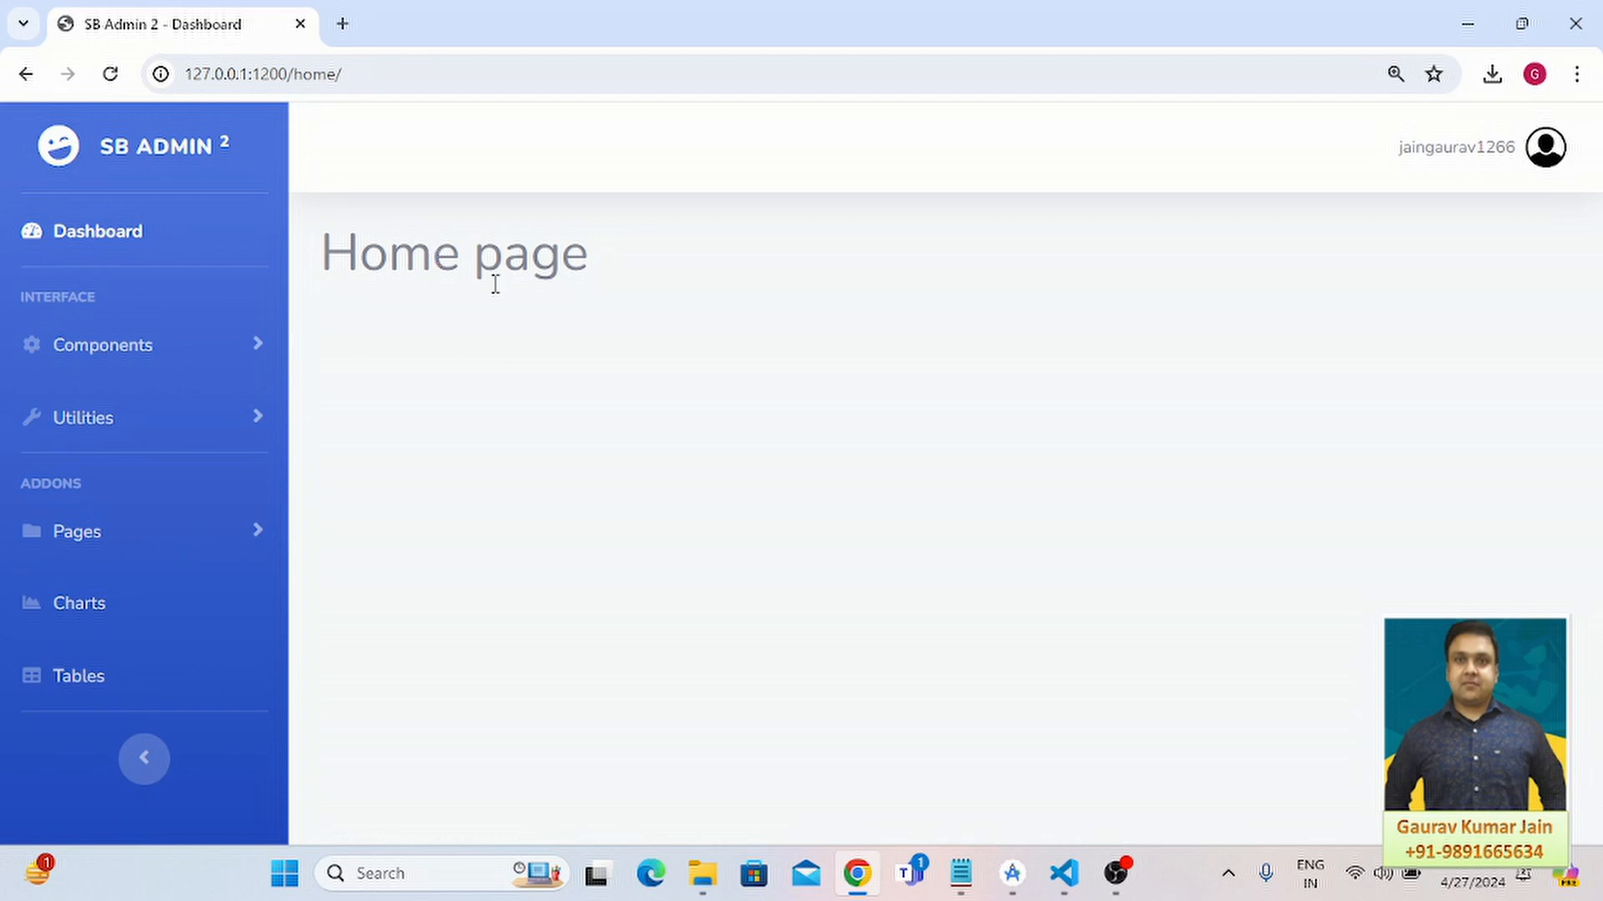
From Profile > Update Profile, view the current image, choose a different person's photo and save.
click(1541, 147)
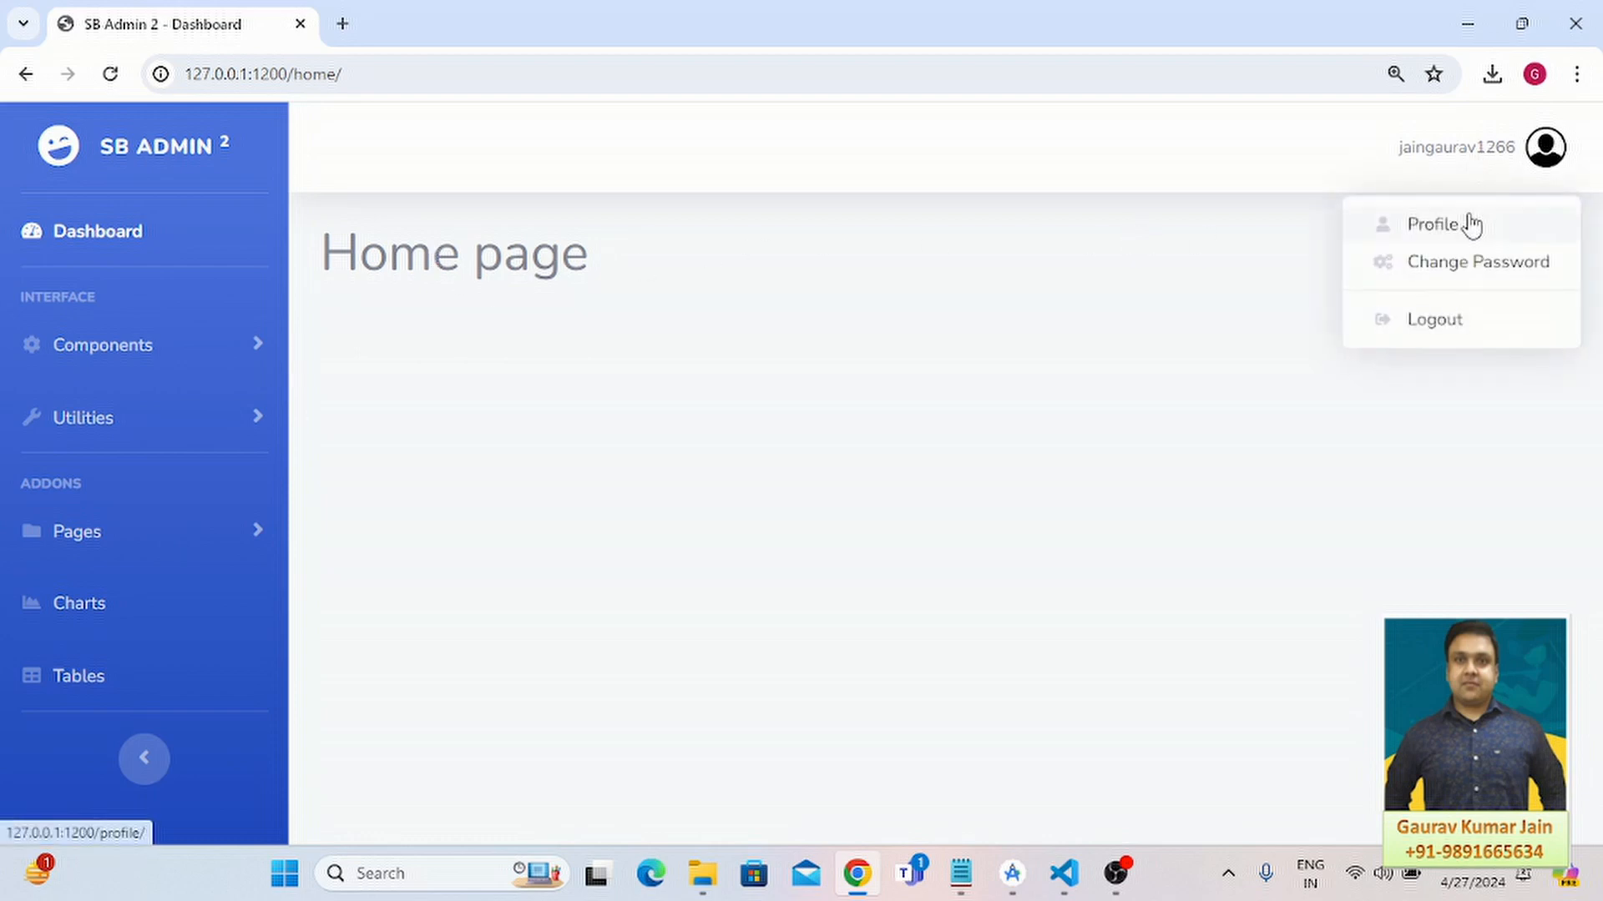
click(1434, 223)
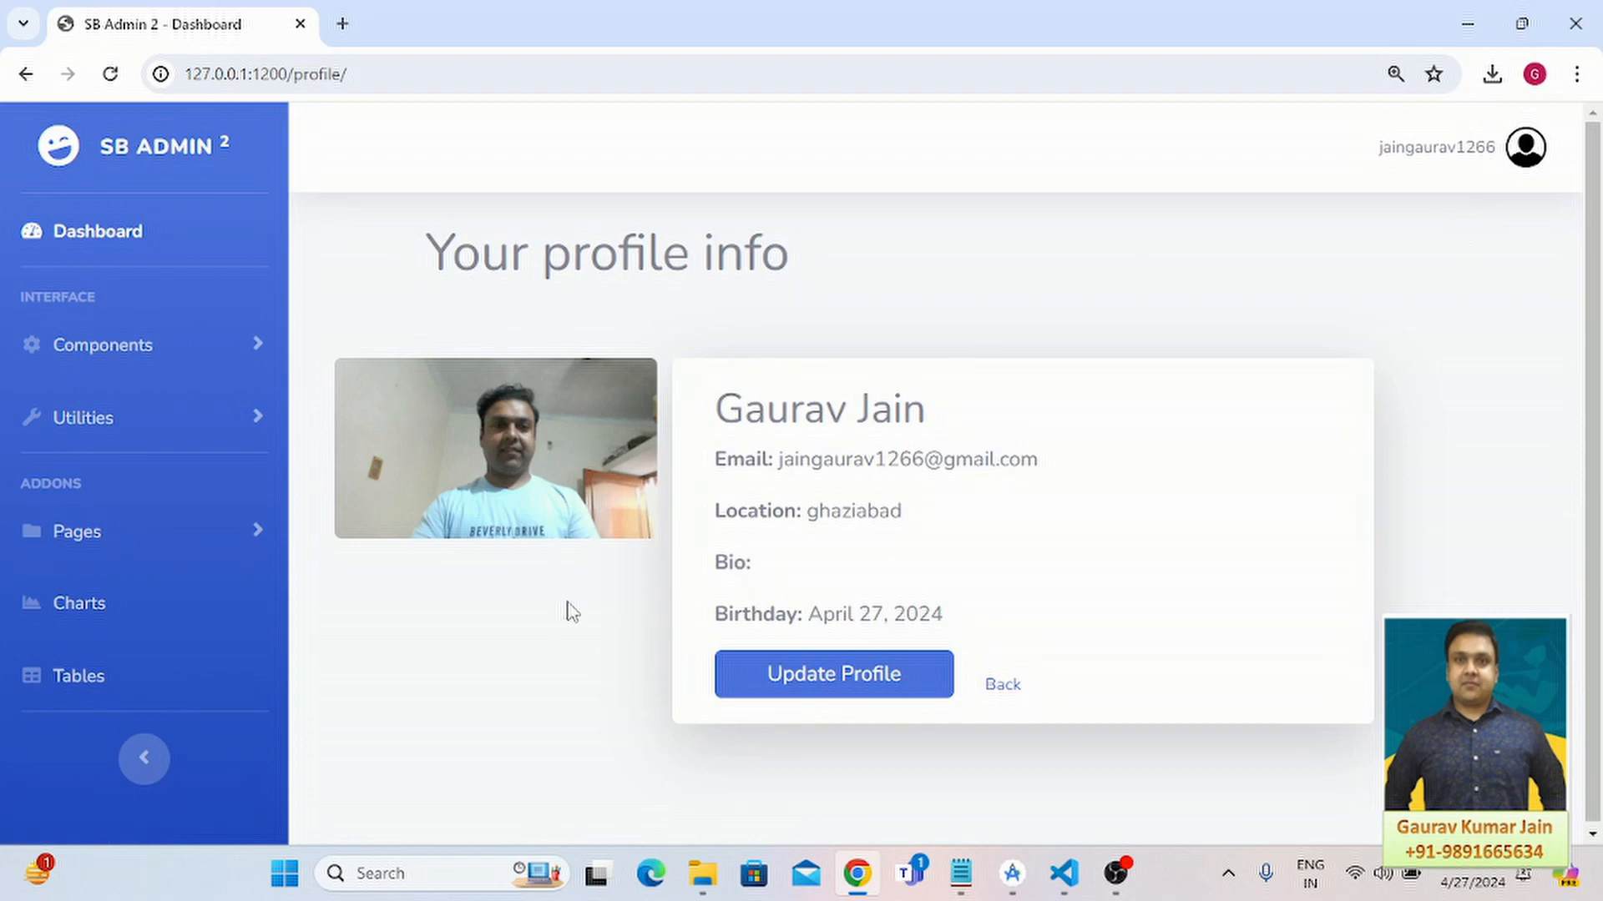
mouse_move(932, 691)
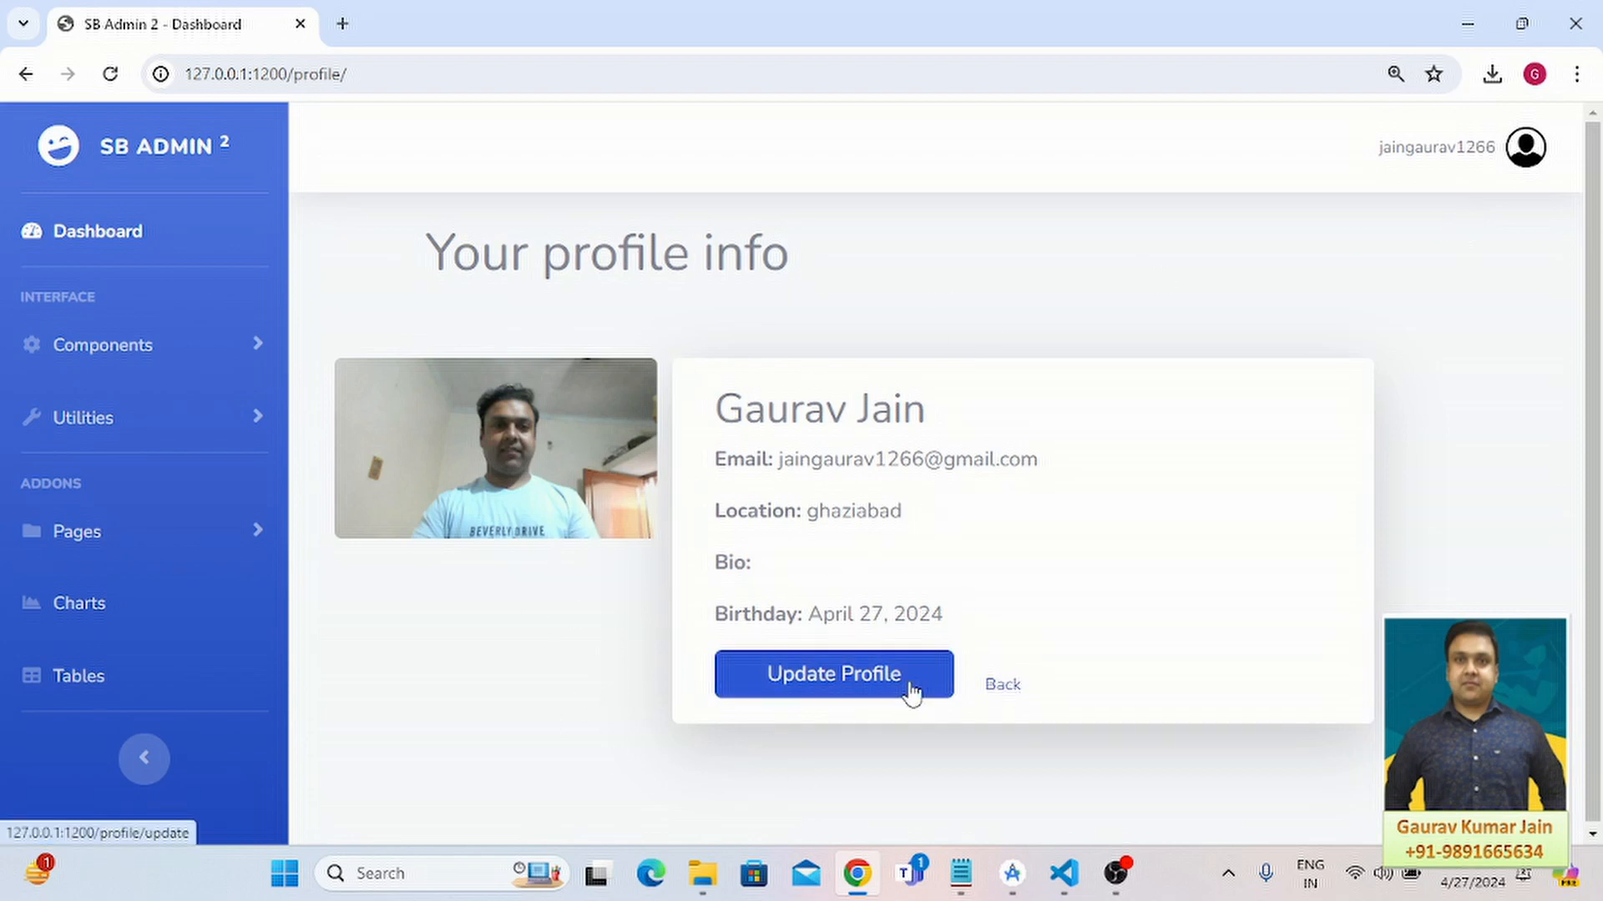
click(831, 673)
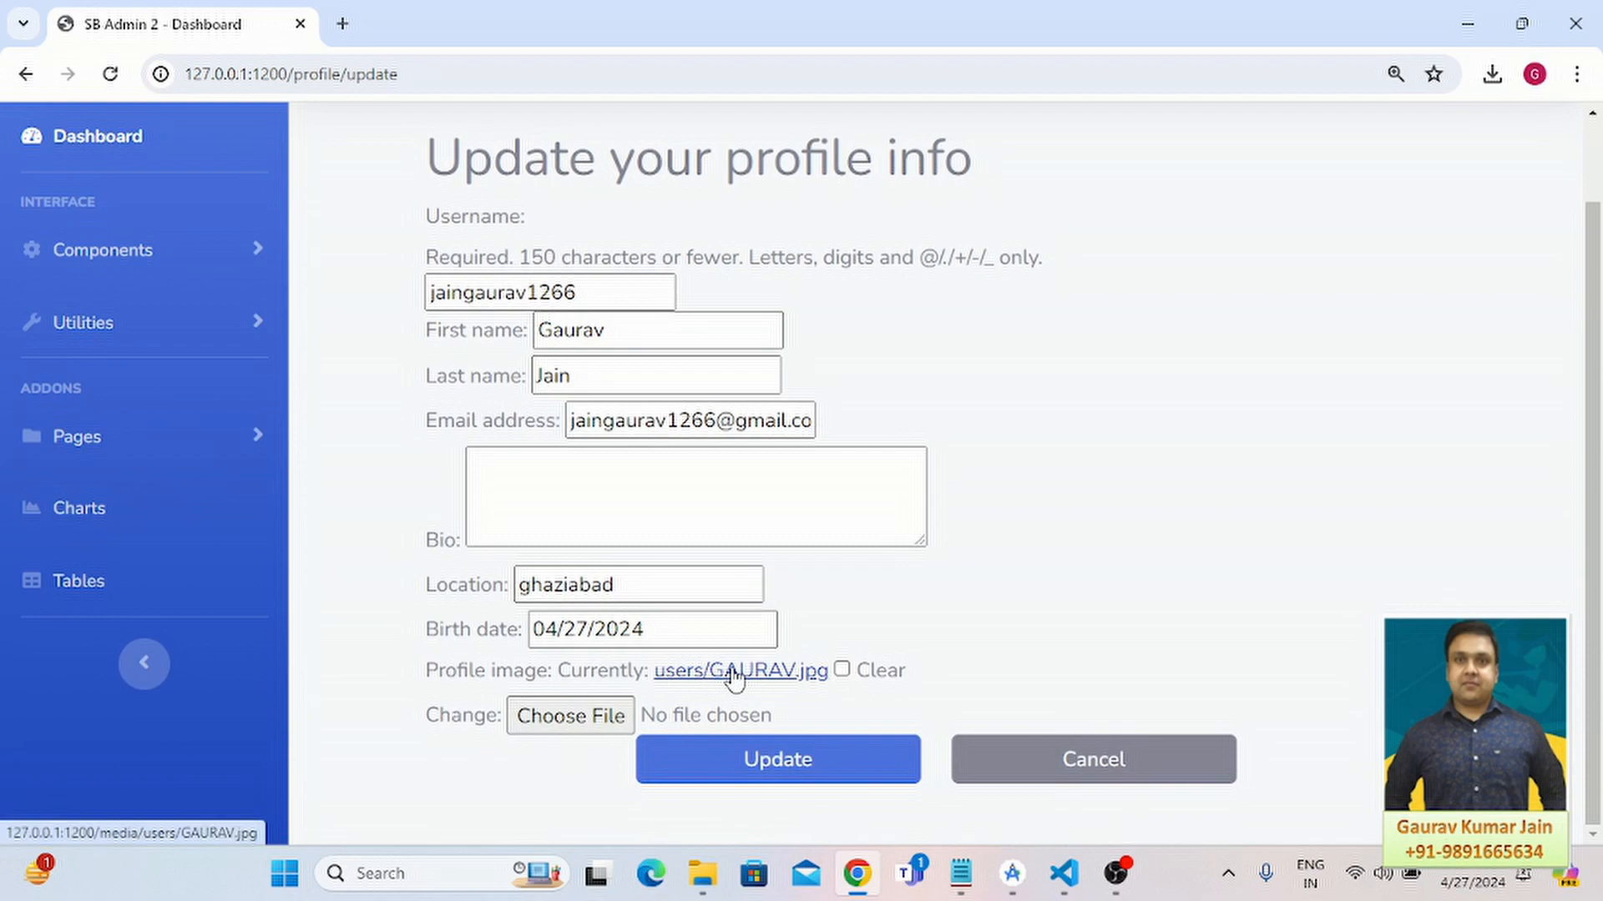
click(736, 671)
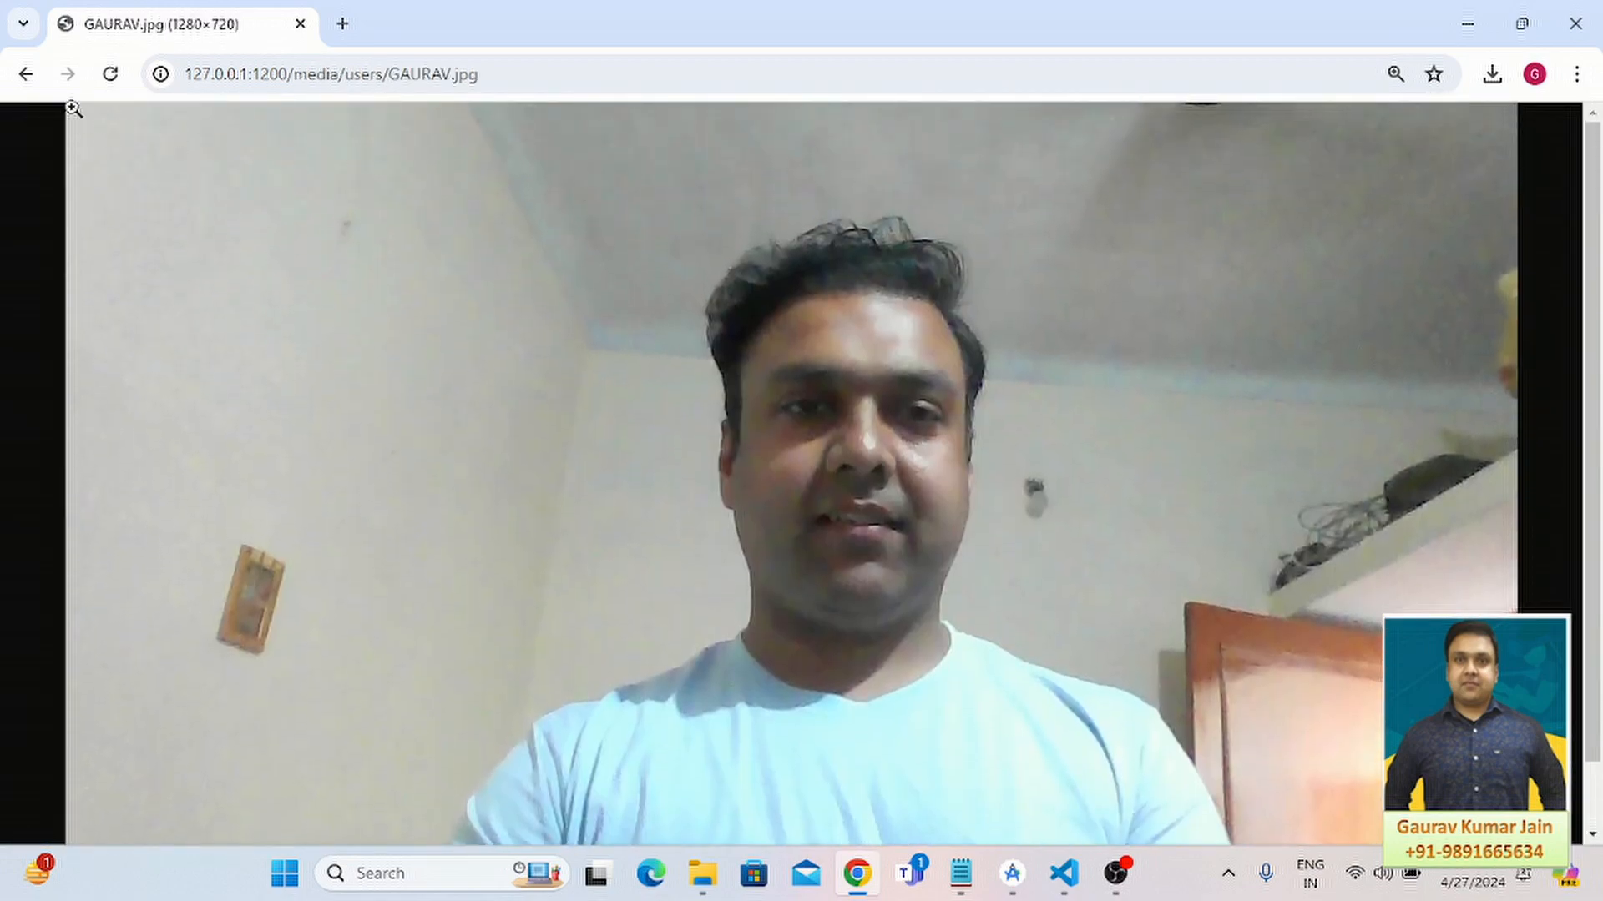
mouse_move(701, 674)
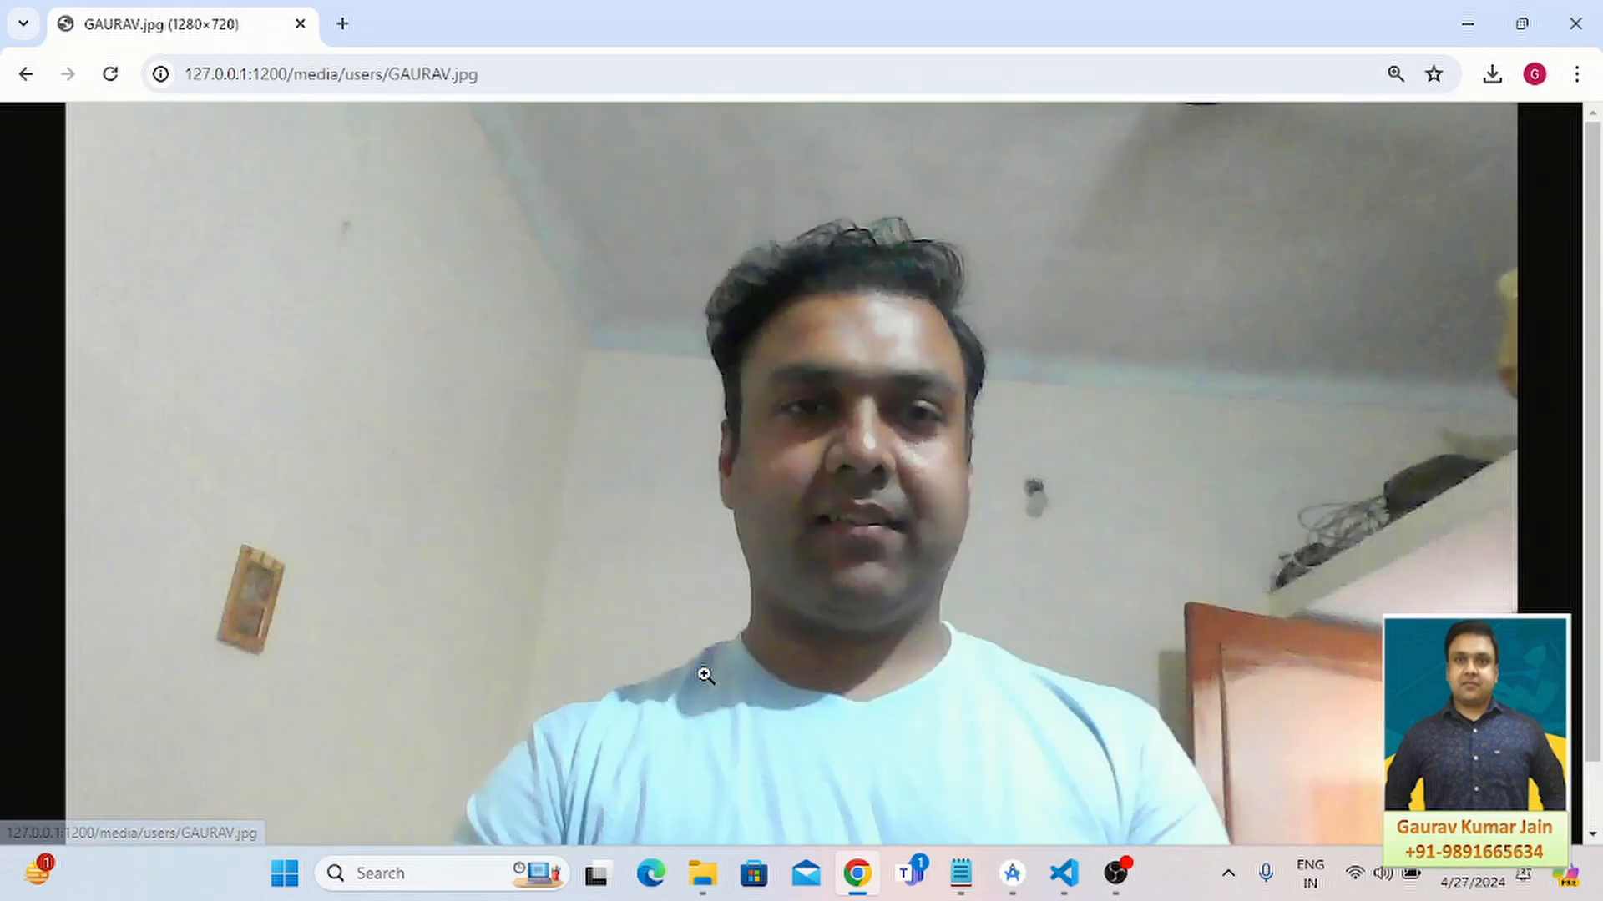
click(571, 716)
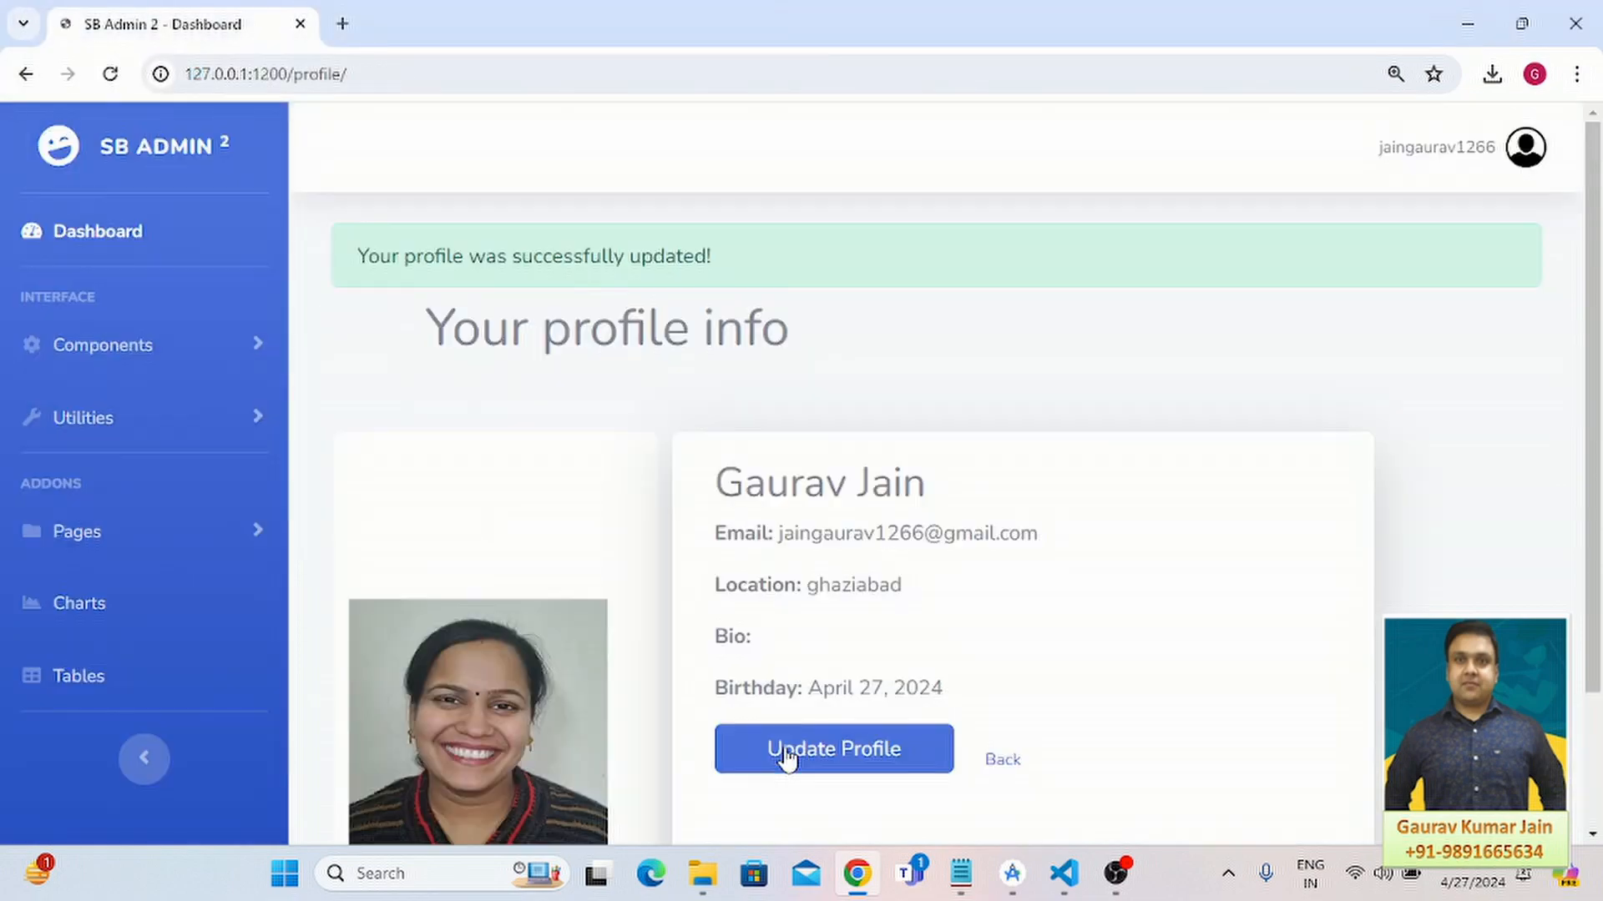
click(833, 748)
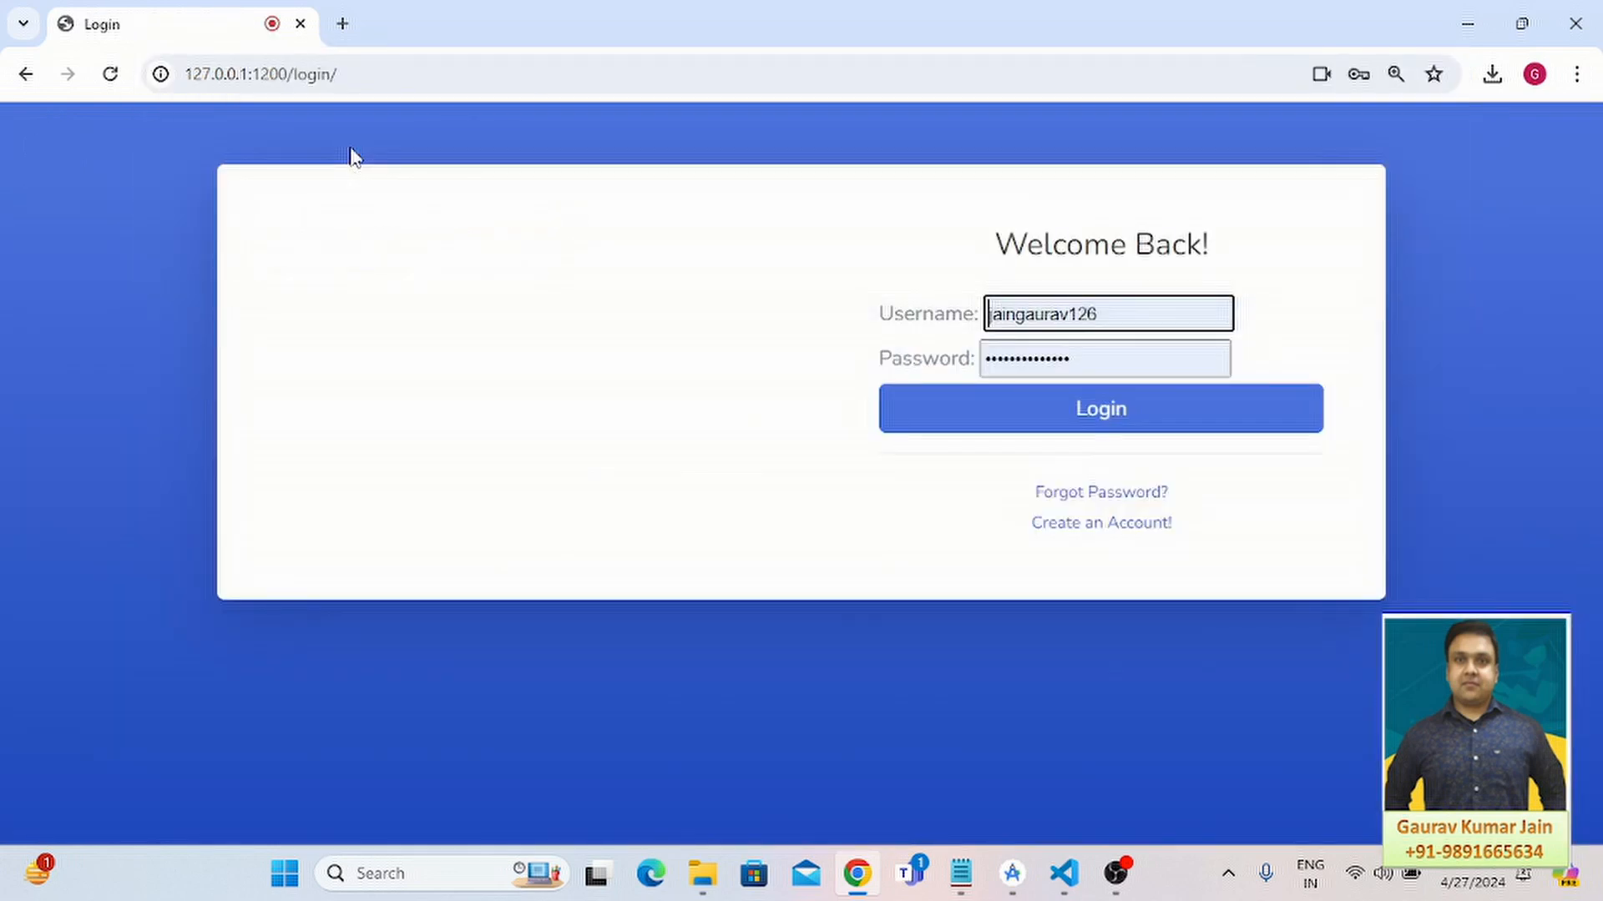
Run the face login scan against the new photo and see 'Invalid user!', then start editing the username.
click(1100, 407)
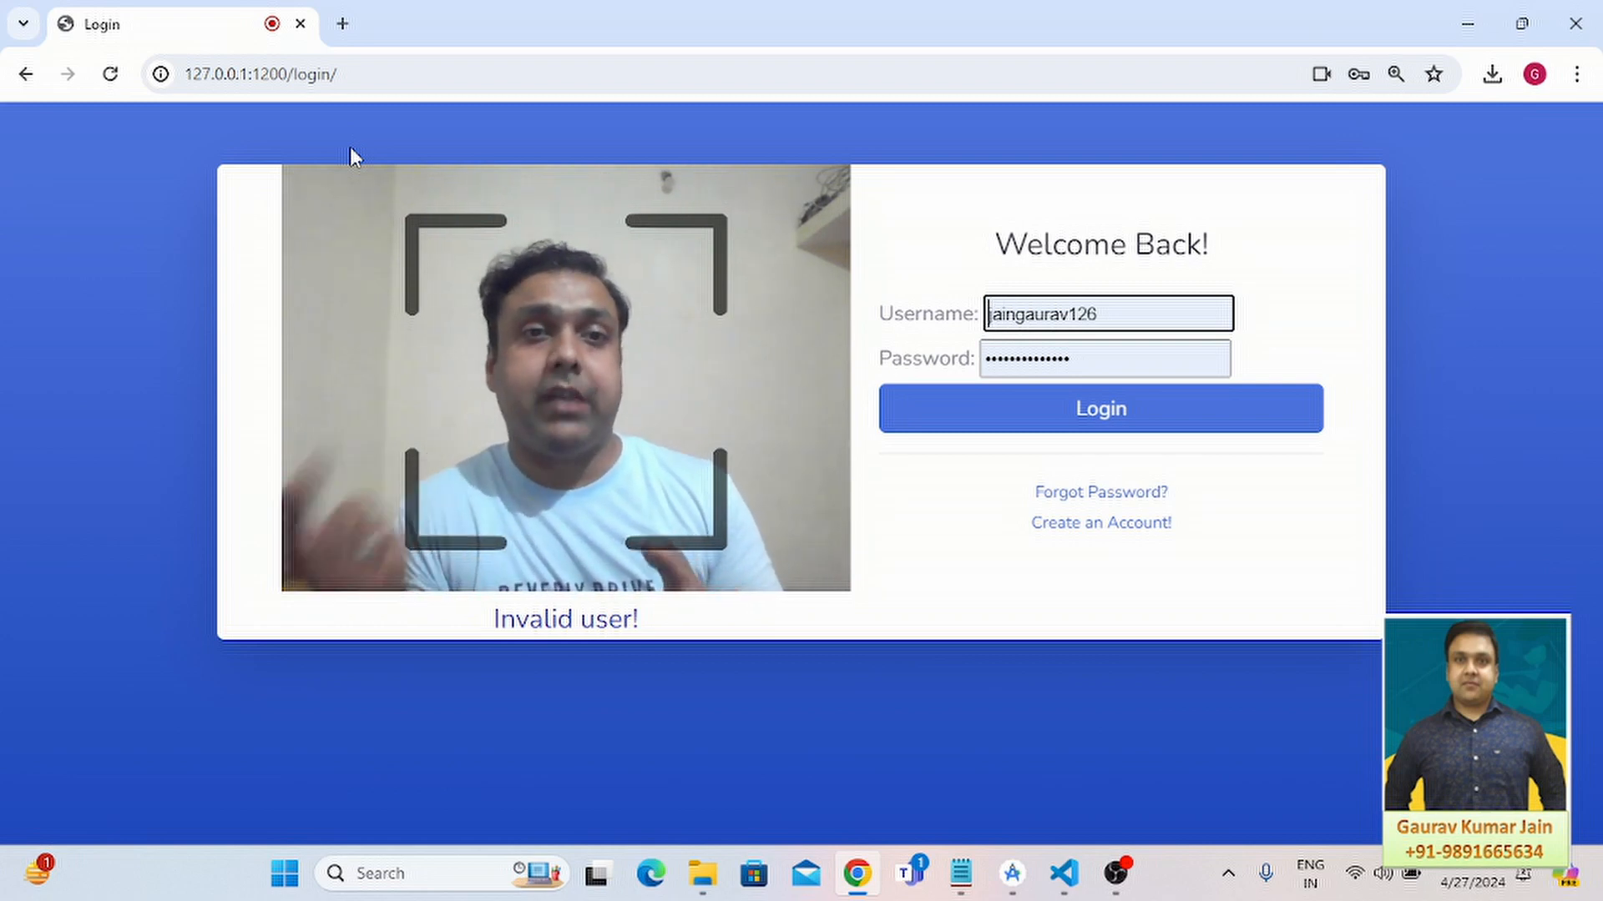
key(Alt+Tab)
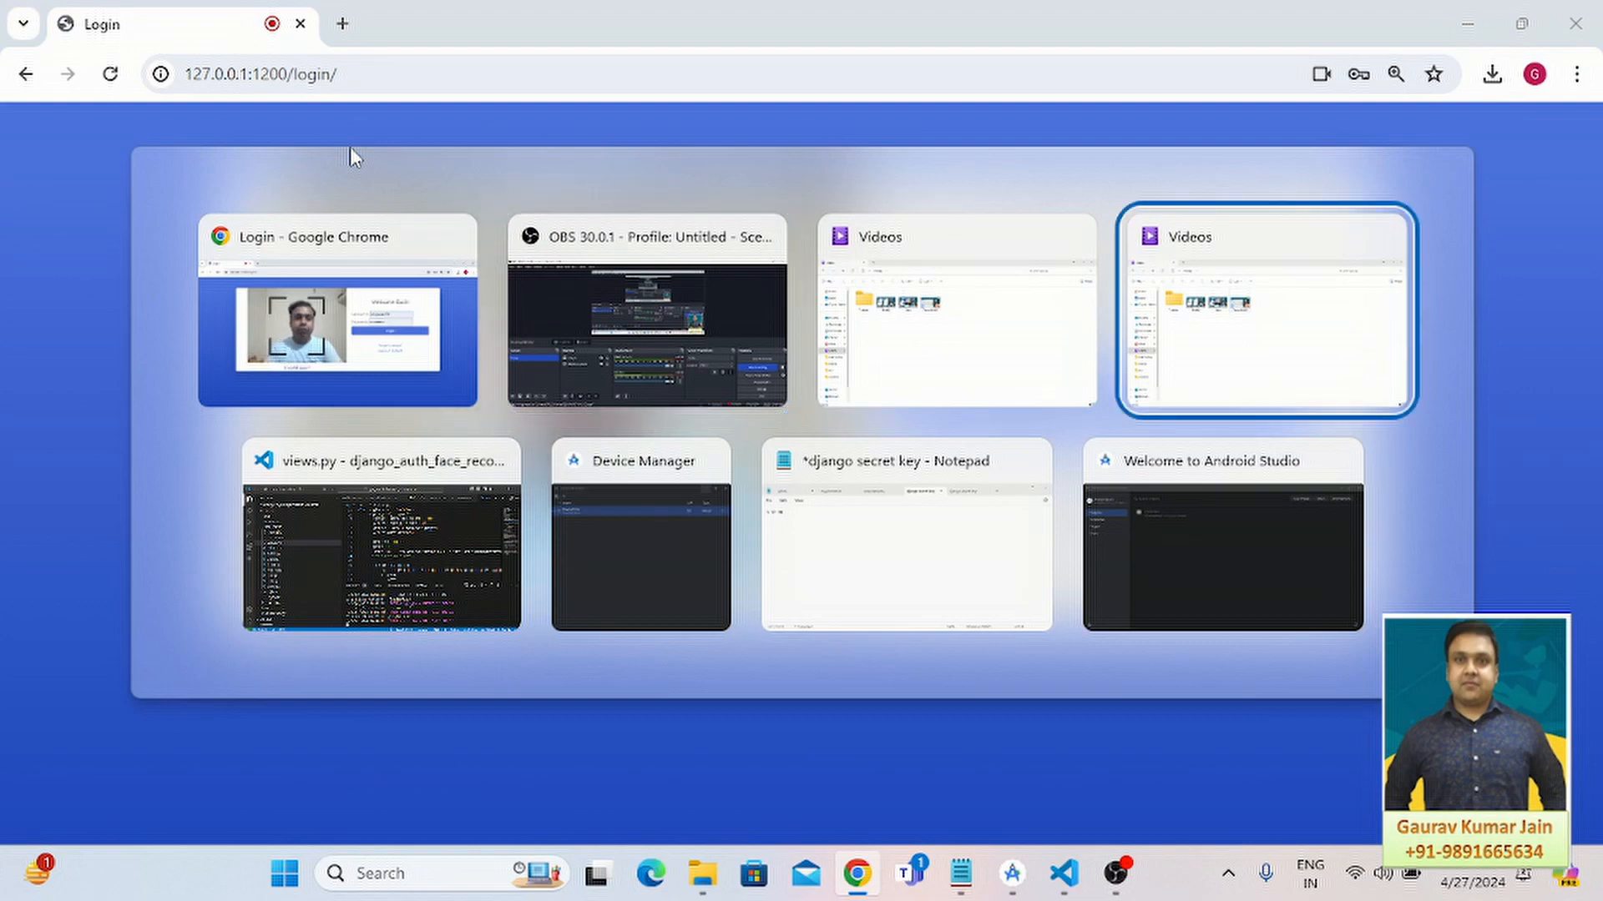
click(382, 561)
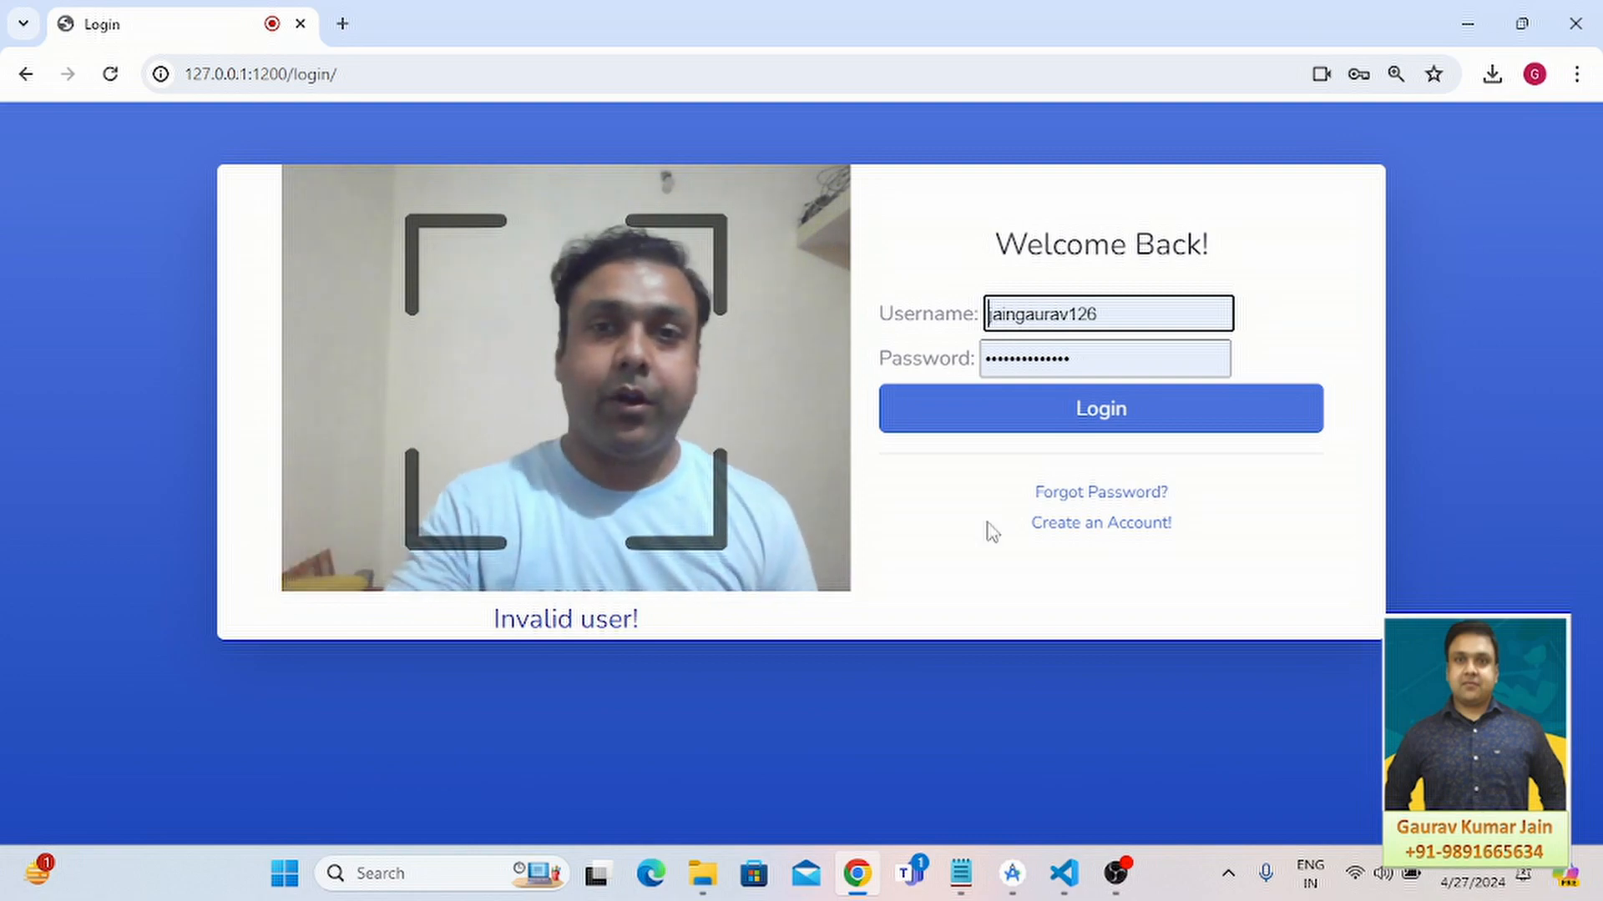
click(1102, 408)
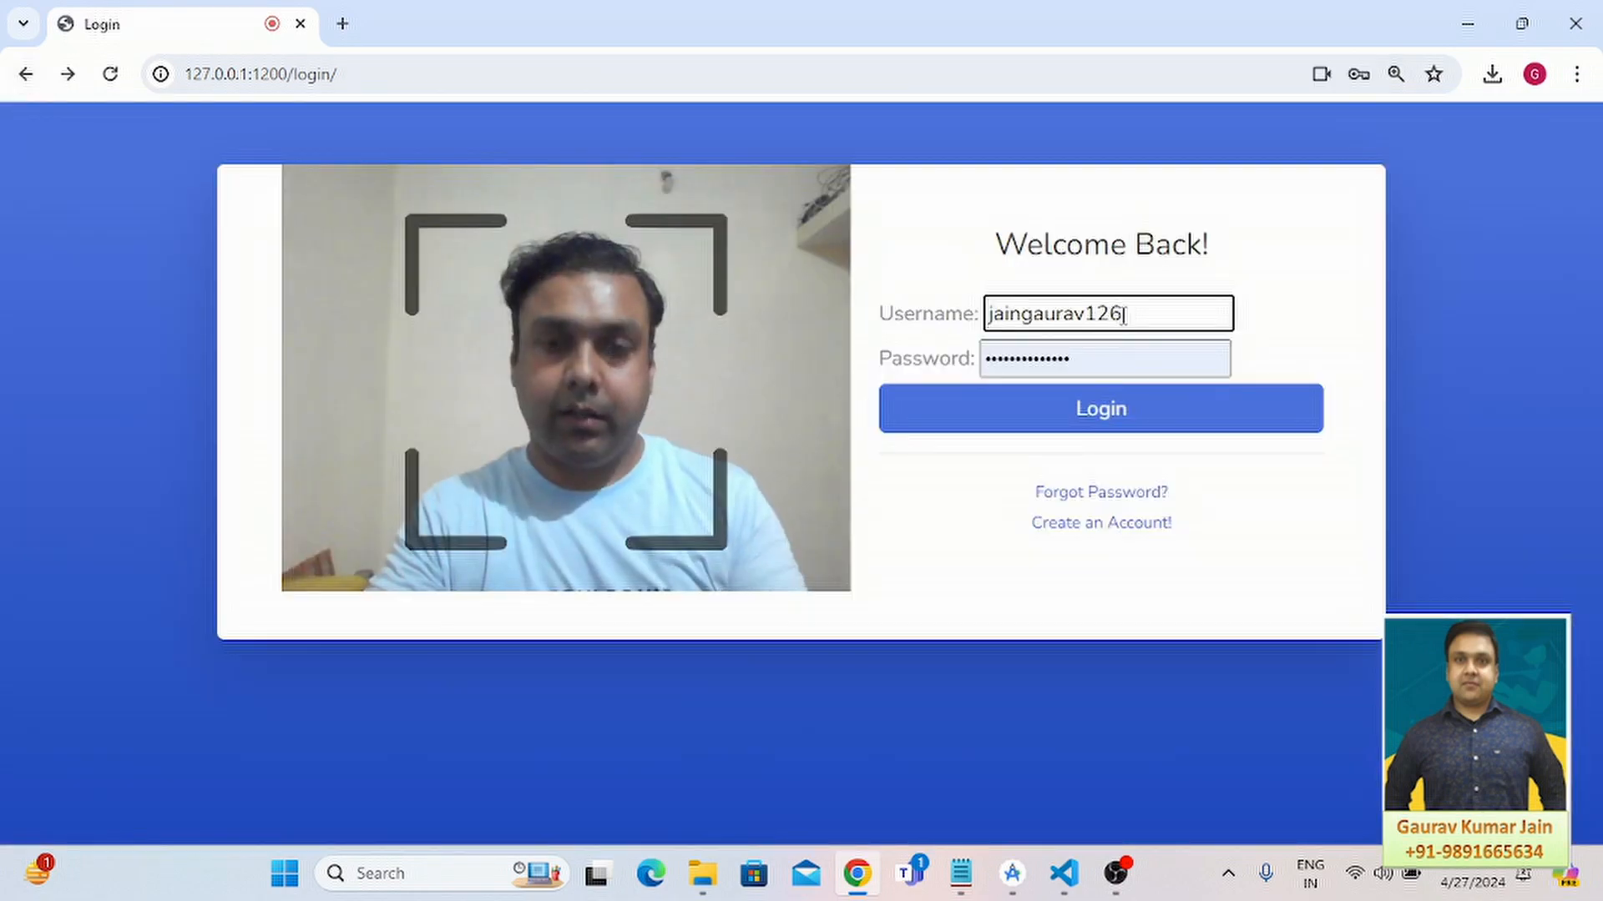
Log in with username and password and restore GAURAV.jpg as the profile photo, saving it.
click(1115, 421)
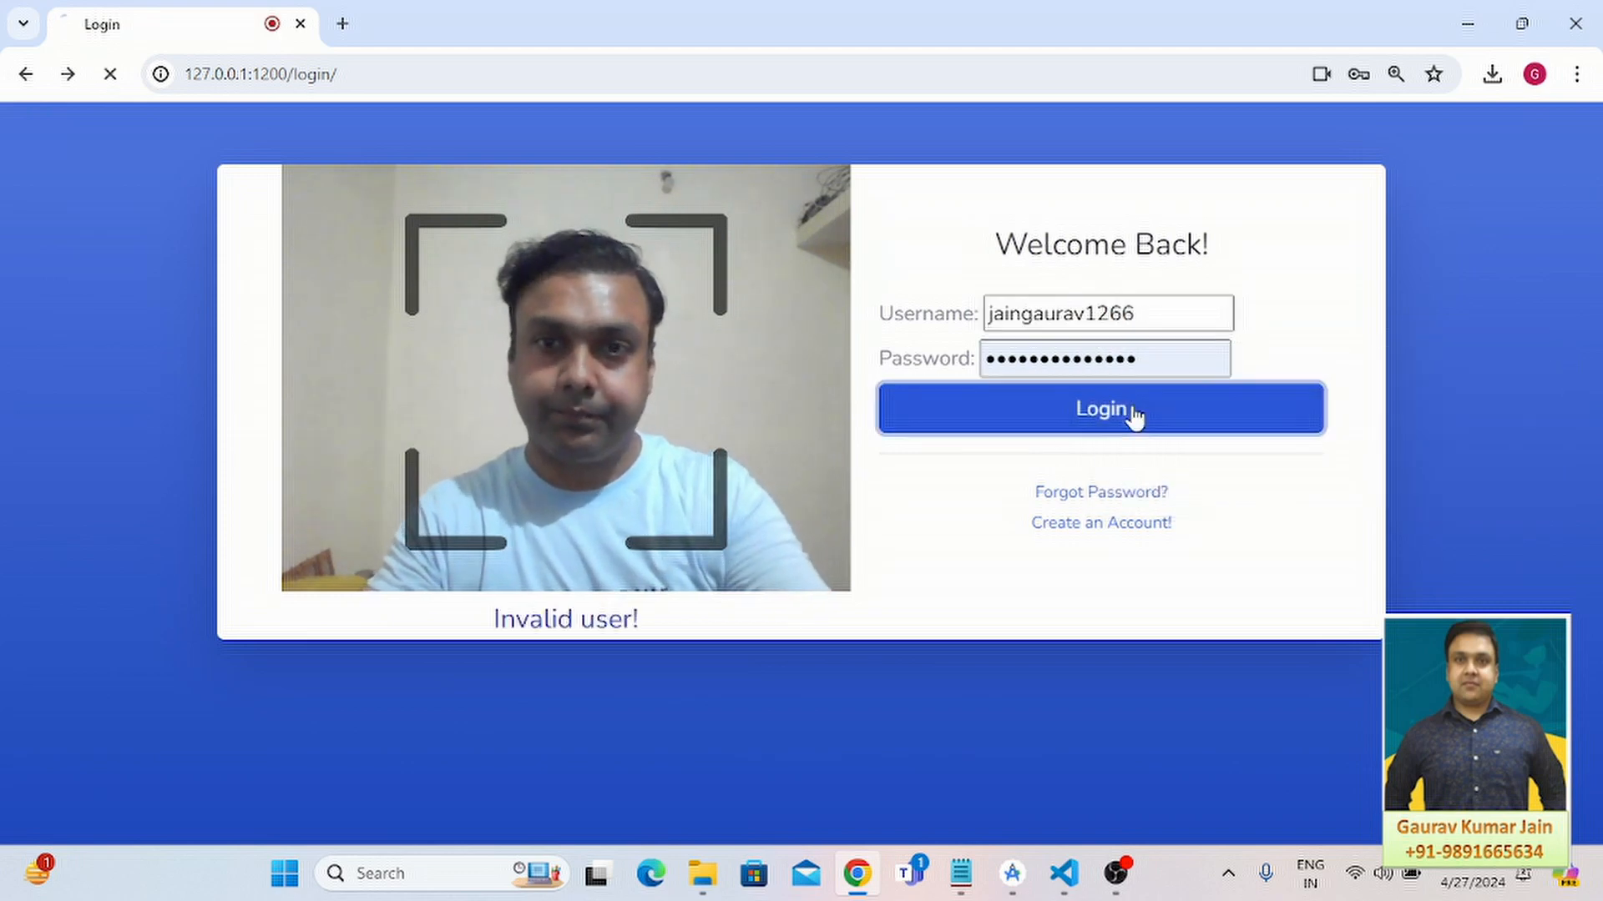
click(1102, 409)
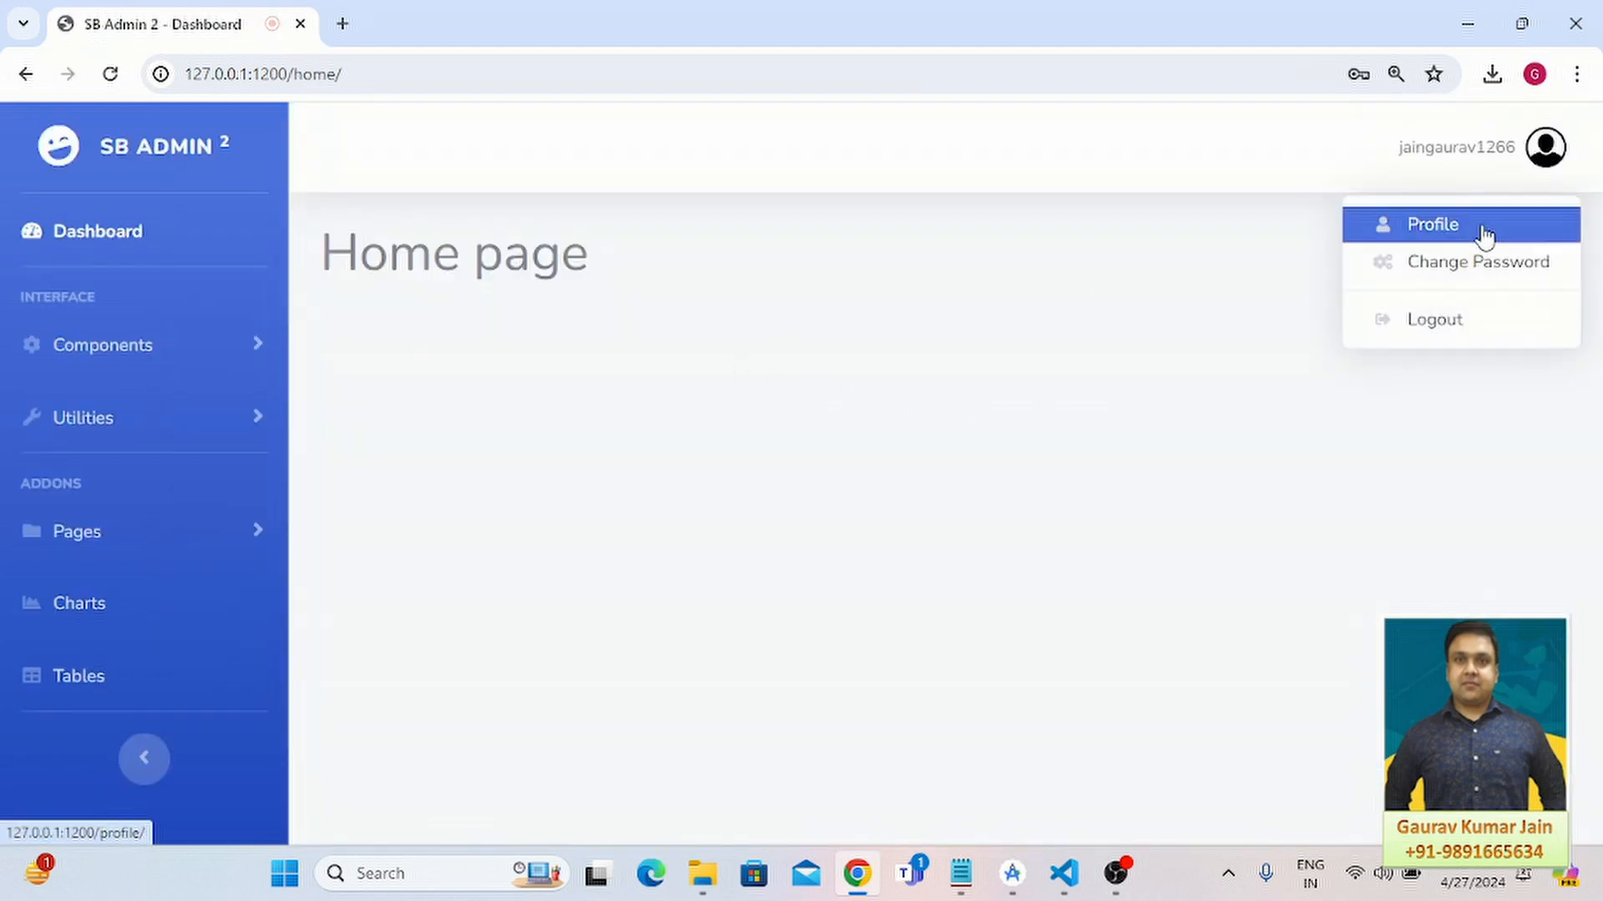
click(1433, 224)
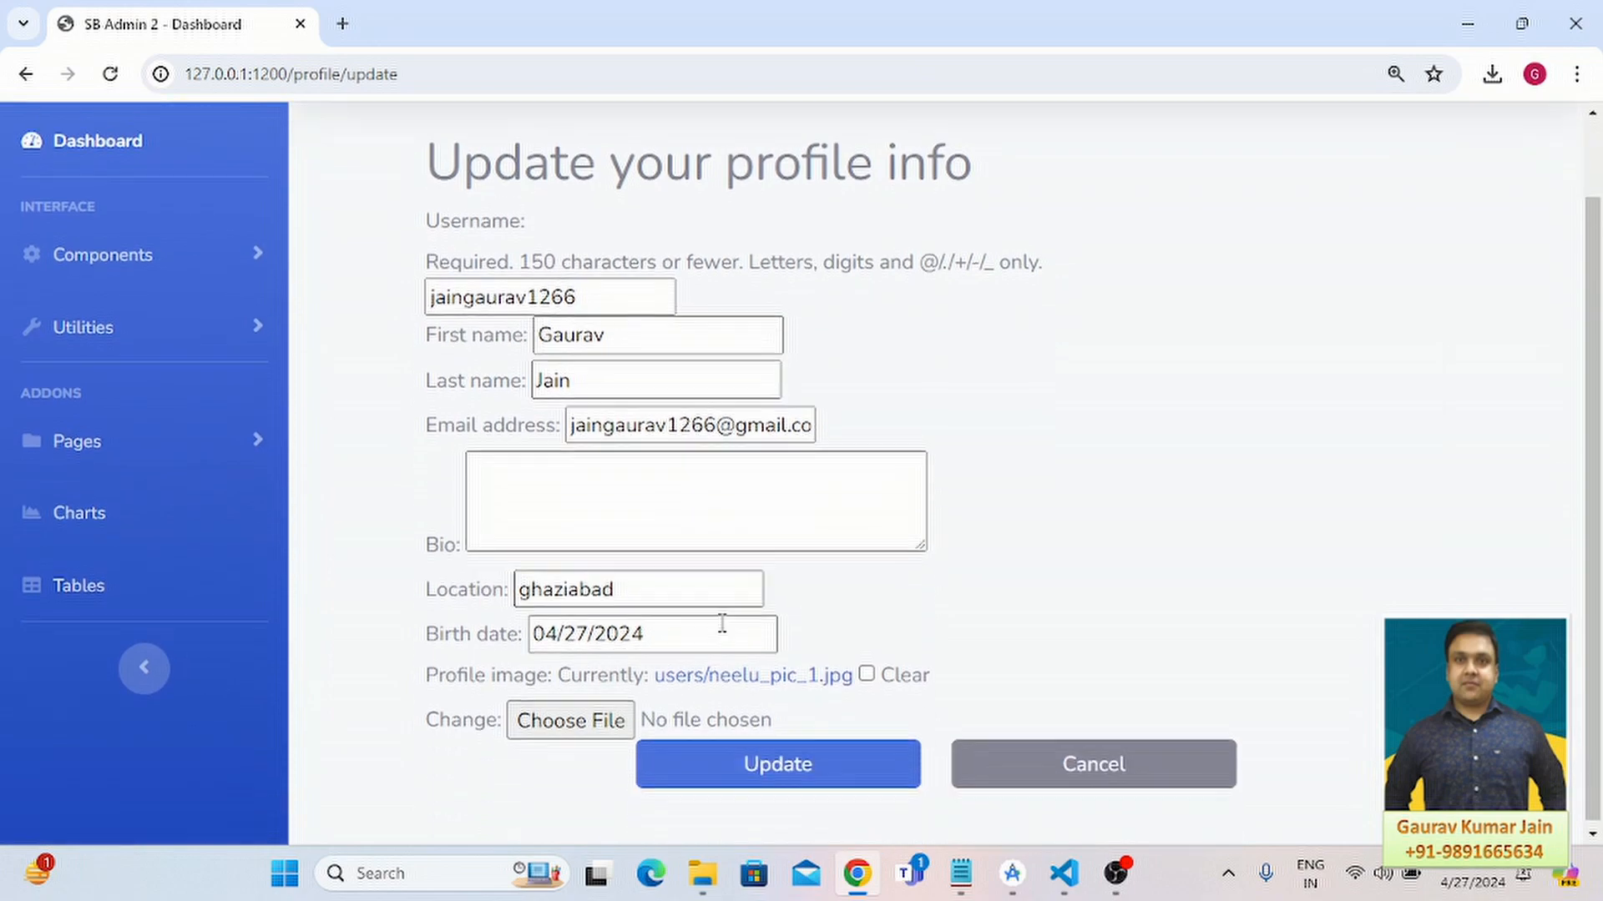
click(569, 721)
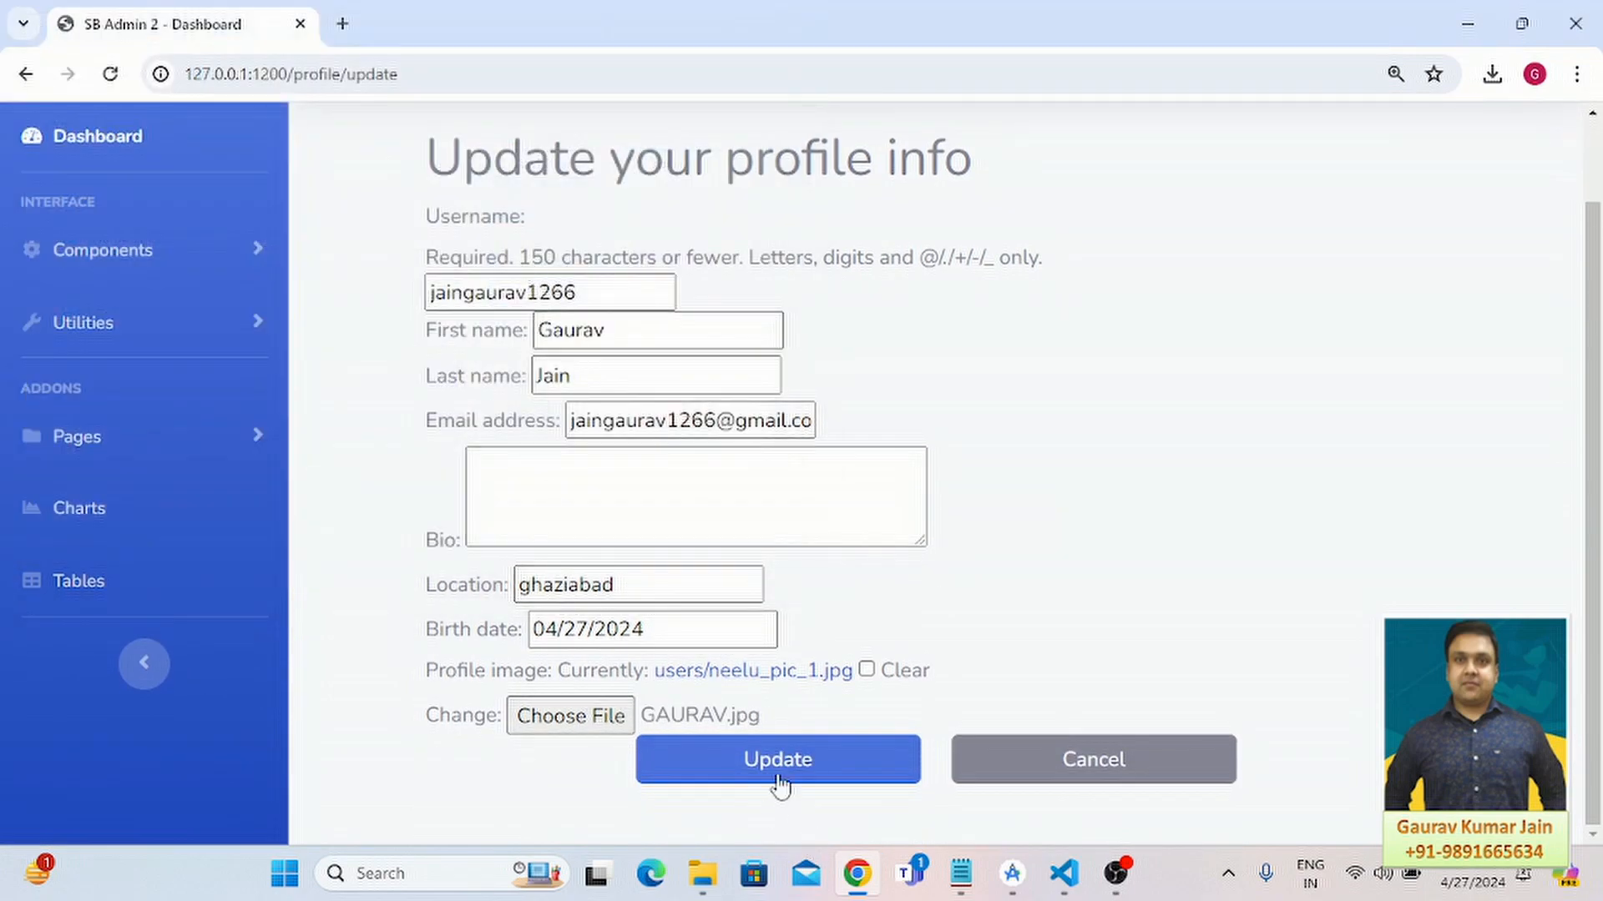
click(778, 758)
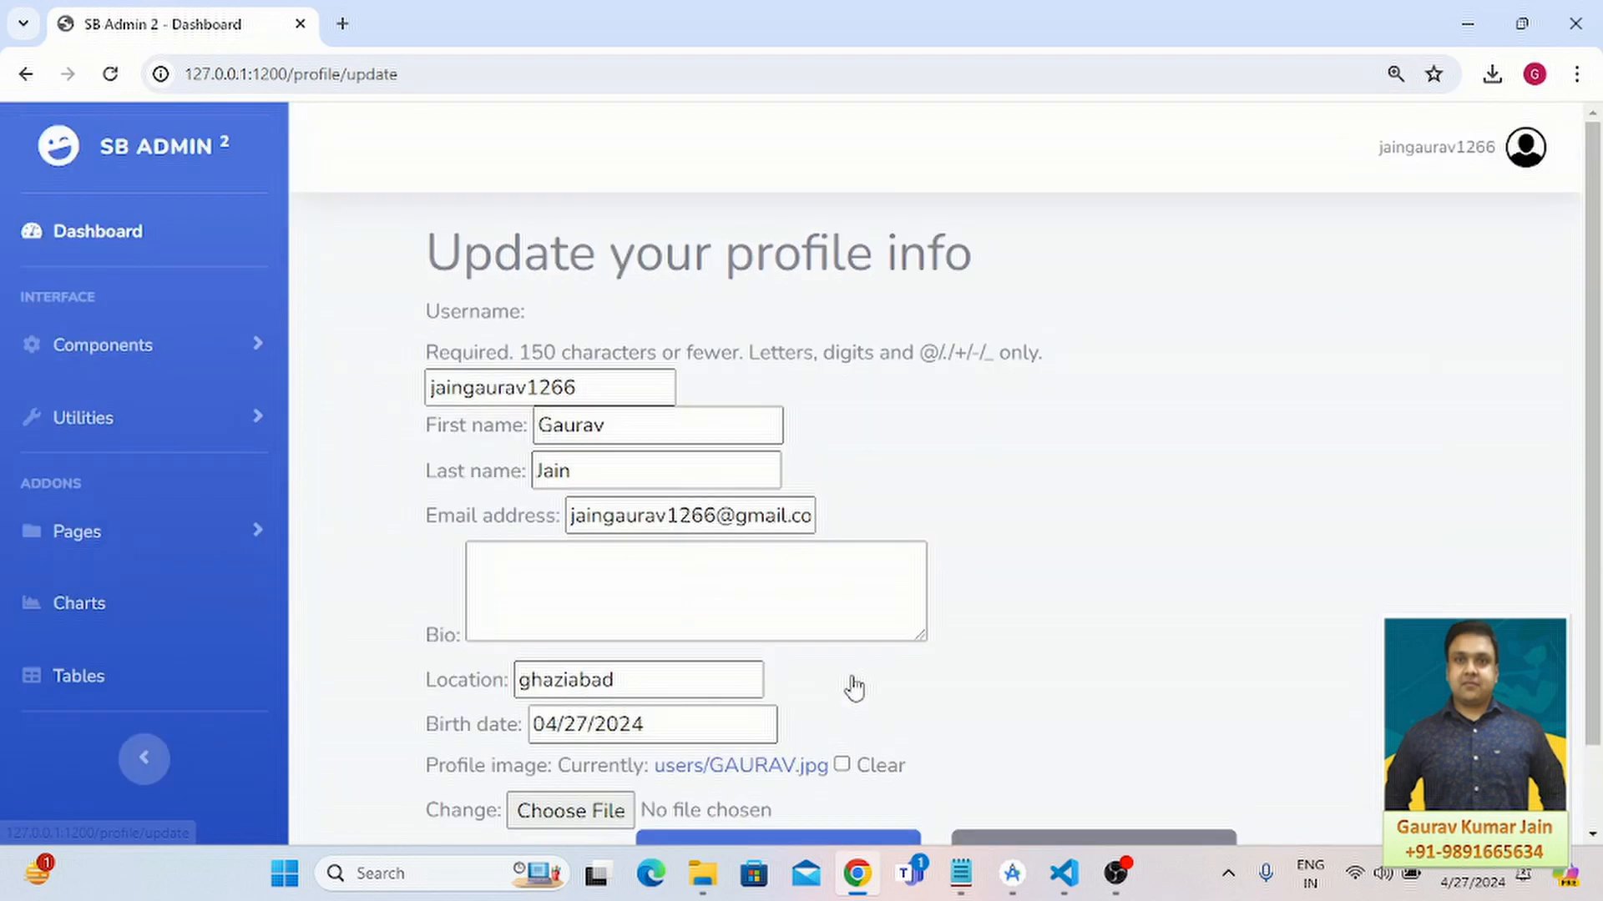
scroll(down, 3)
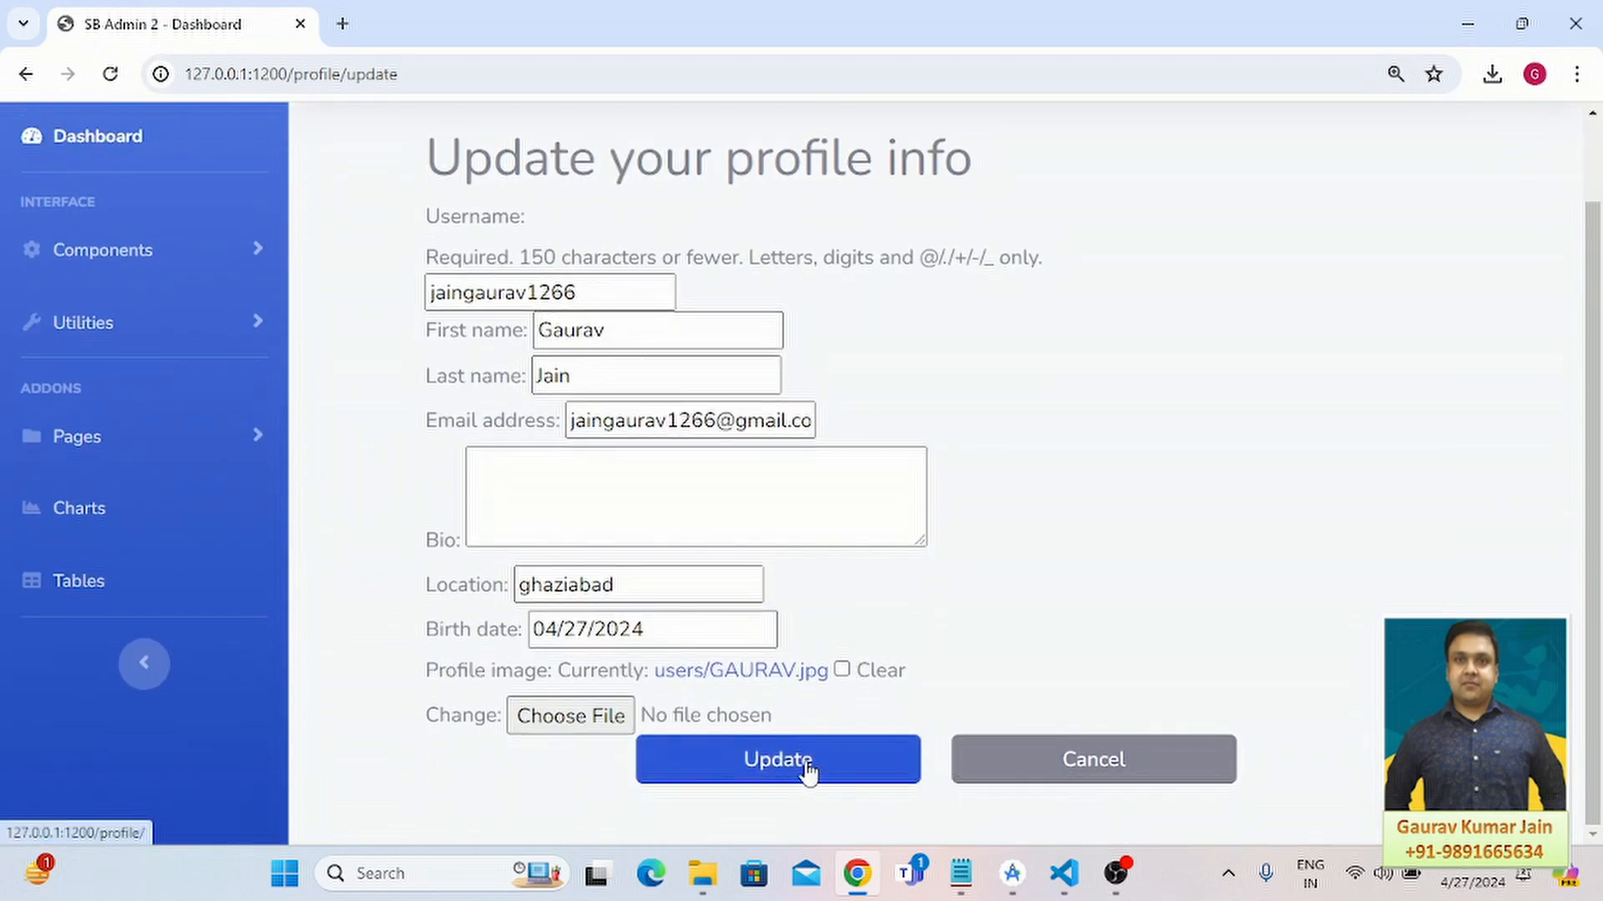
Enter 'login' in the address bar to head back to the login page.
click(778, 760)
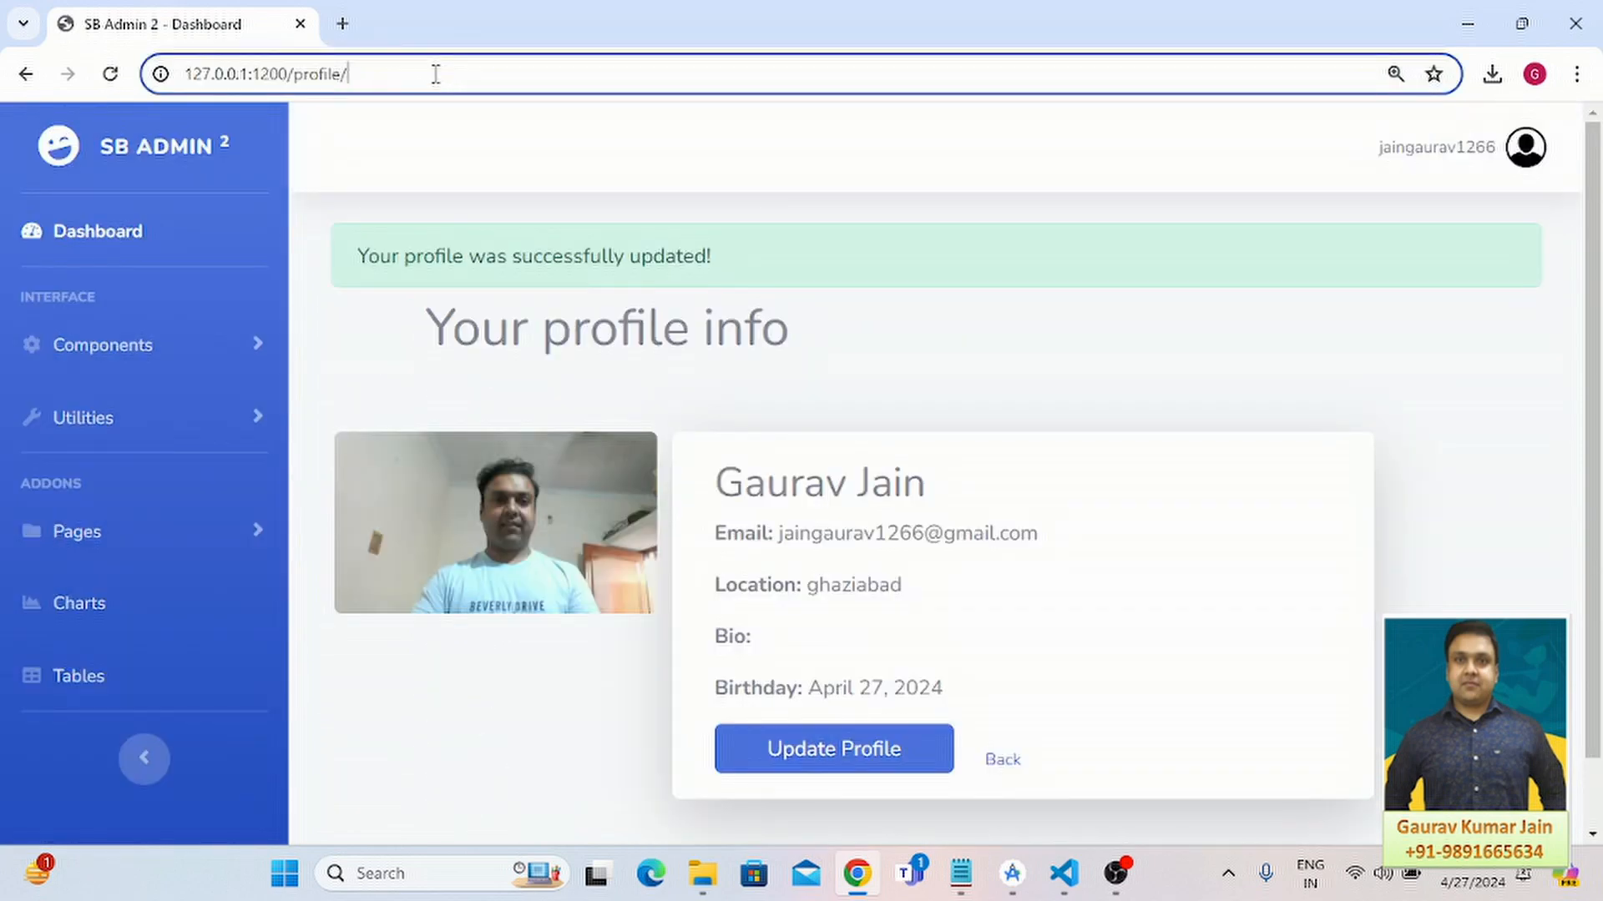
text(login)
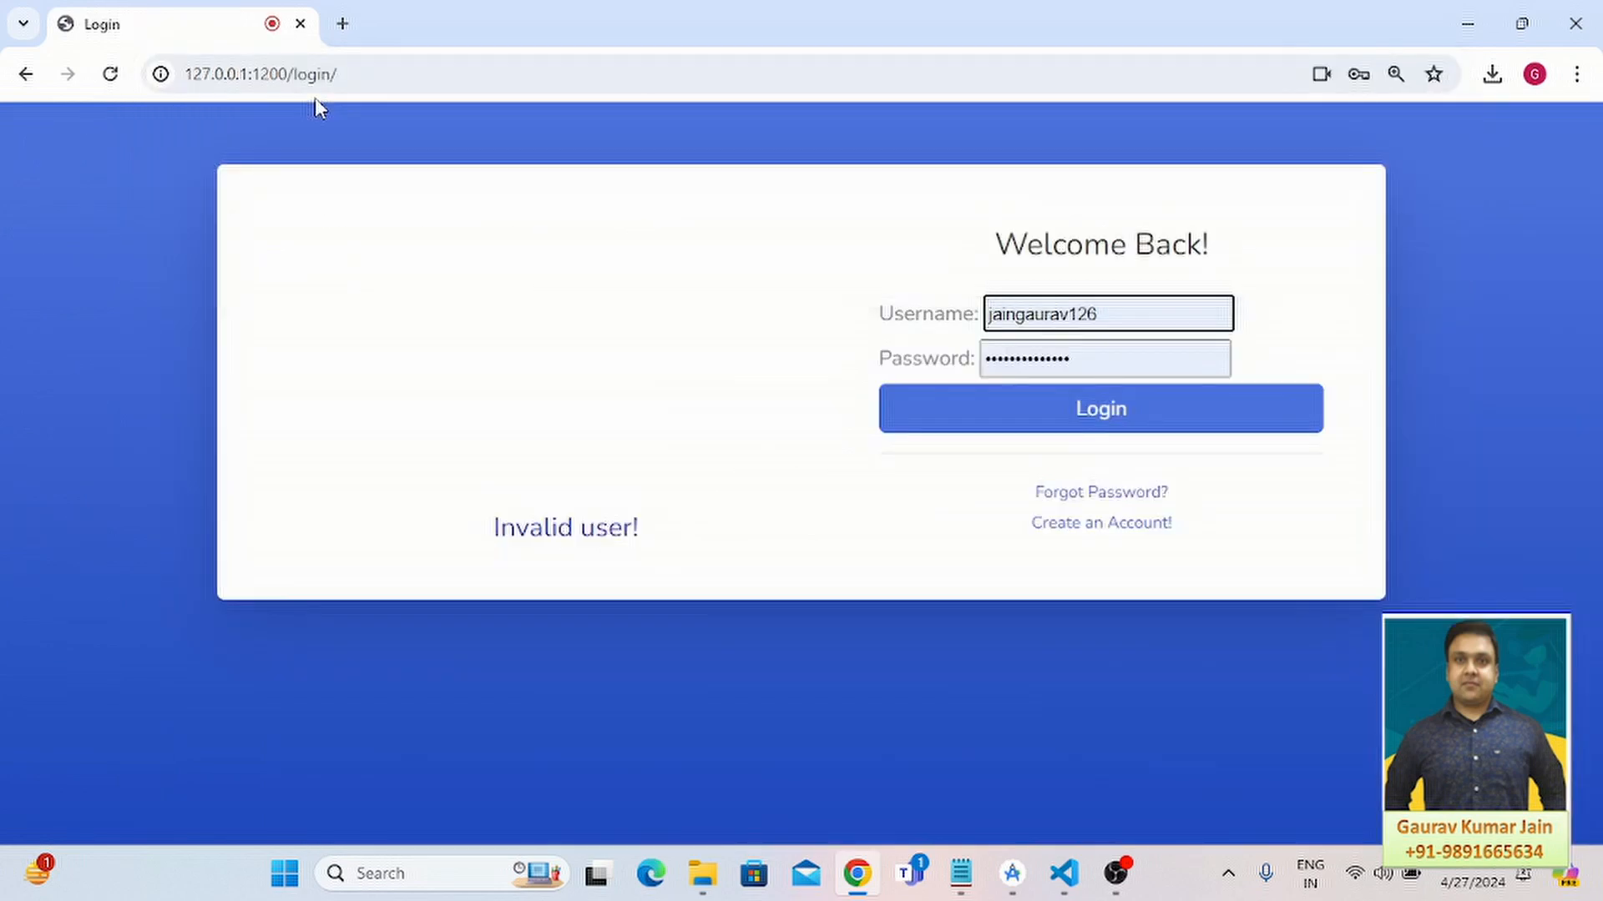
click(1102, 408)
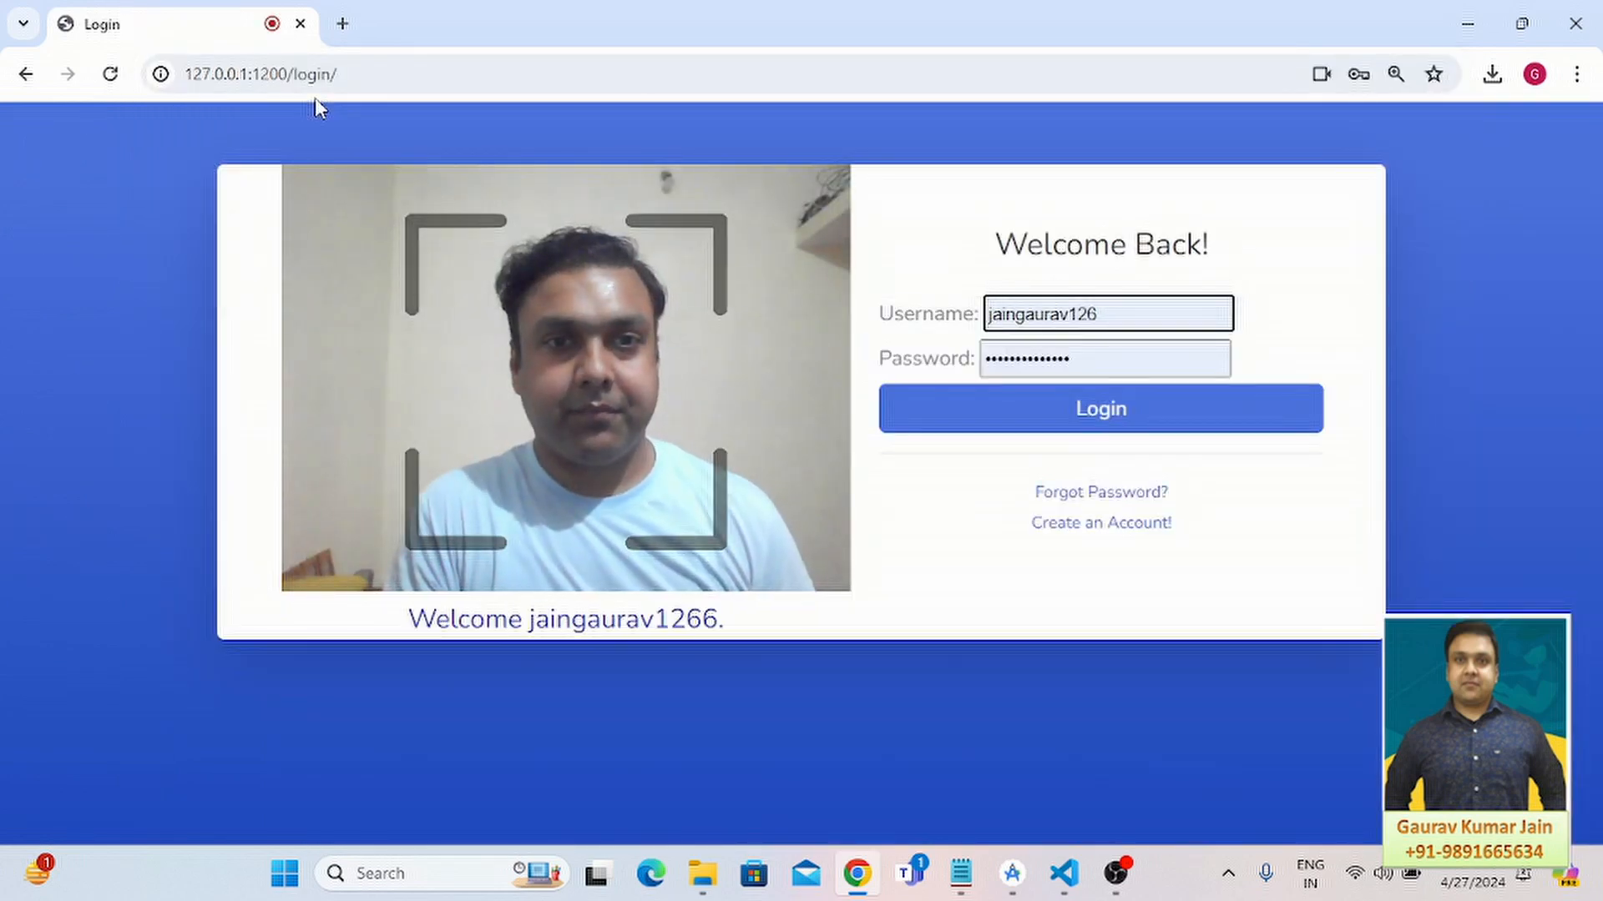
click(1101, 408)
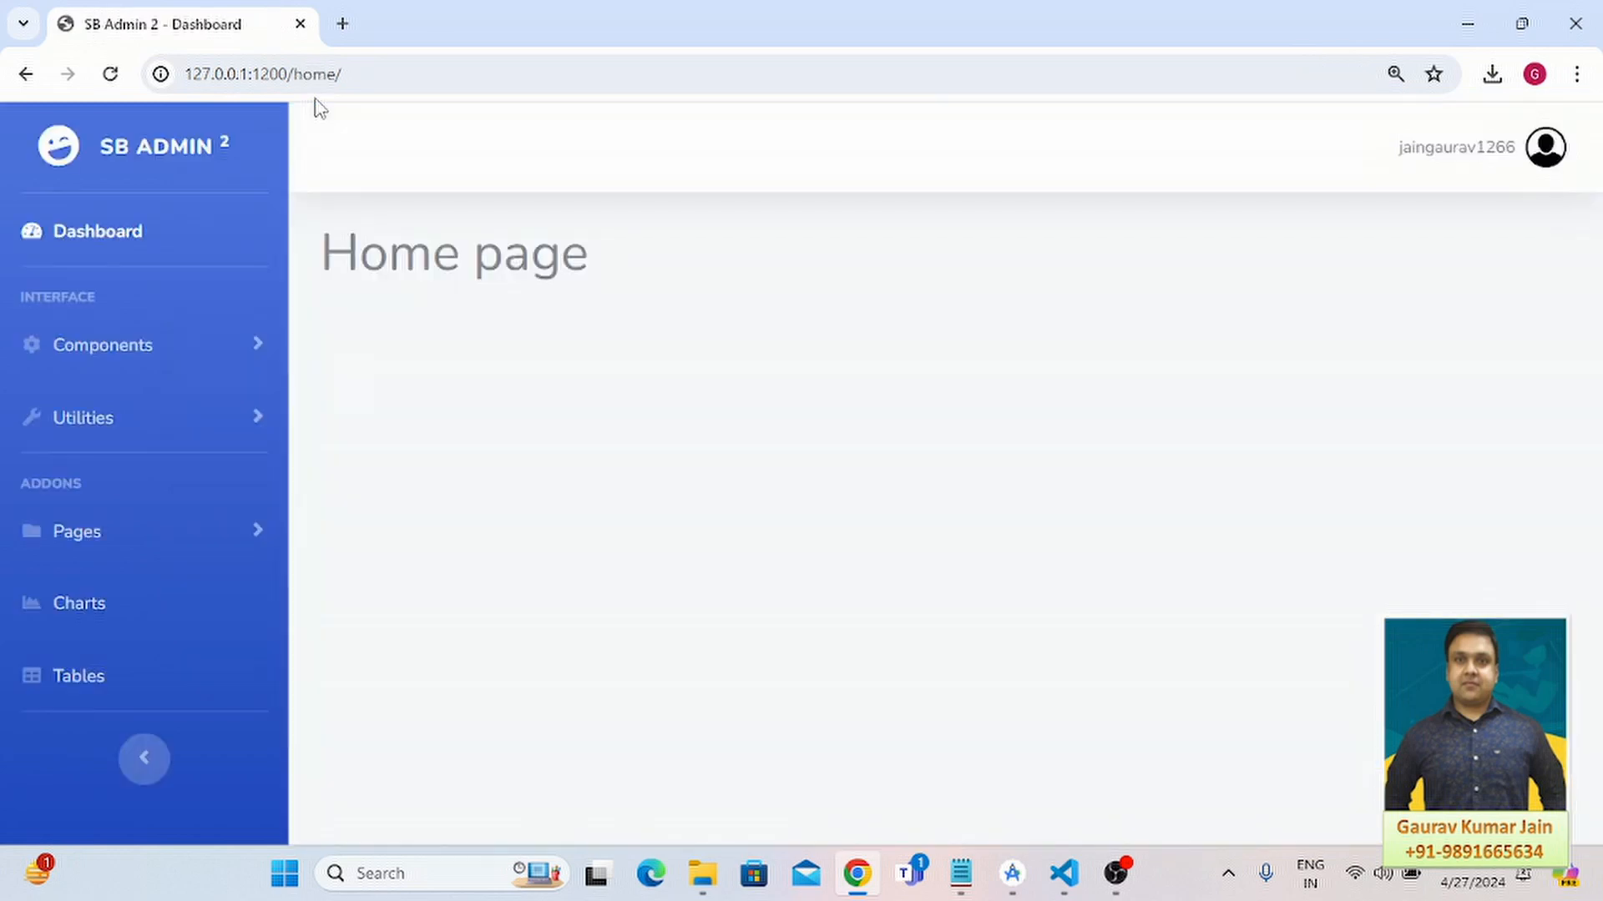
click(1544, 147)
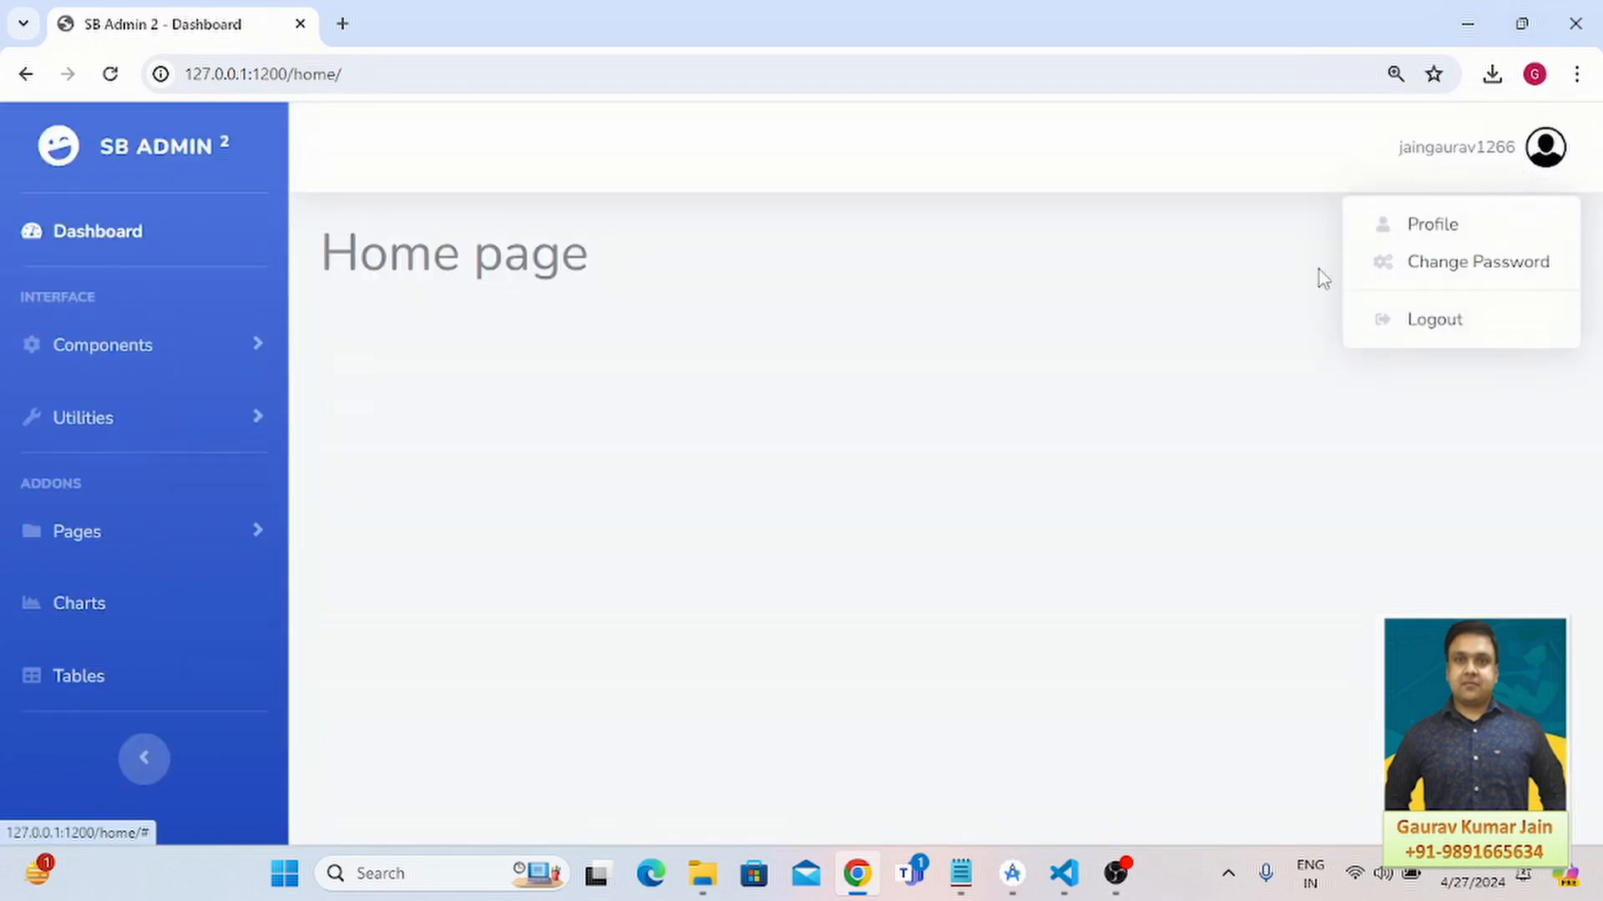
click(1433, 224)
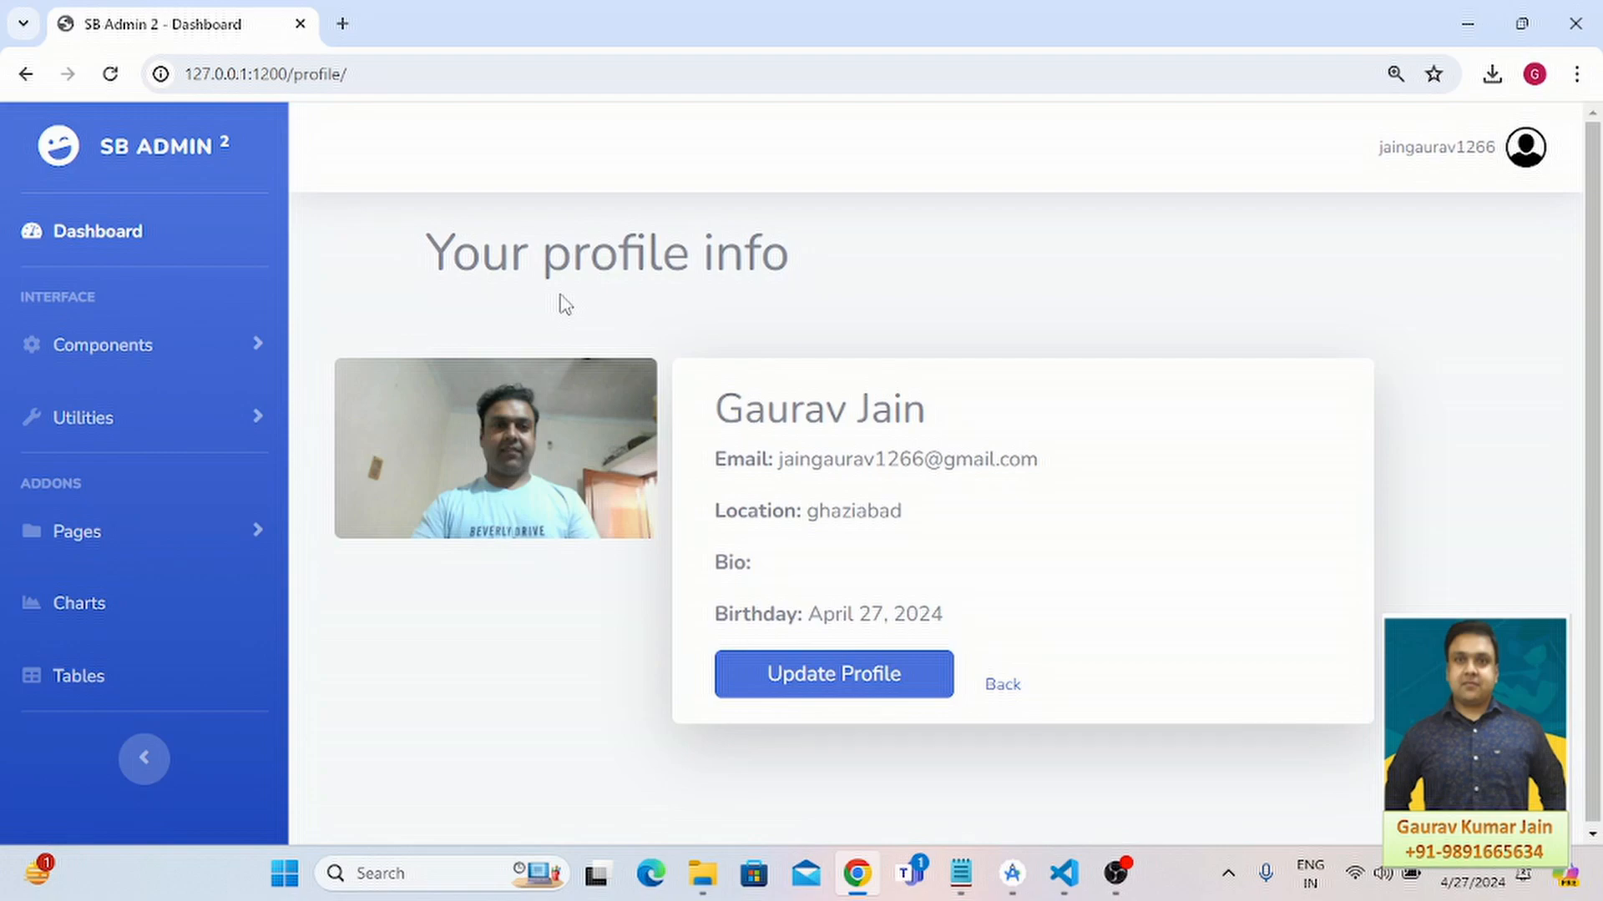
key(alt+tab)
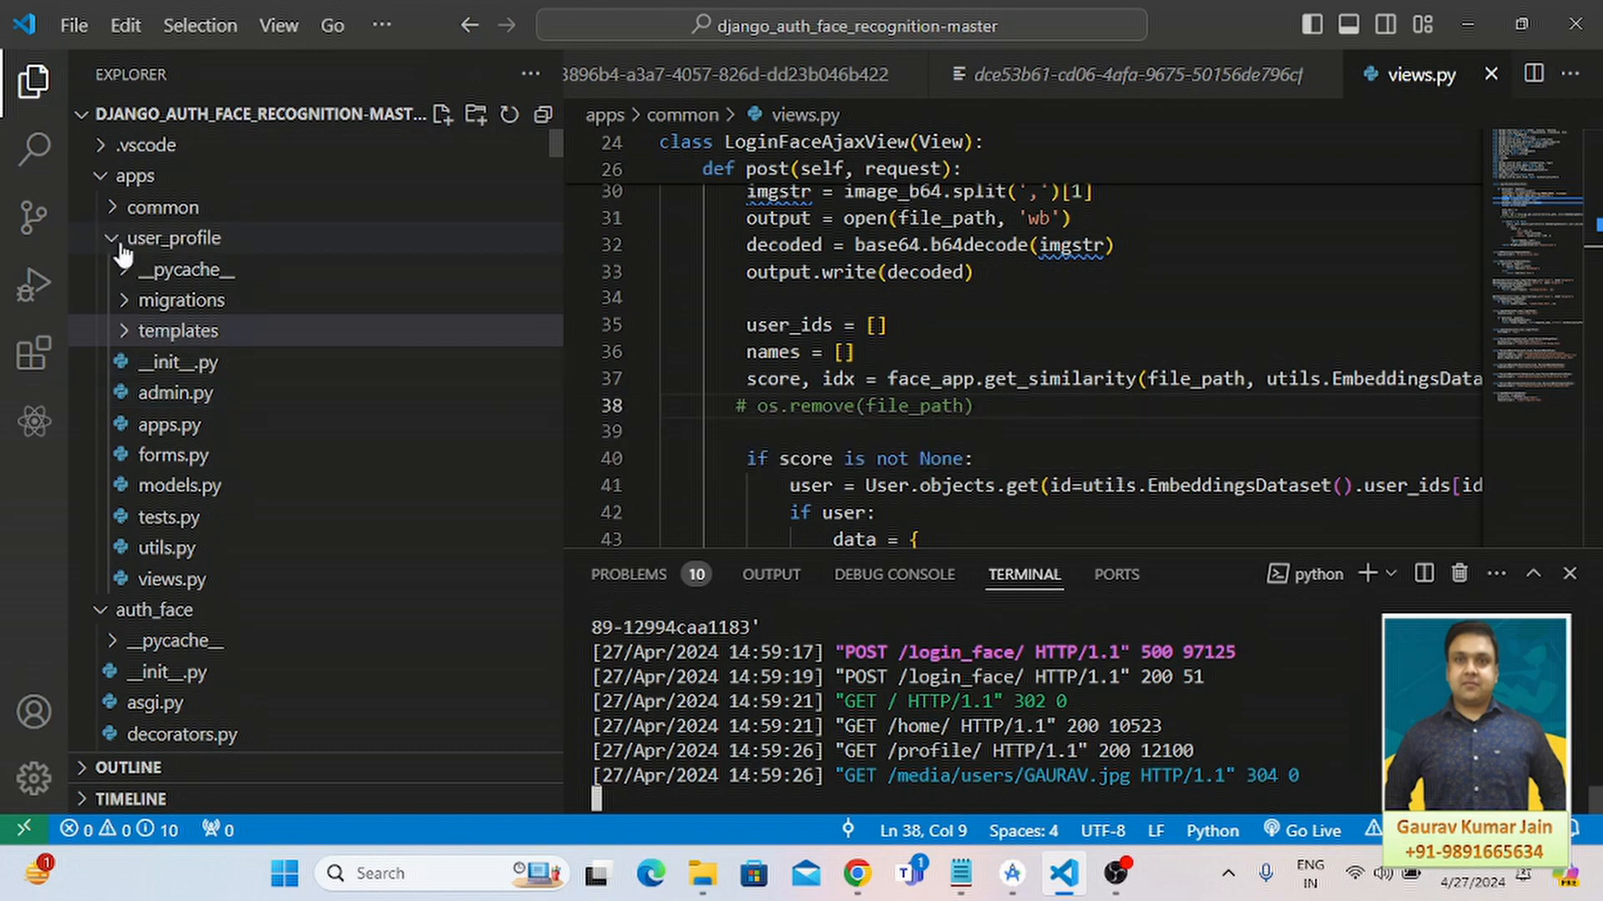
Collapse apps/user_profile so media/users and its stored files are visible in the Explorer.
click(172, 237)
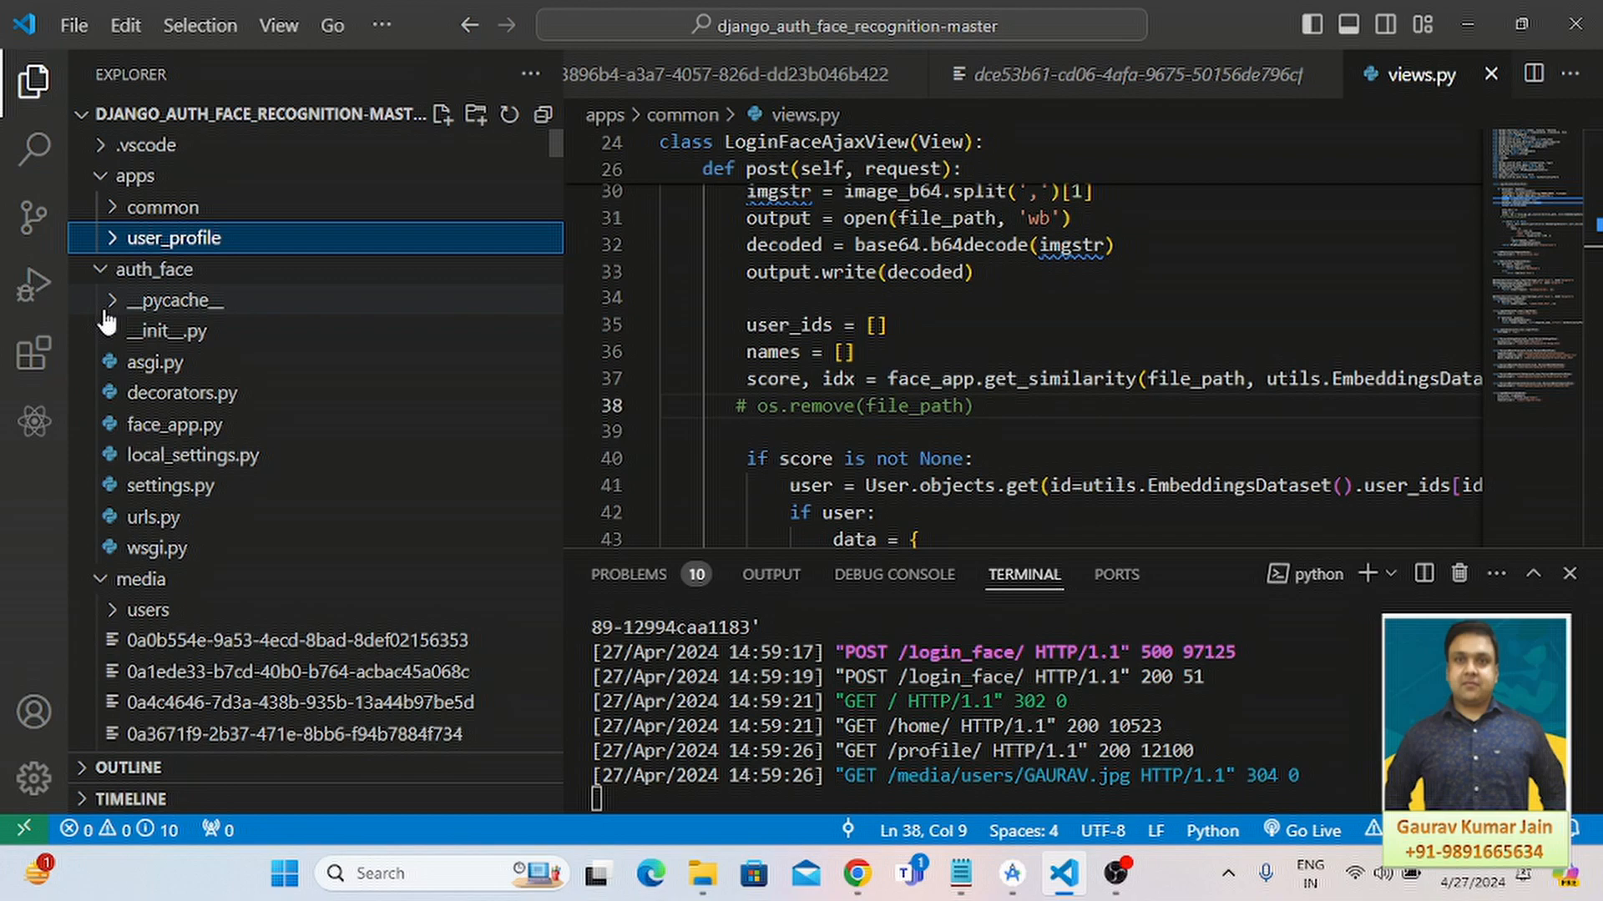
key(Alt+Tab)
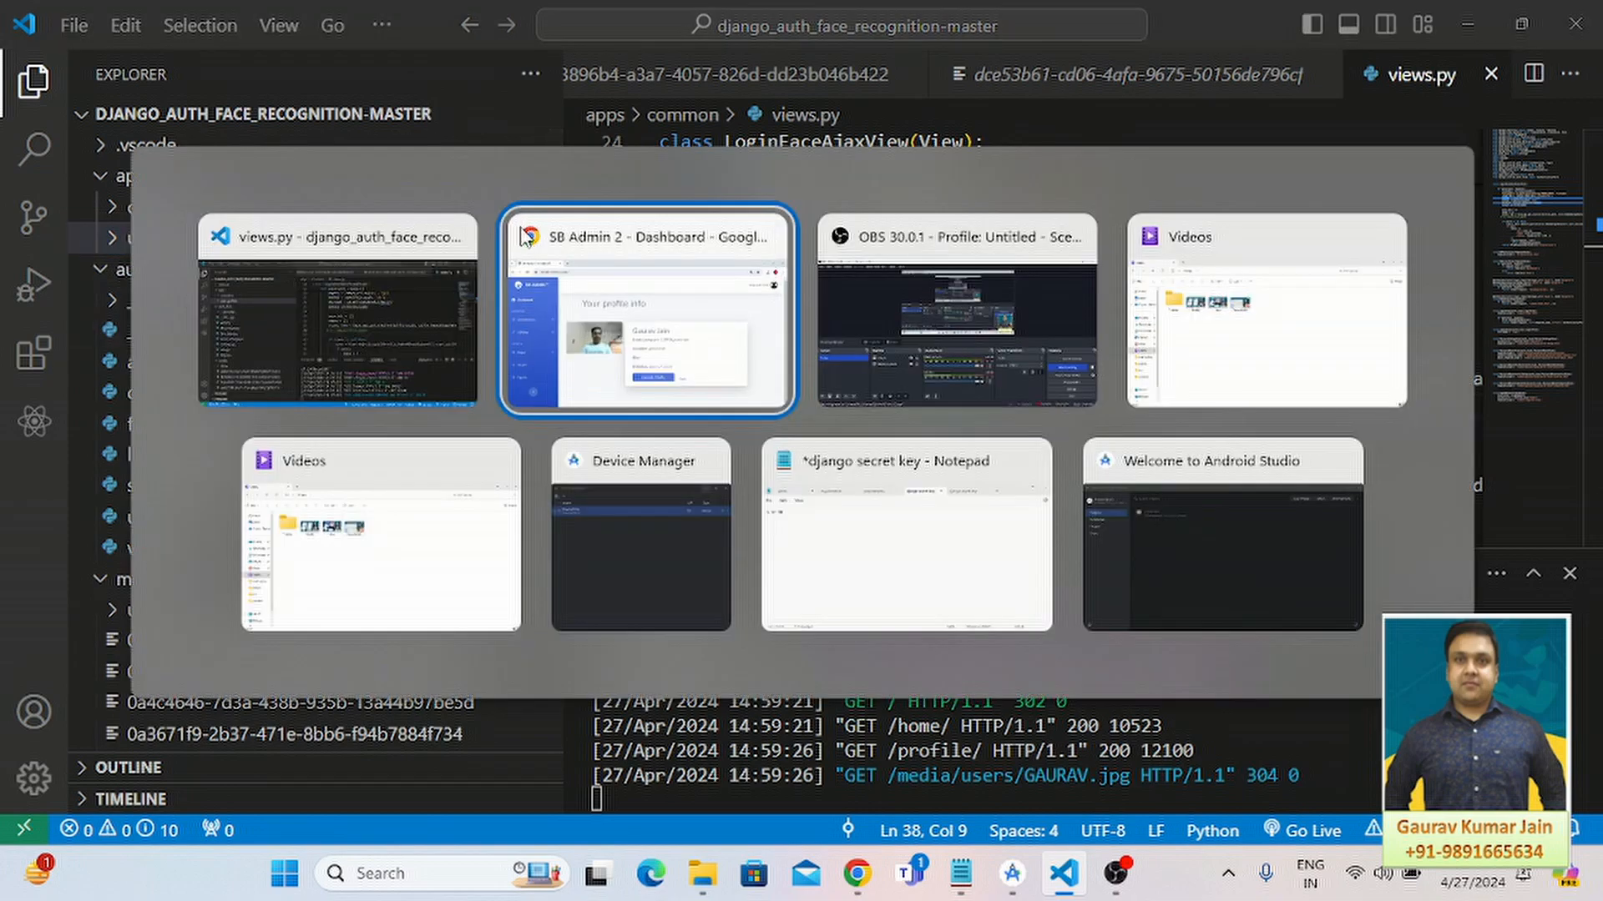